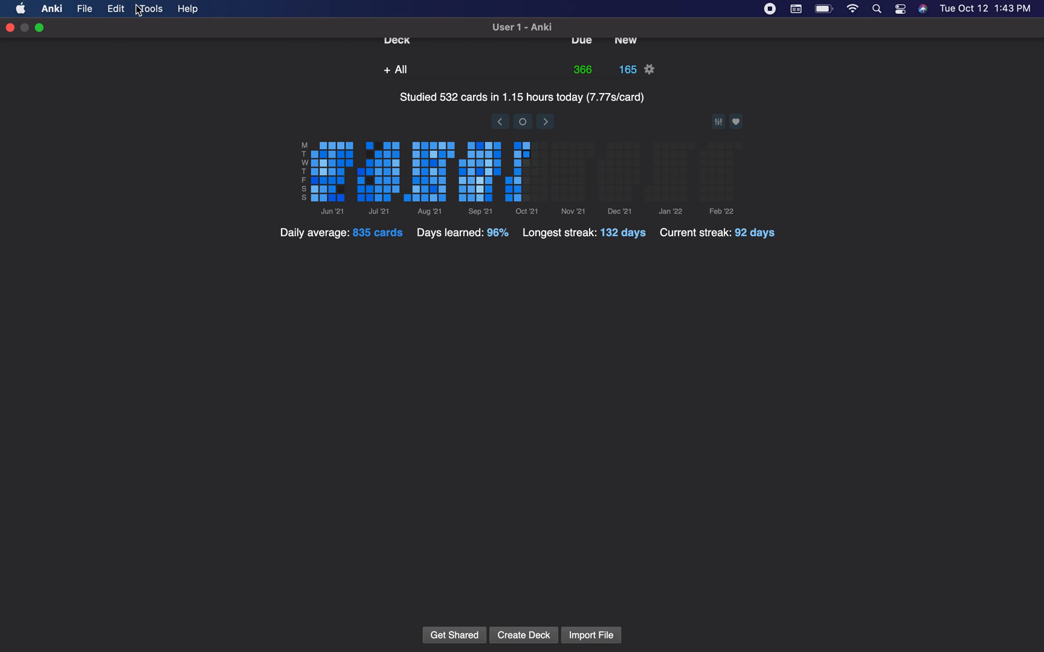
# - Open Anki's Add-ons manager from the Tools menu to view installed add-ons
pyautogui.click(151, 8)
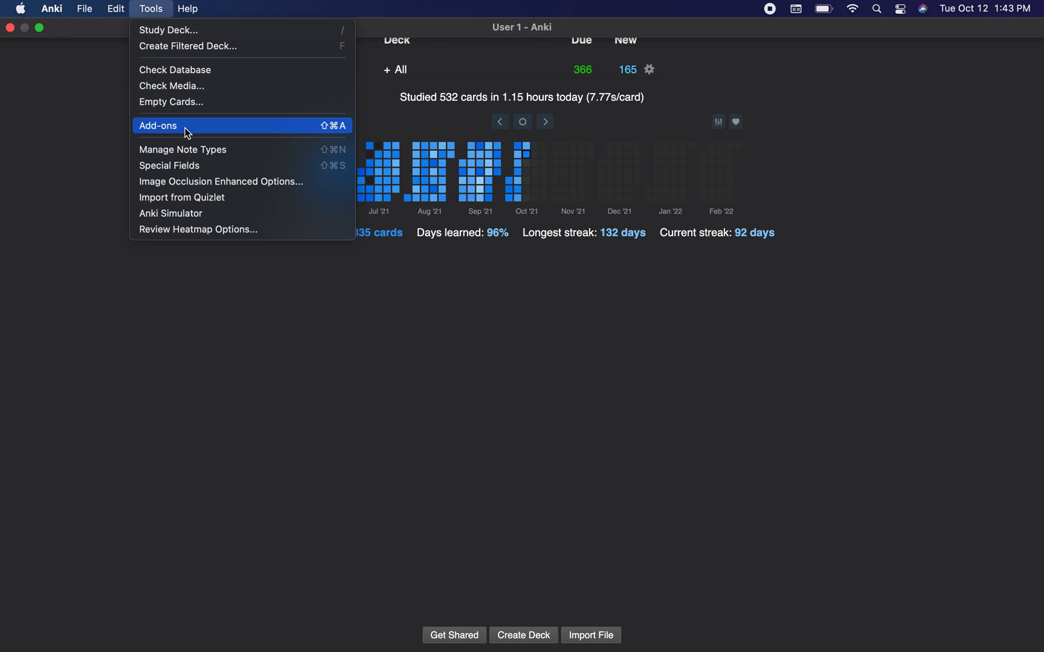
pyautogui.click(158, 125)
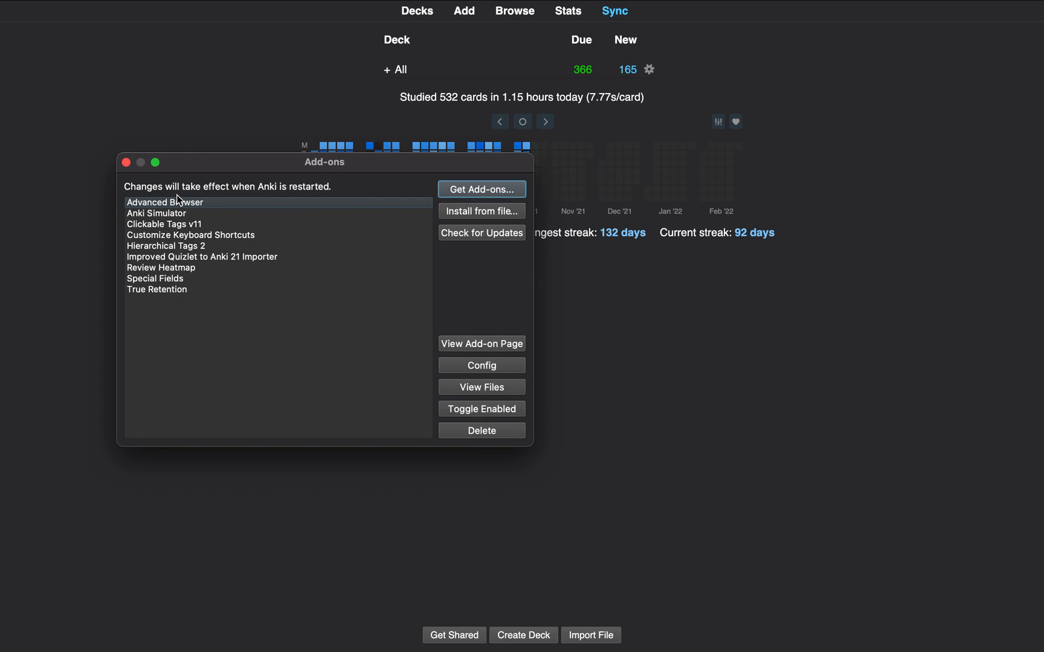
pyautogui.moveTo(126, 163)
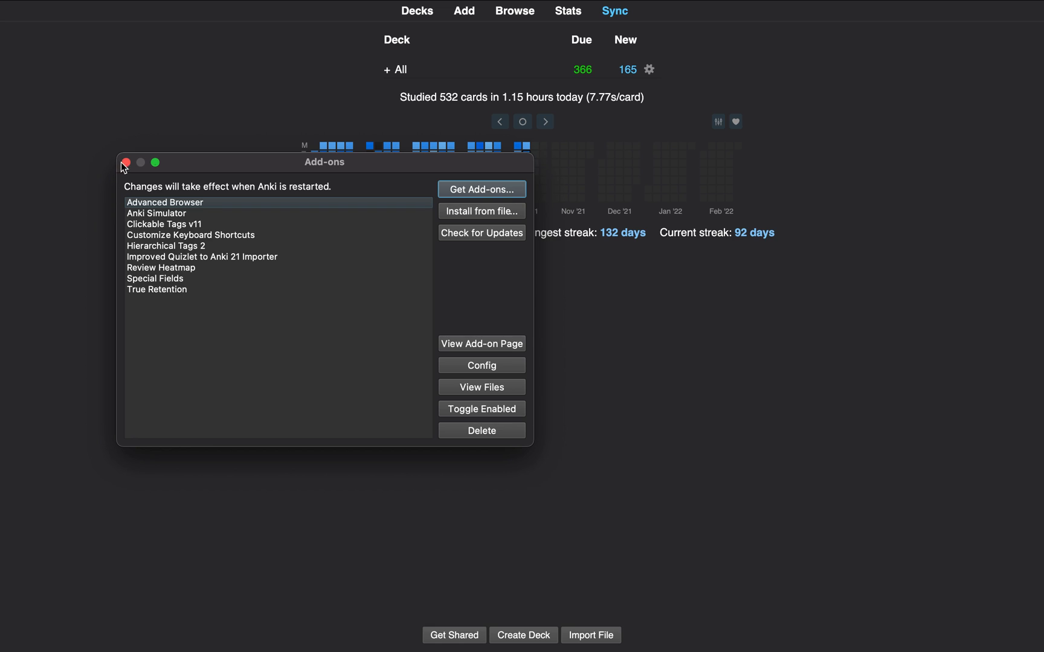
# - Close the add-ons manager and open the 'Image Occlusion Enhanced for Anki 2.1 (alpha) - AnkiWeb' result
pyautogui.click(126, 162)
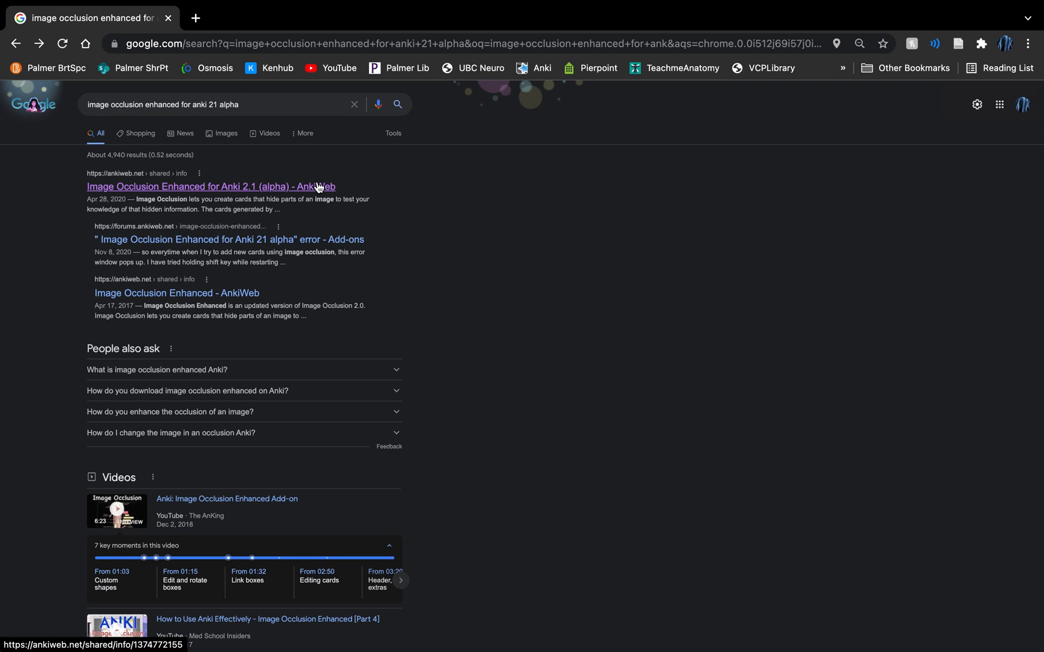
pyautogui.click(210, 186)
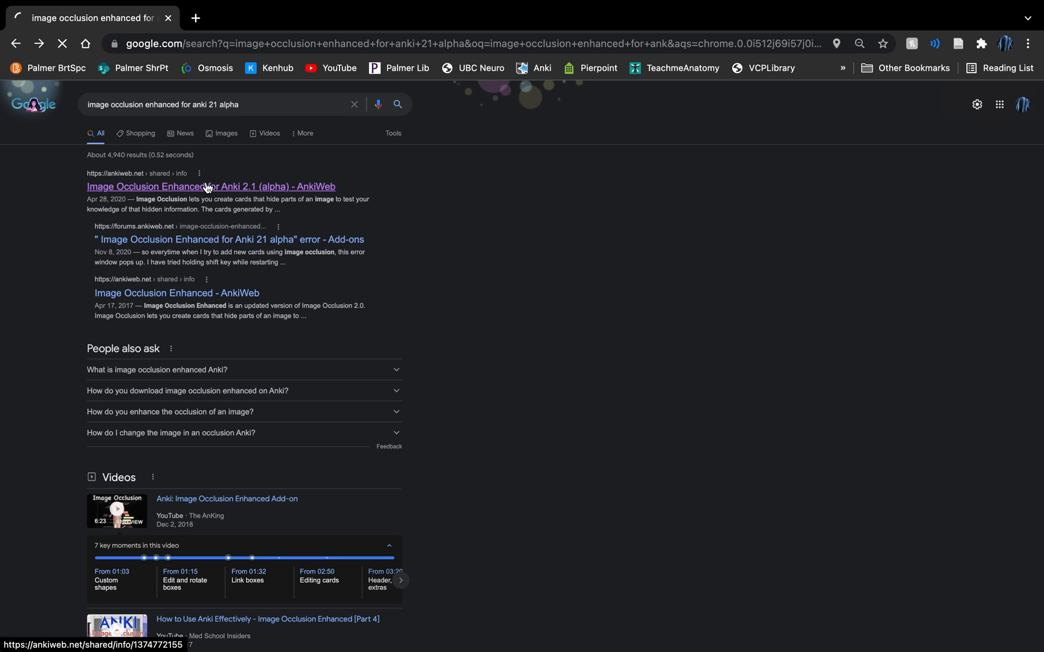
pyautogui.click(211, 187)
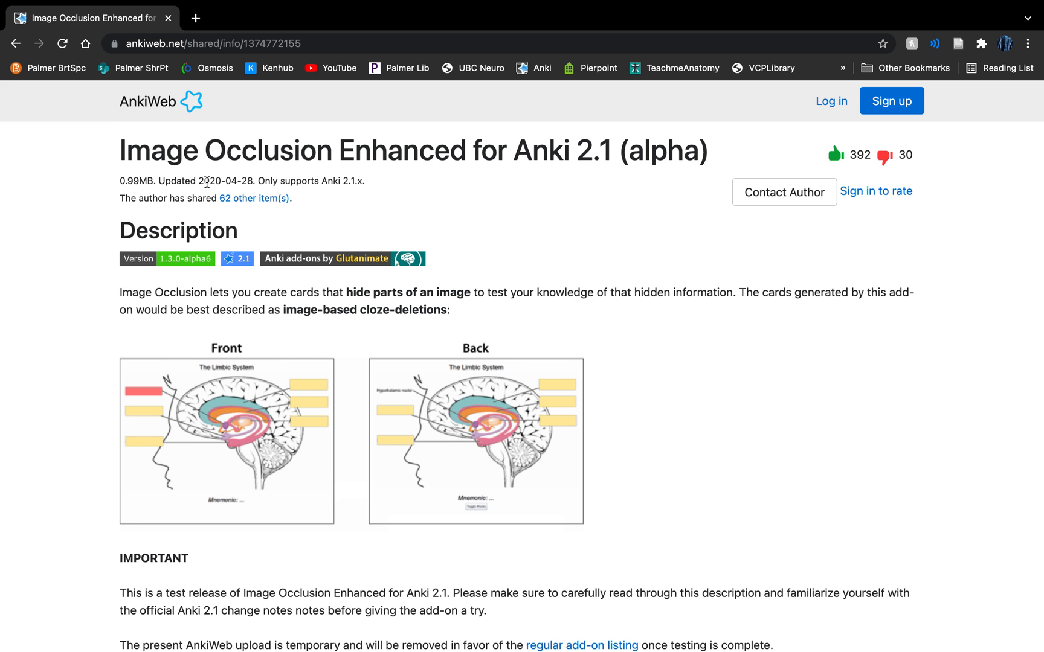
pyautogui.moveTo(627, 264)
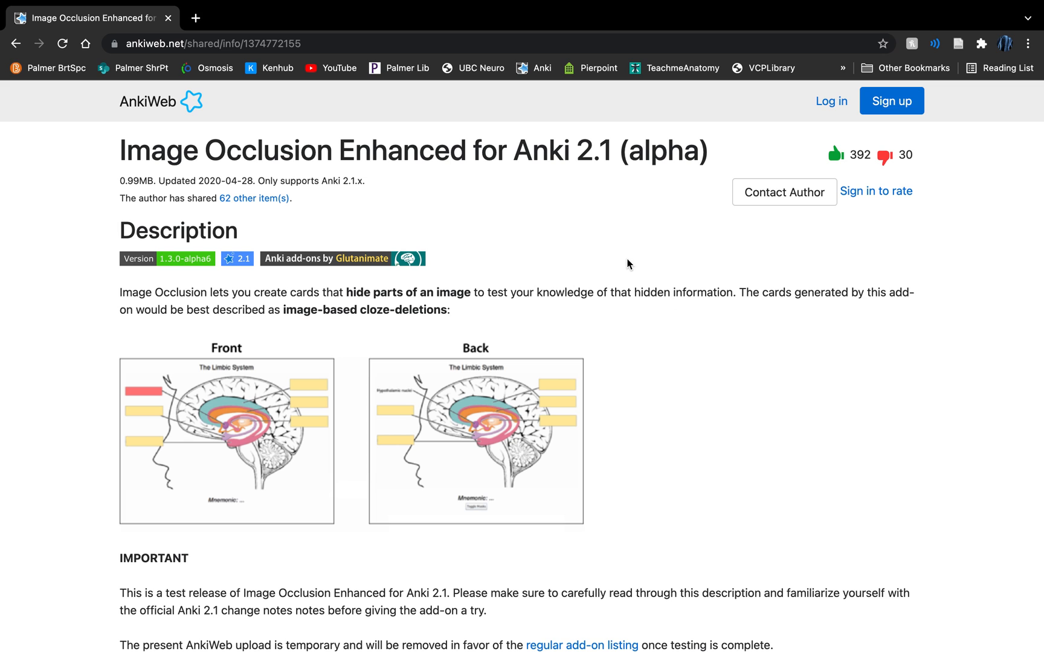
pyautogui.moveTo(773, 330)
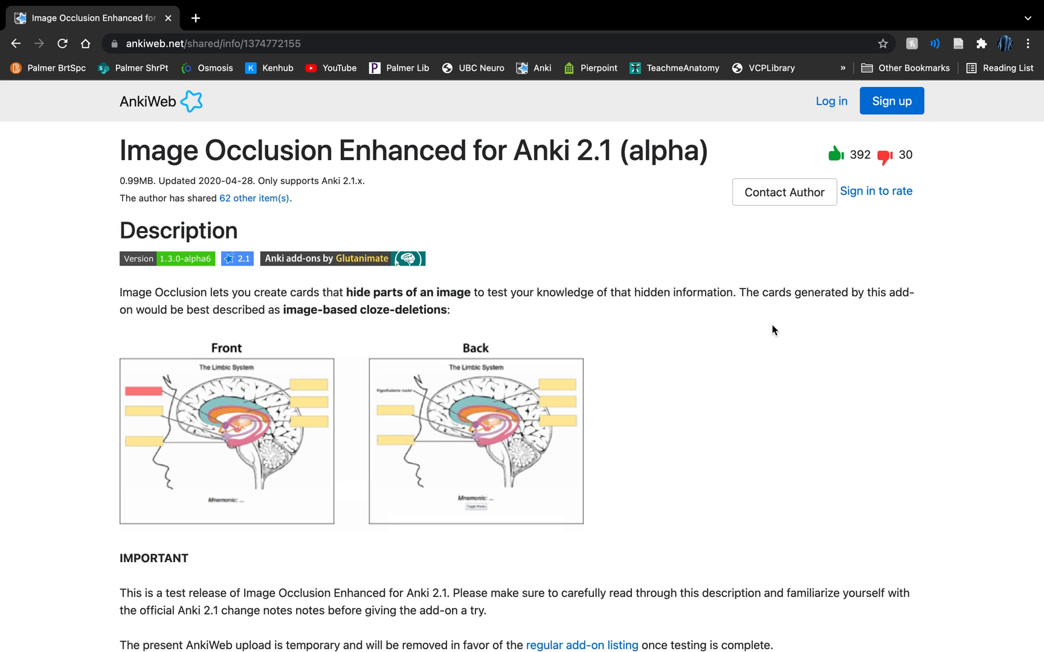
pyautogui.scroll(-3)
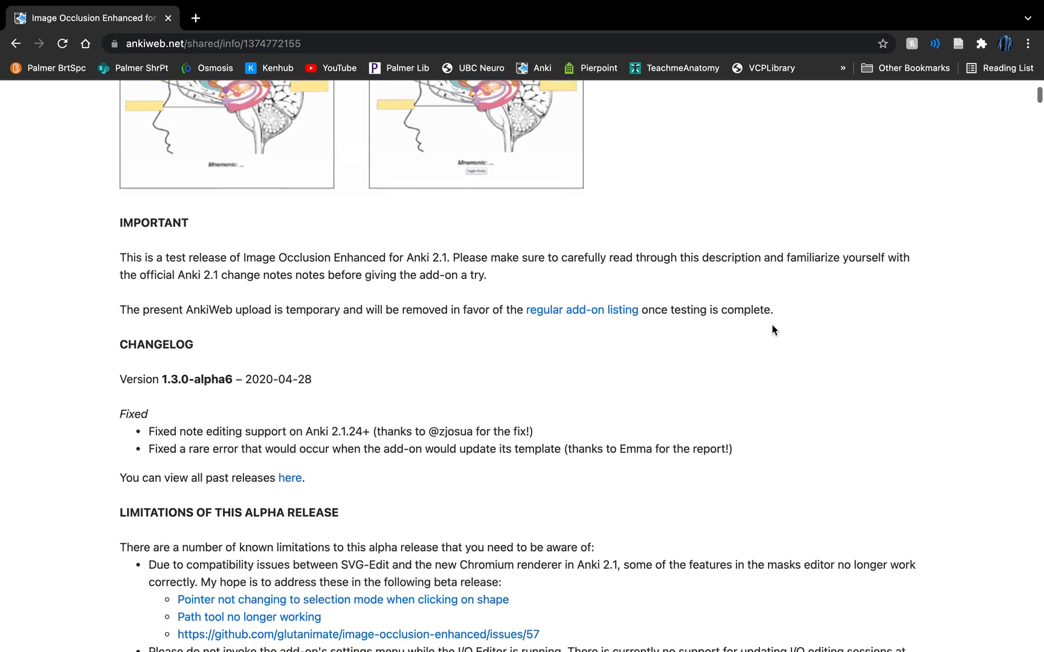
pyautogui.scroll(-3)
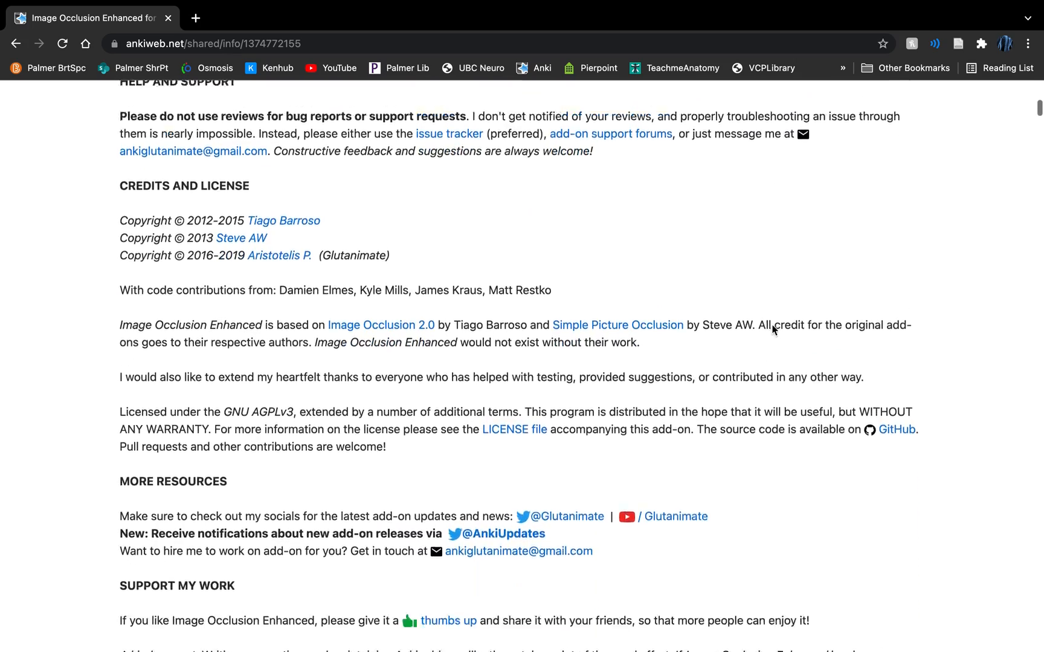
pyautogui.scroll(-3)
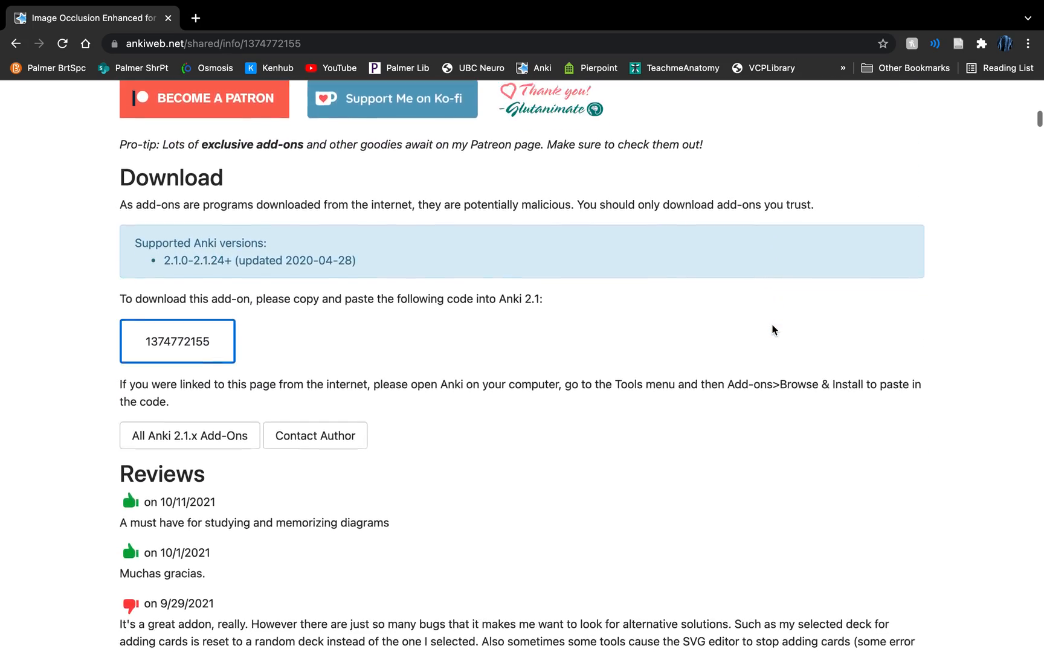
pyautogui.scroll(-3)
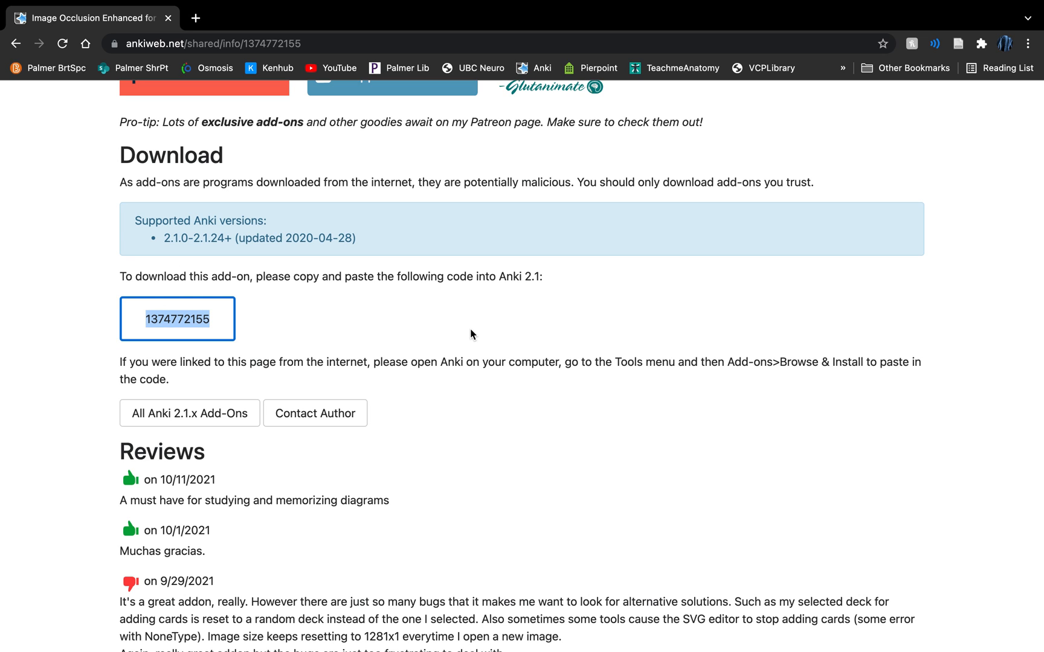
pyautogui.moveTo(316, 332)
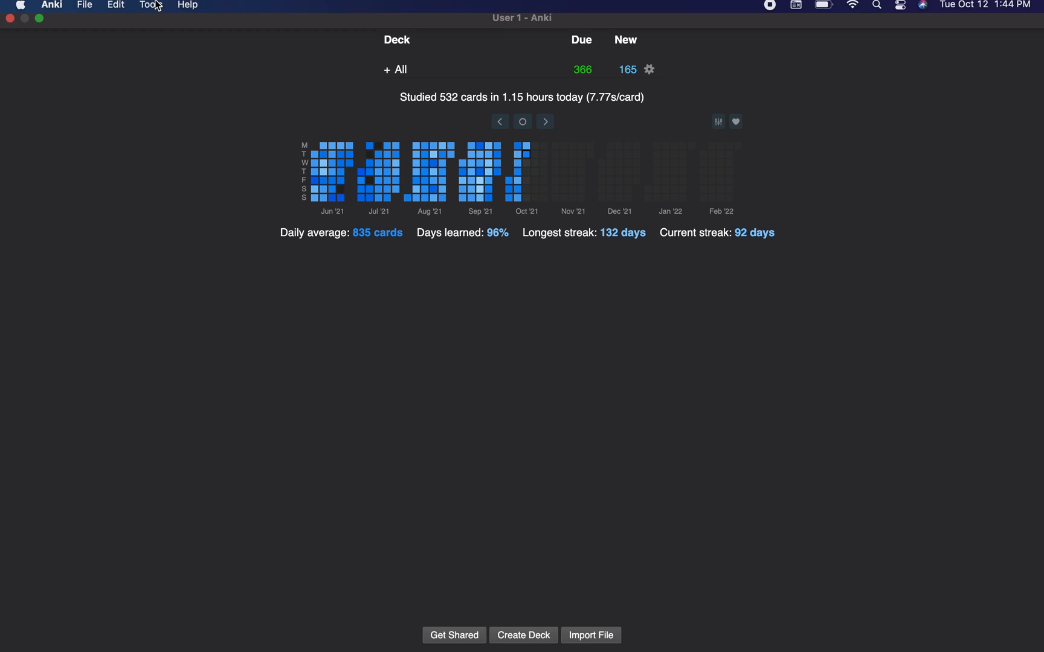
pyautogui.click(150, 7)
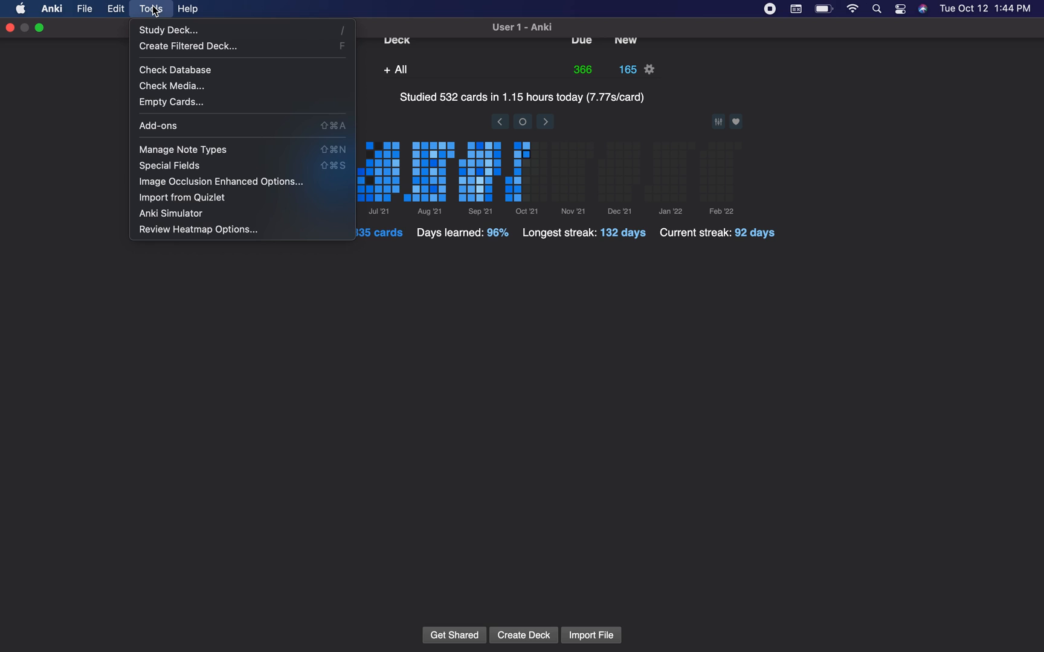
pyautogui.moveTo(181, 126)
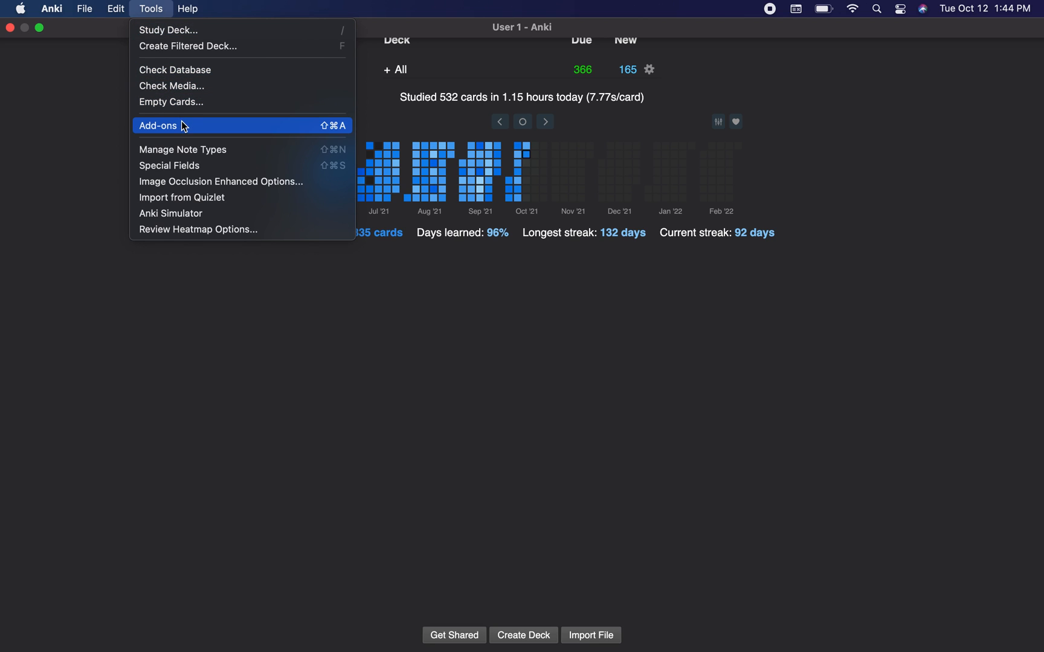
pyautogui.click(159, 126)
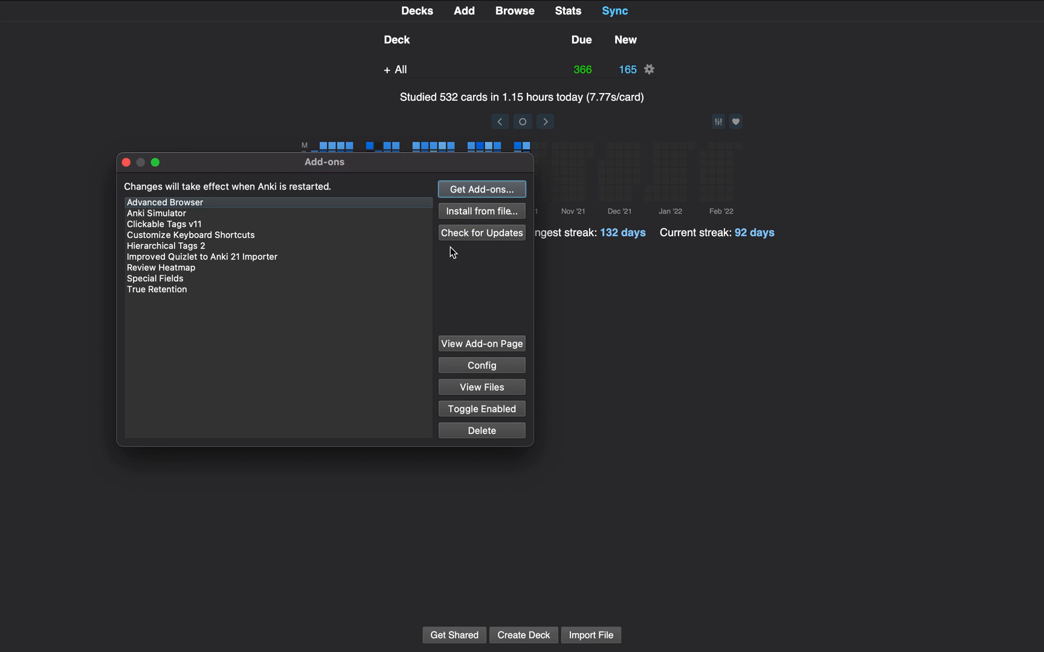
pyautogui.click(480, 189)
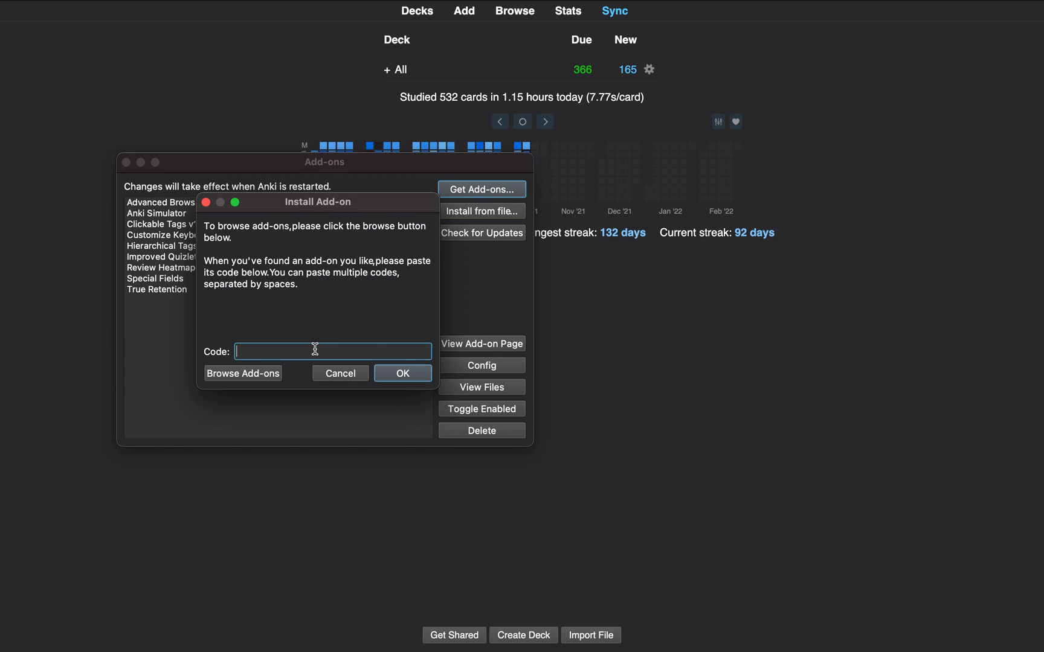
pyautogui.write('1374772155')
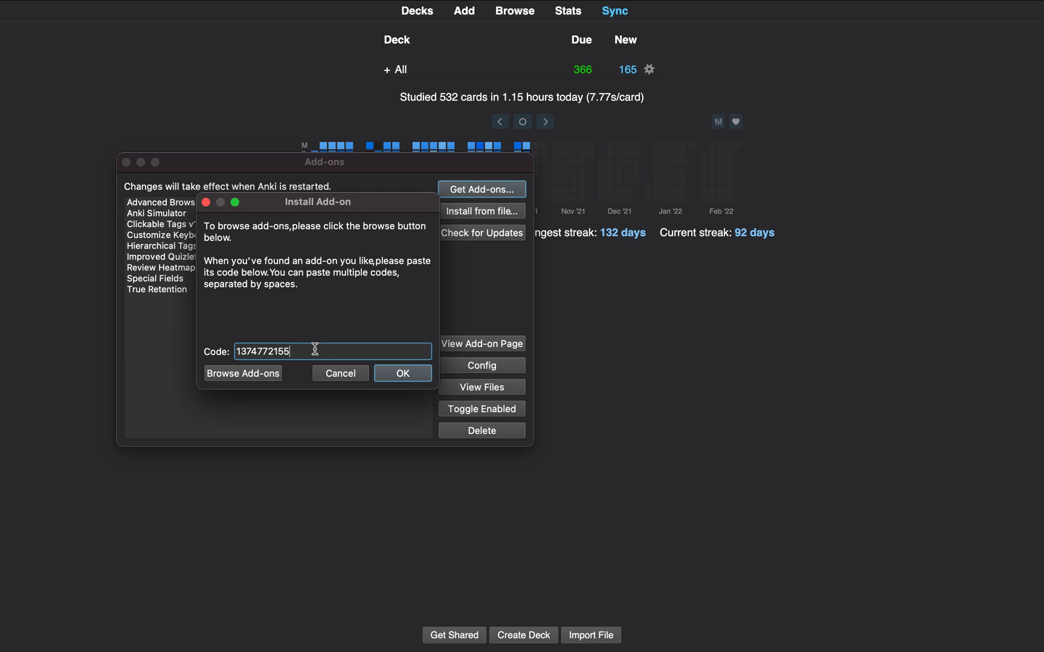
pyautogui.click(402, 373)
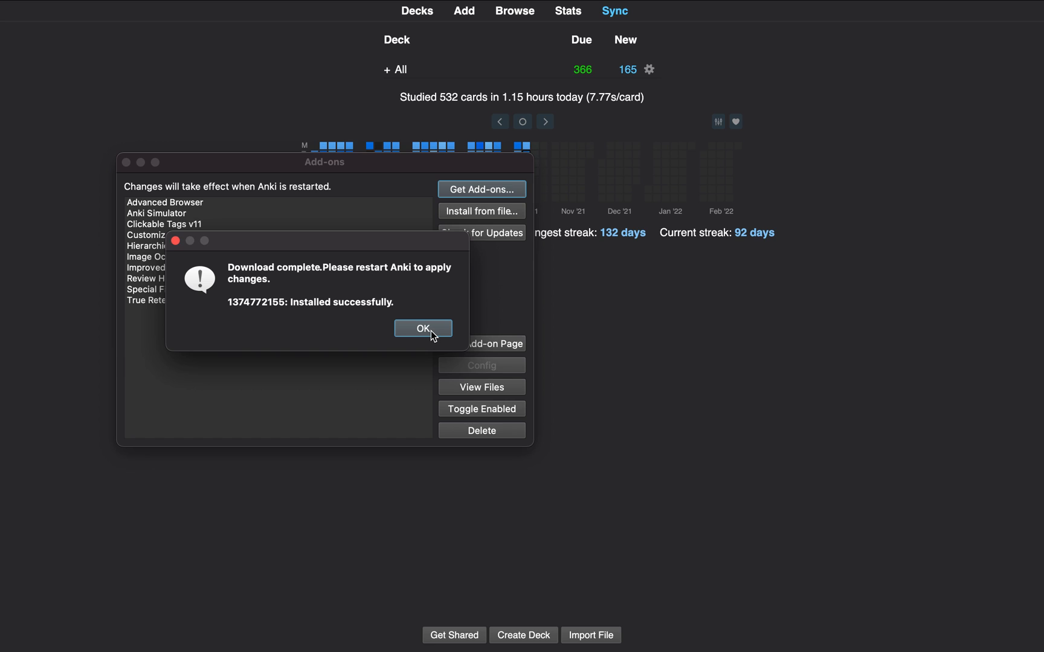
pyautogui.click(423, 328)
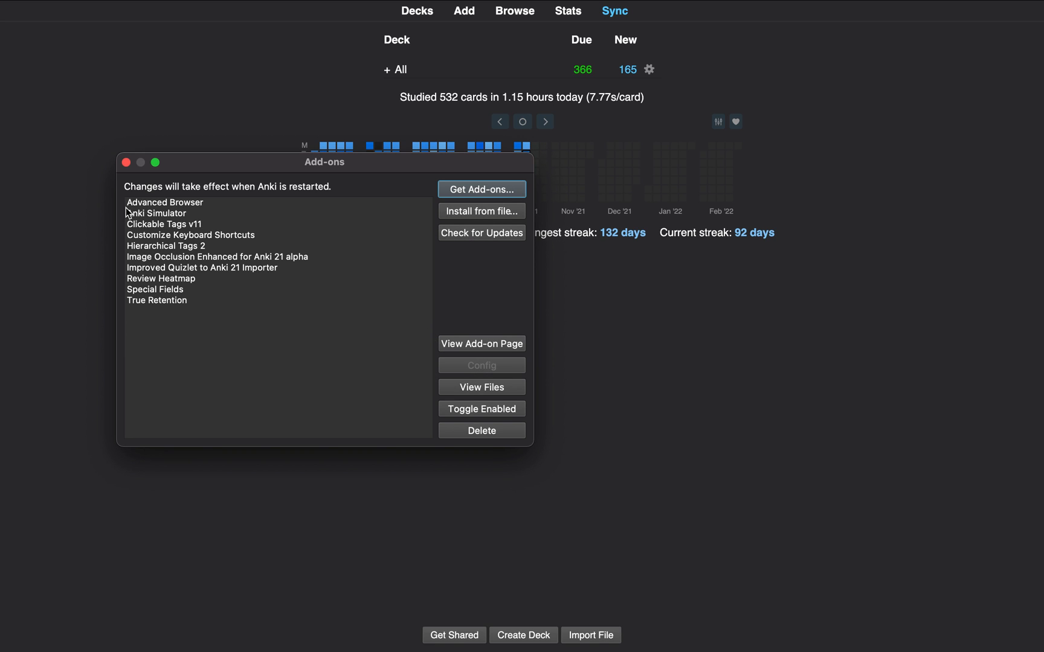
pyautogui.click(218, 257)
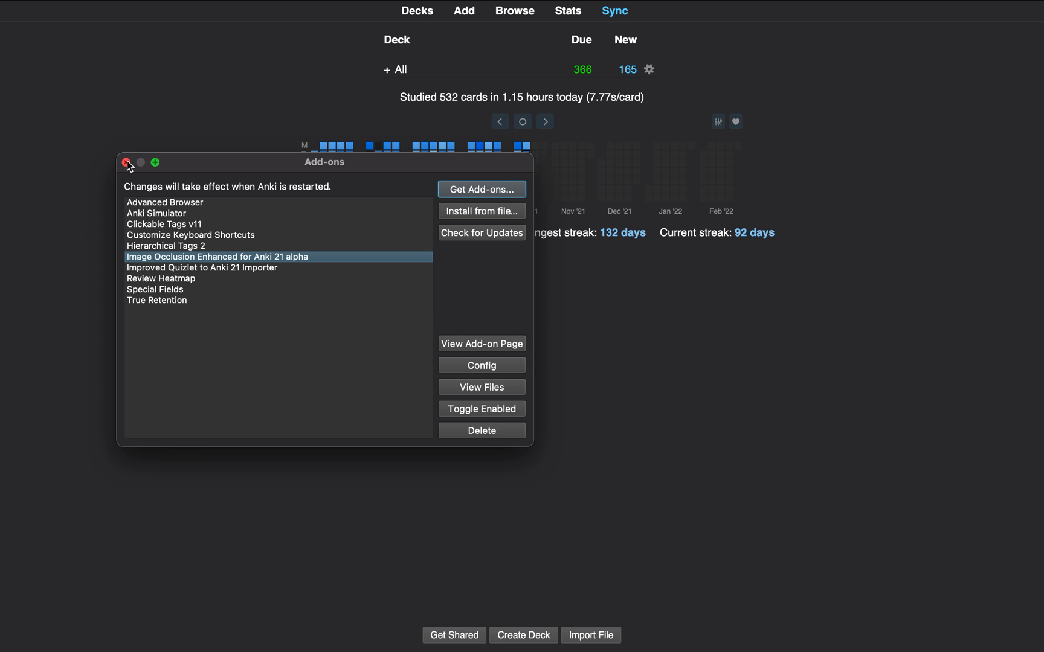
pyautogui.click(126, 163)
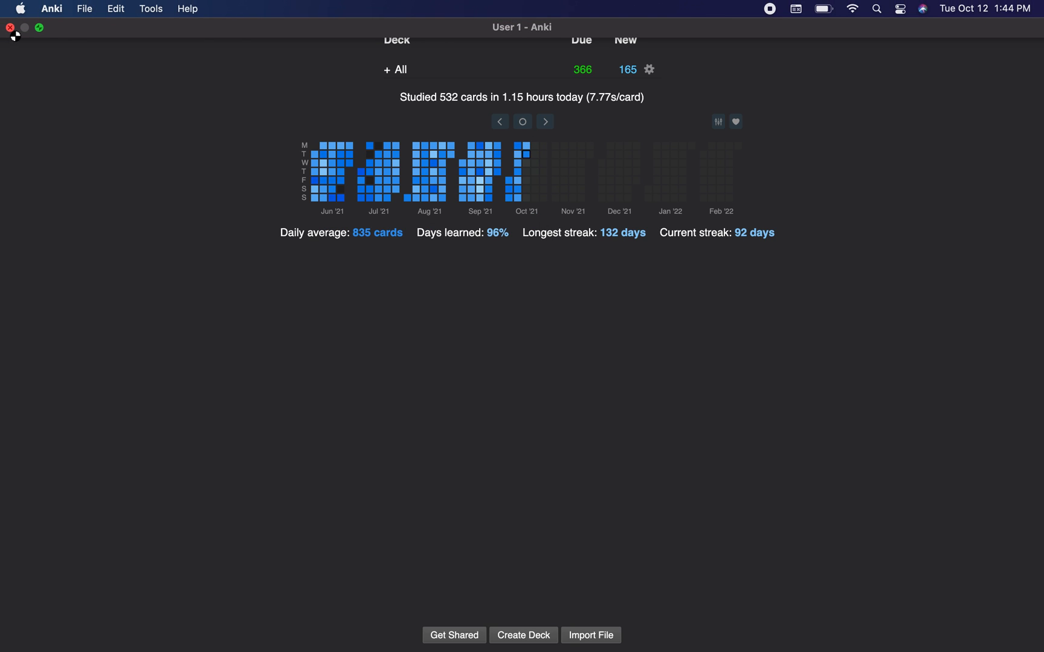
# - Set Anki aside to reach the desktop and its Thoracic-LumboPelvic-Sacral Views folder
pyautogui.click(614, 10)
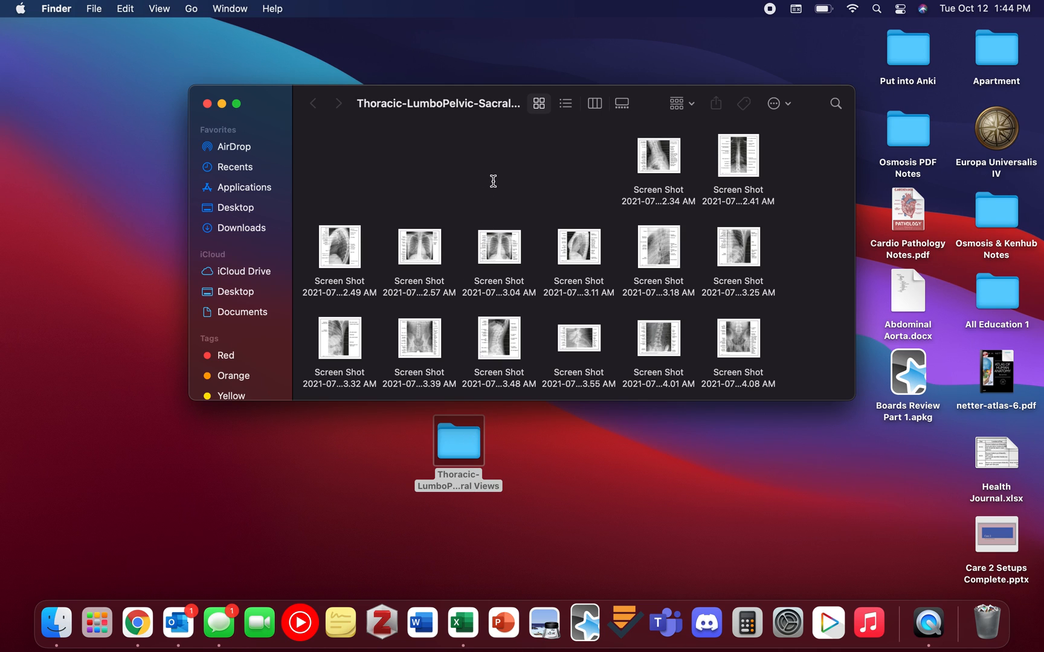
pyautogui.moveTo(548, 146)
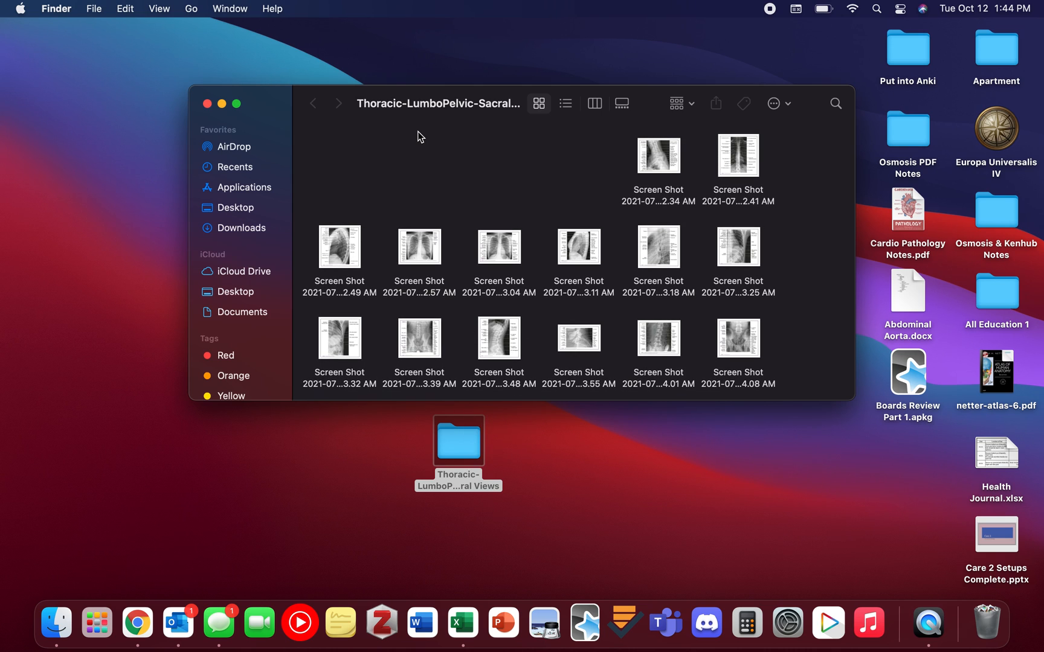
pyautogui.moveTo(583, 622)
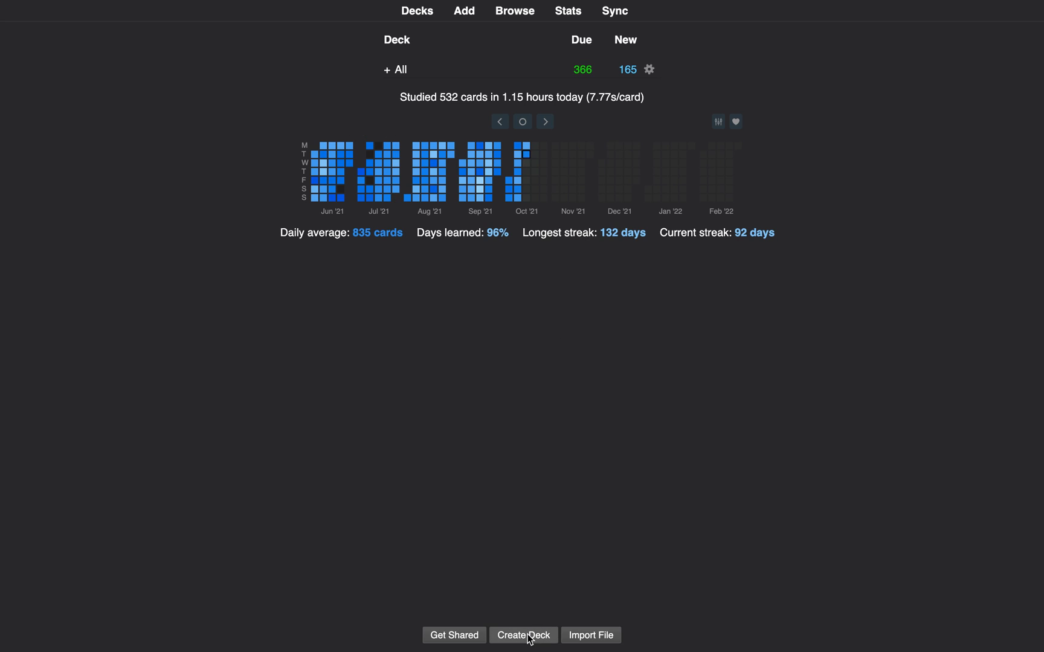
# - Create a new deck named 'Radiology'
pyautogui.click(523, 634)
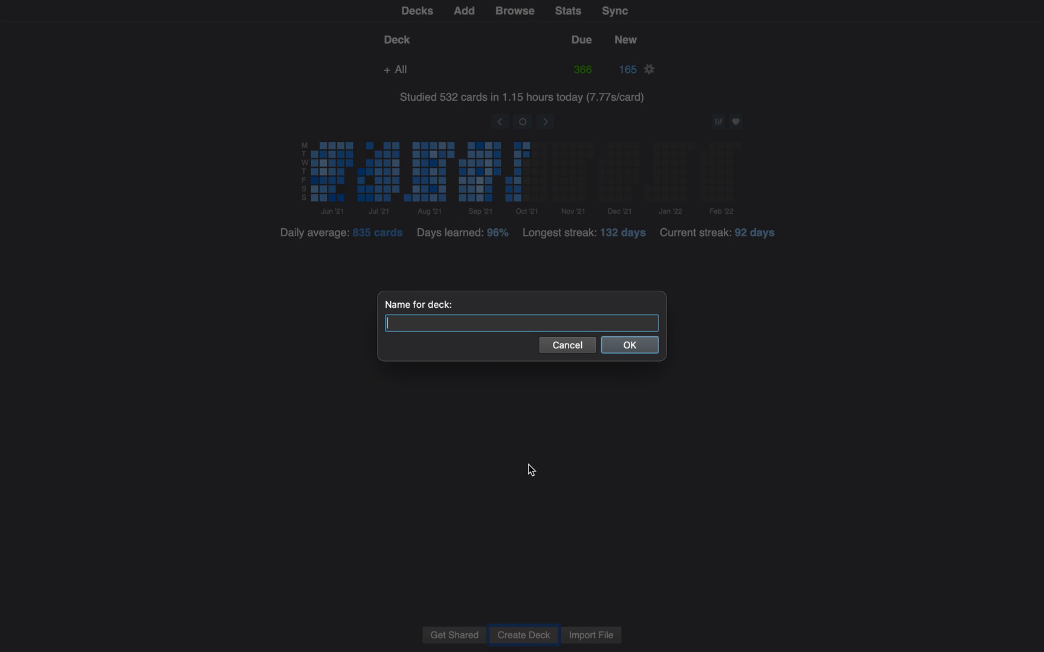
pyautogui.write('Radiology')
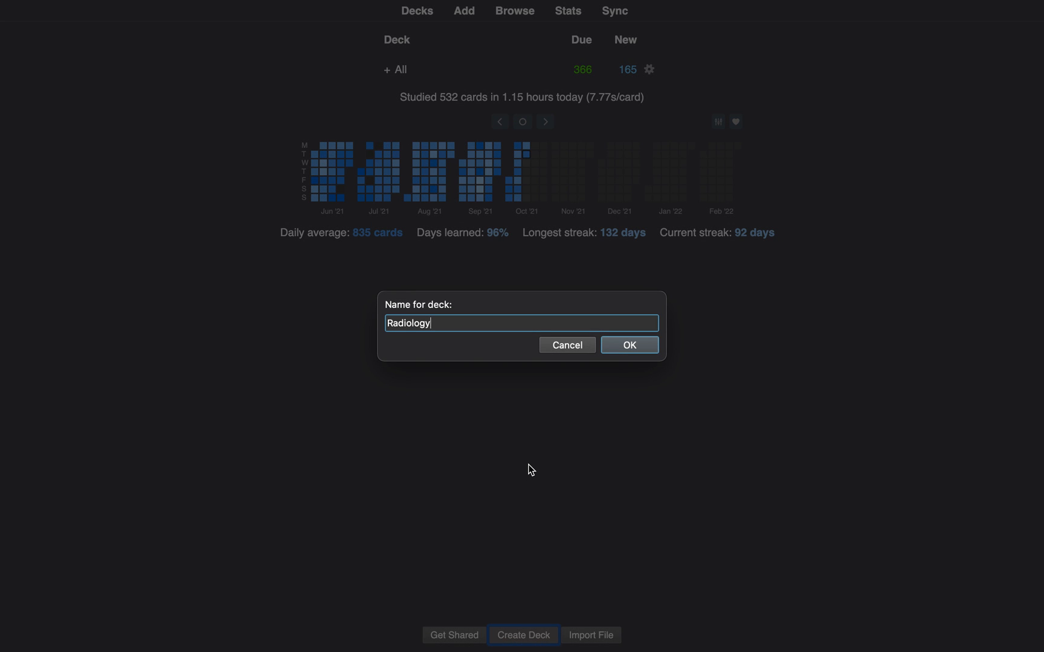
pyautogui.click(628, 345)
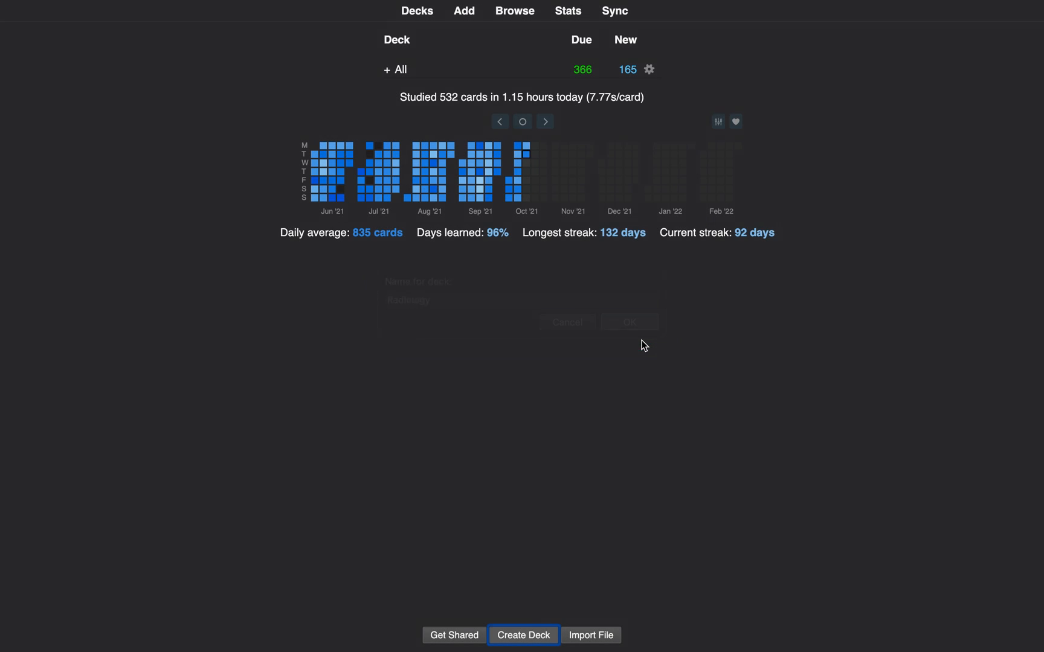
pyautogui.click(629, 322)
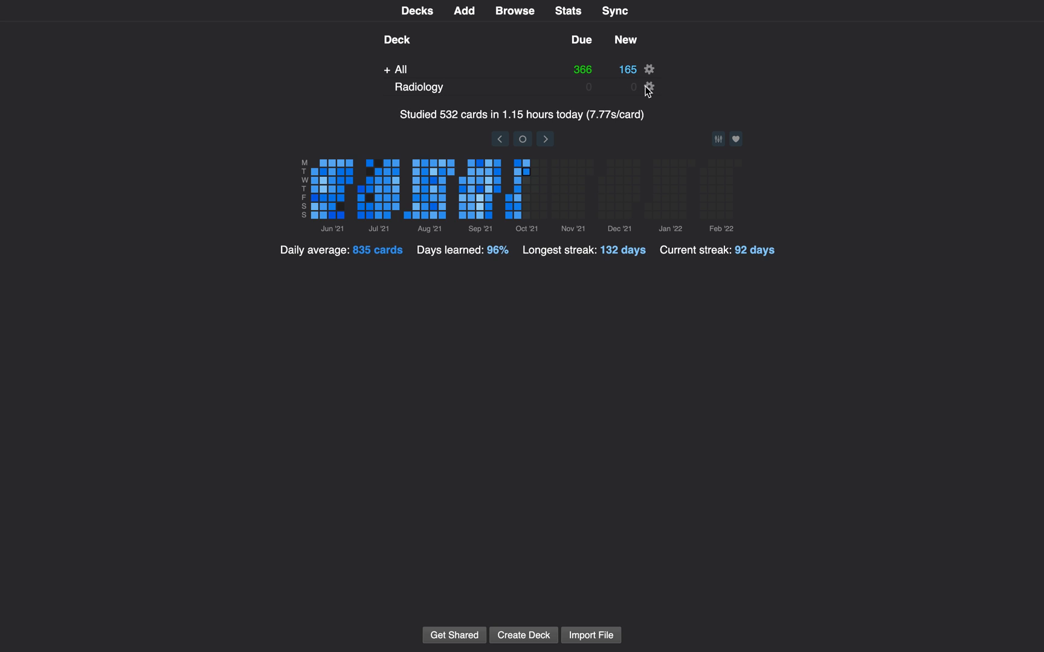
# - Create a new options group named 'Radiology' for the Radiology deck
pyautogui.click(648, 87)
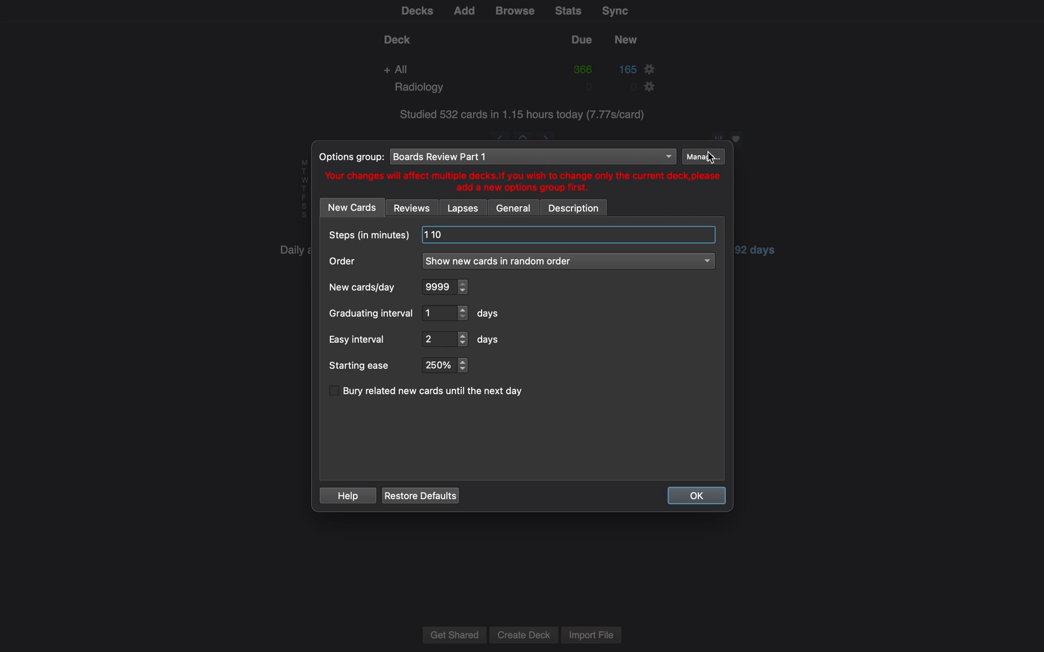
pyautogui.write('R')
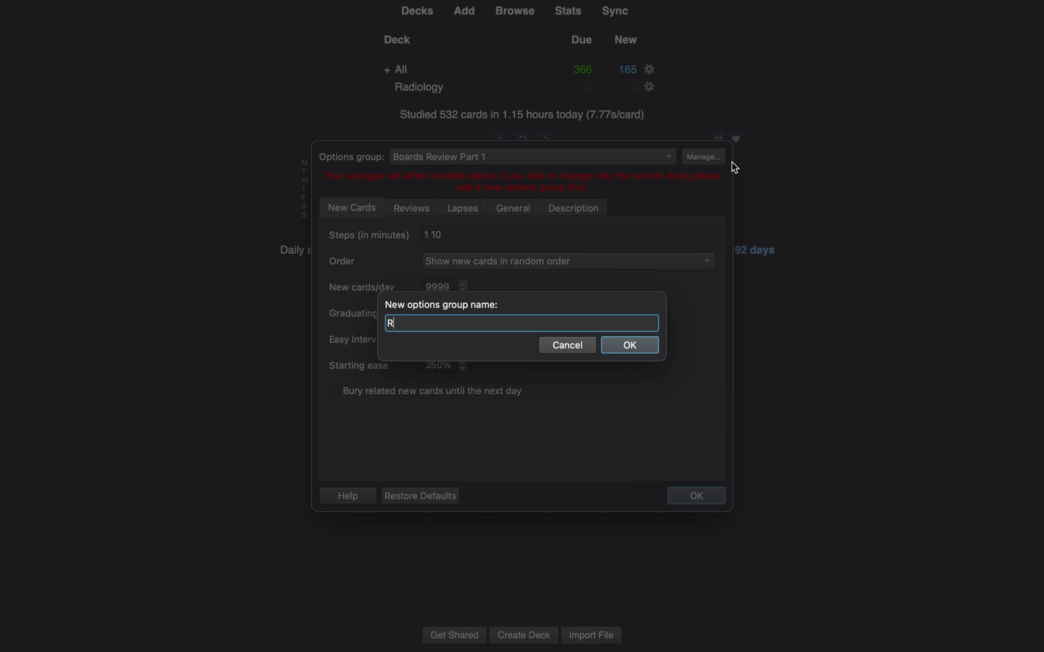
pyautogui.write('adiology')
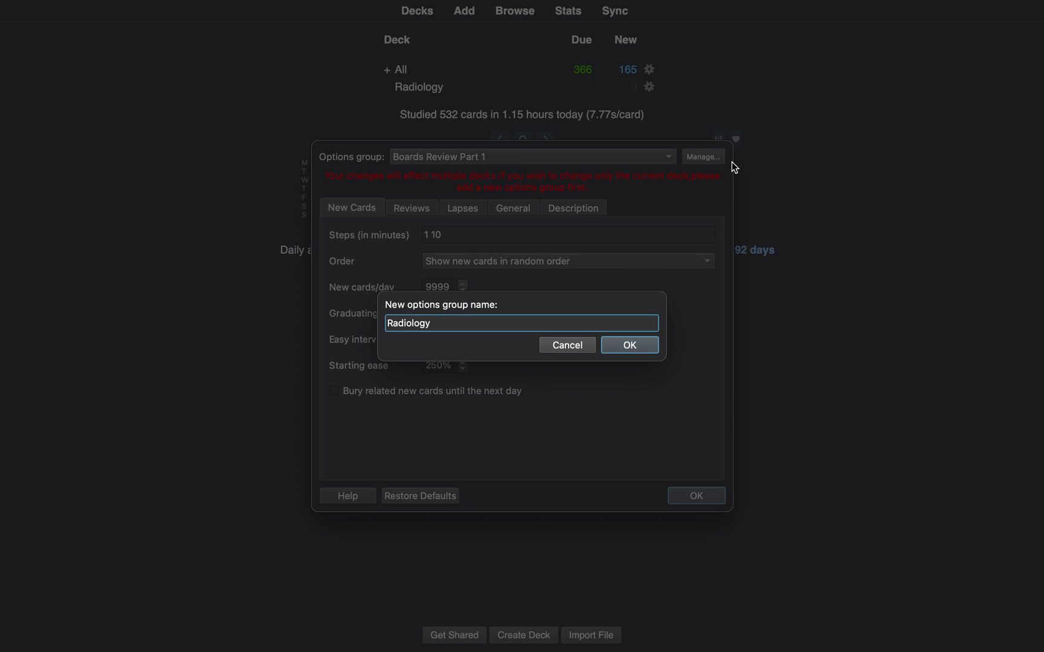
pyautogui.click(628, 345)
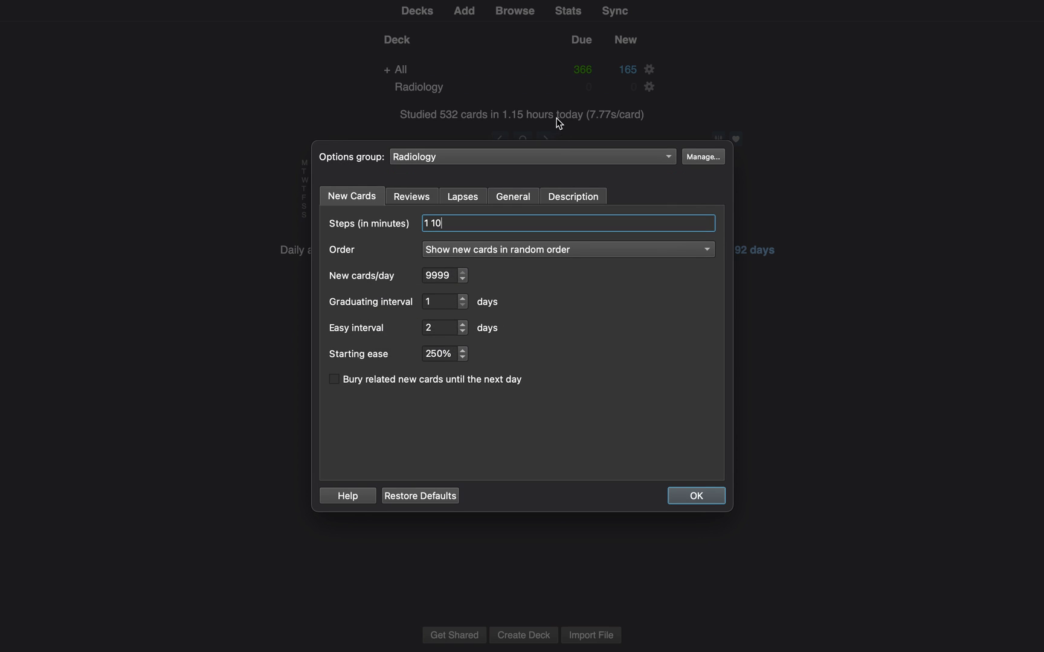
pyautogui.moveTo(415, 175)
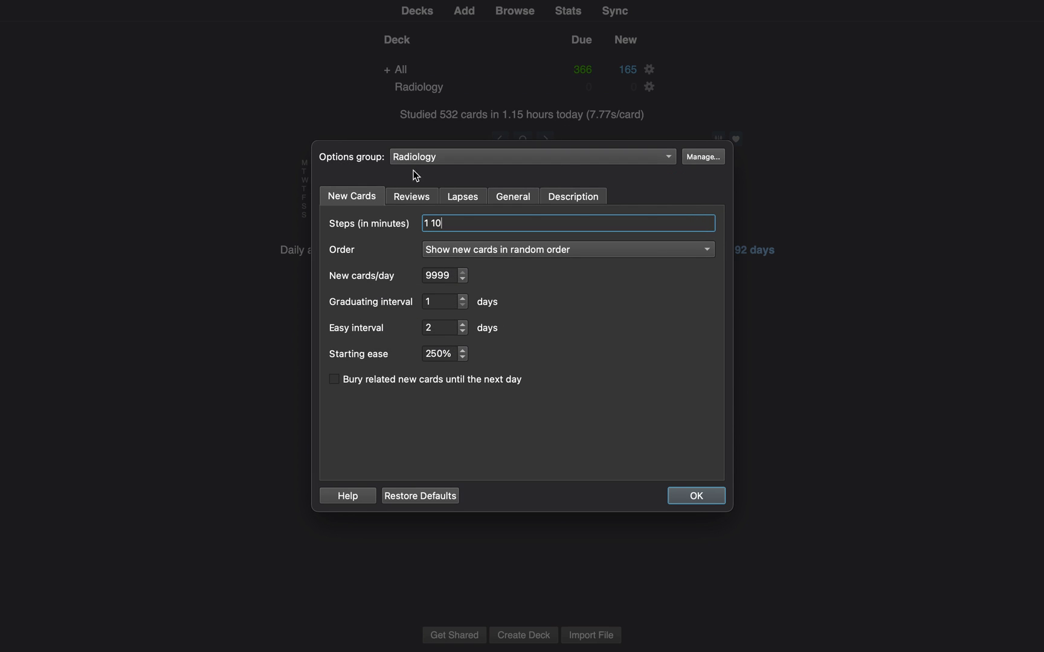
pyautogui.moveTo(405, 175)
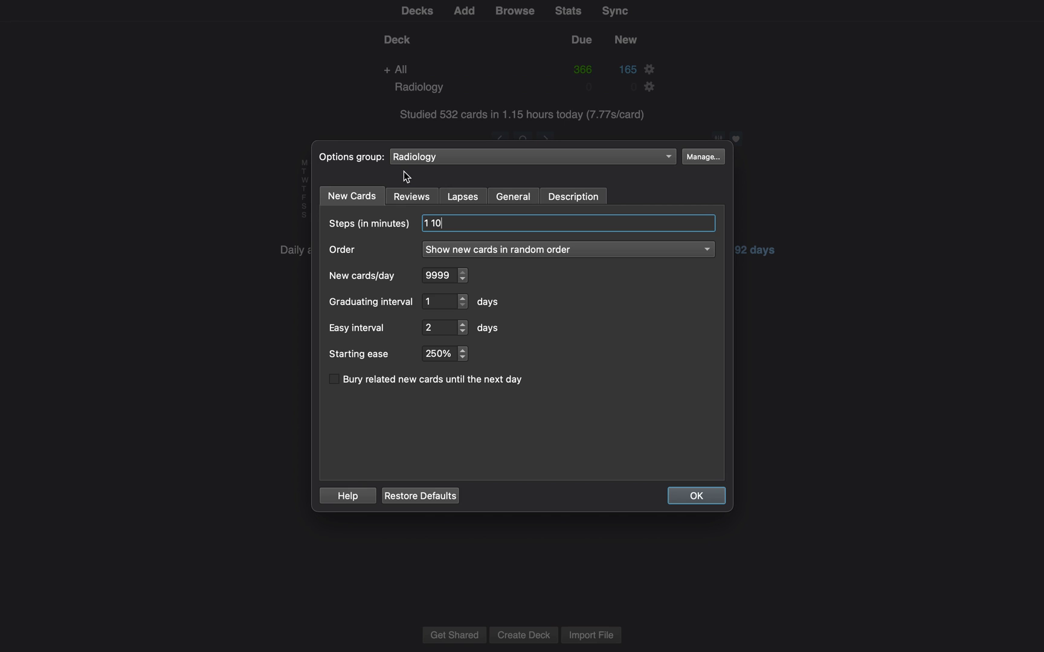
pyautogui.moveTo(441, 91)
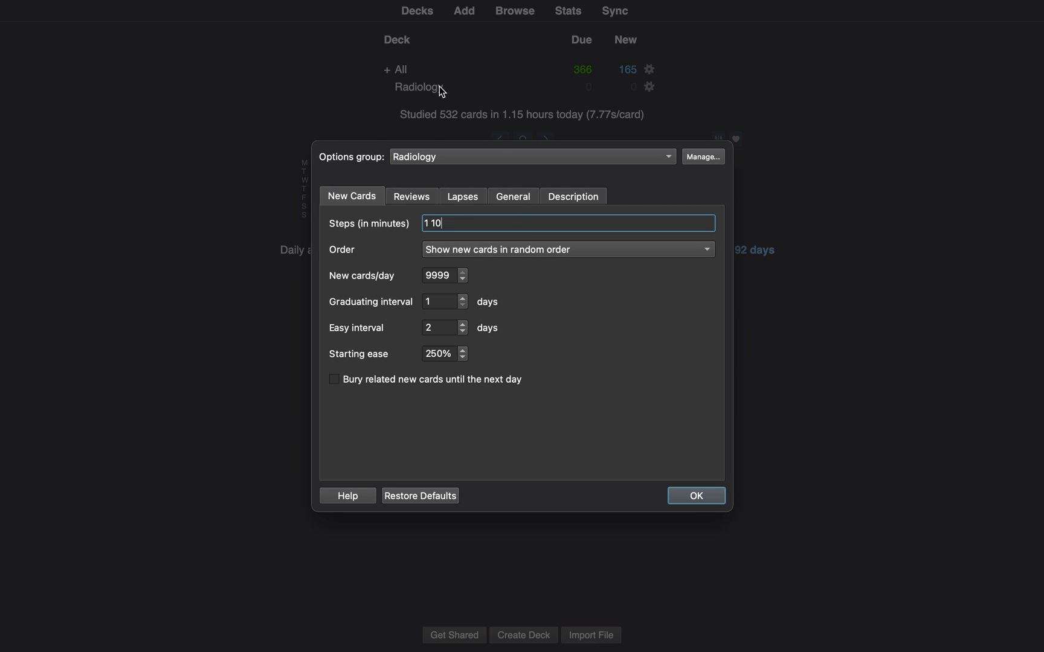
pyautogui.moveTo(459, 286)
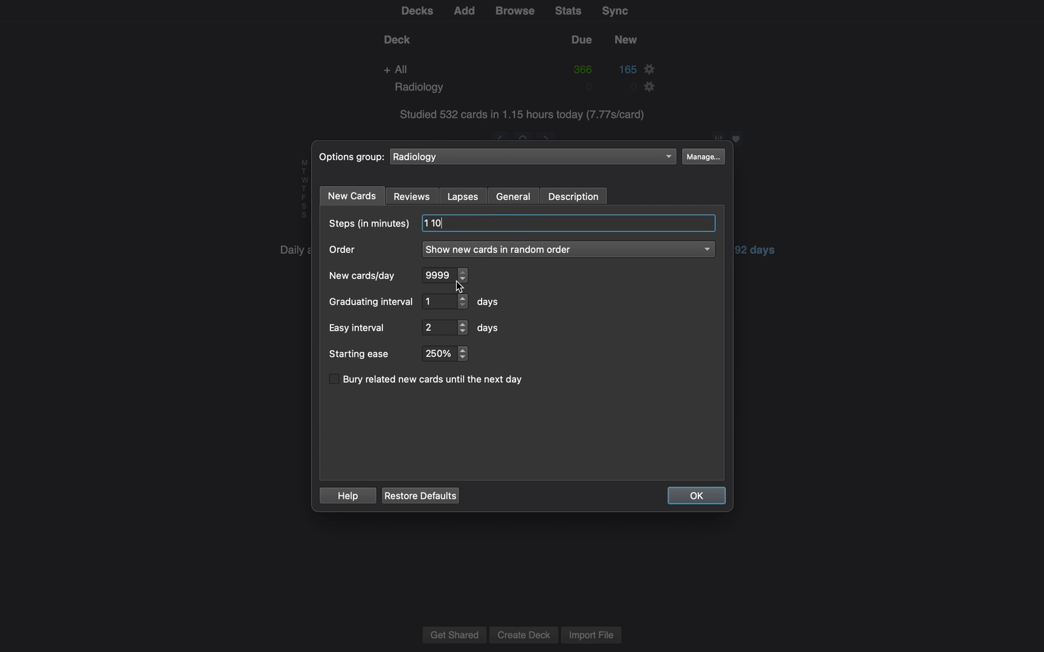
# - Set new cards per day to 10, review the other tabs, and save
pyautogui.click(438, 275)
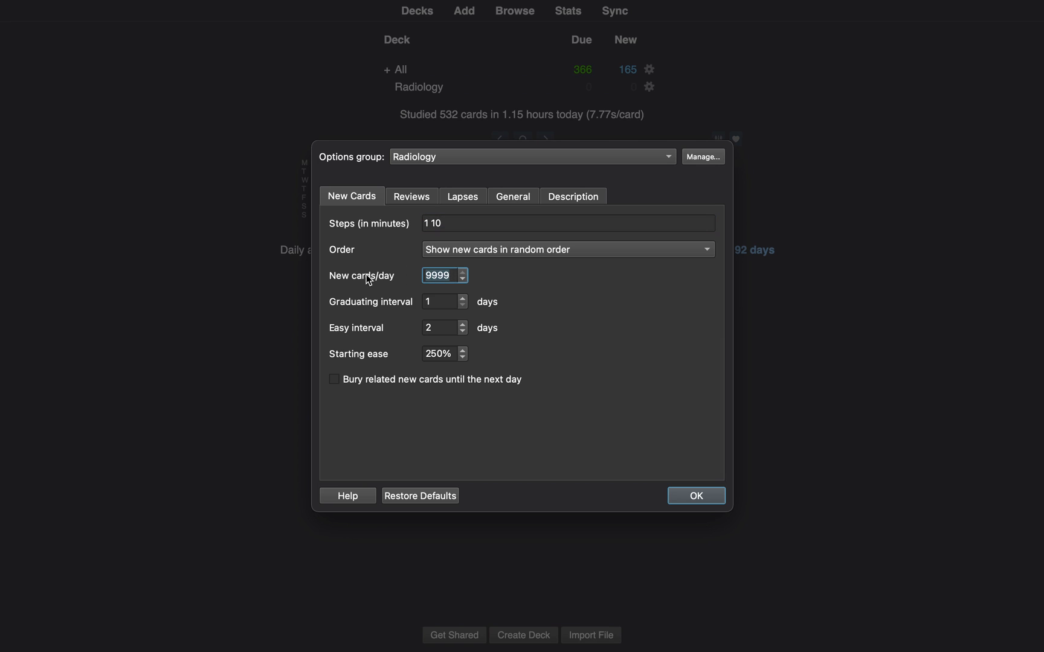
pyautogui.write('10')
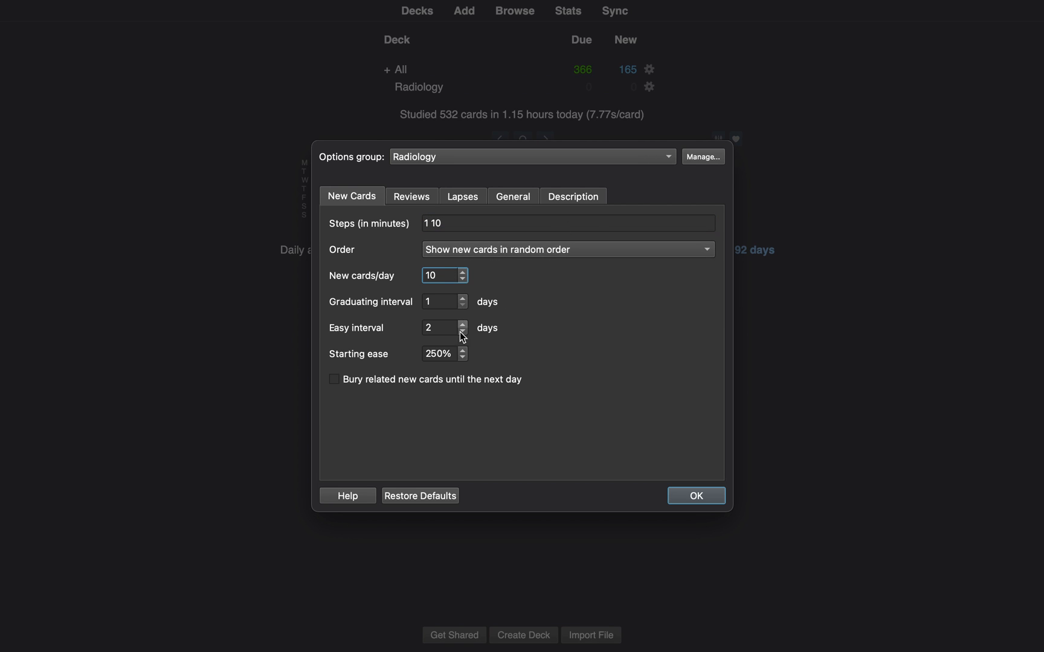
pyautogui.click(411, 195)
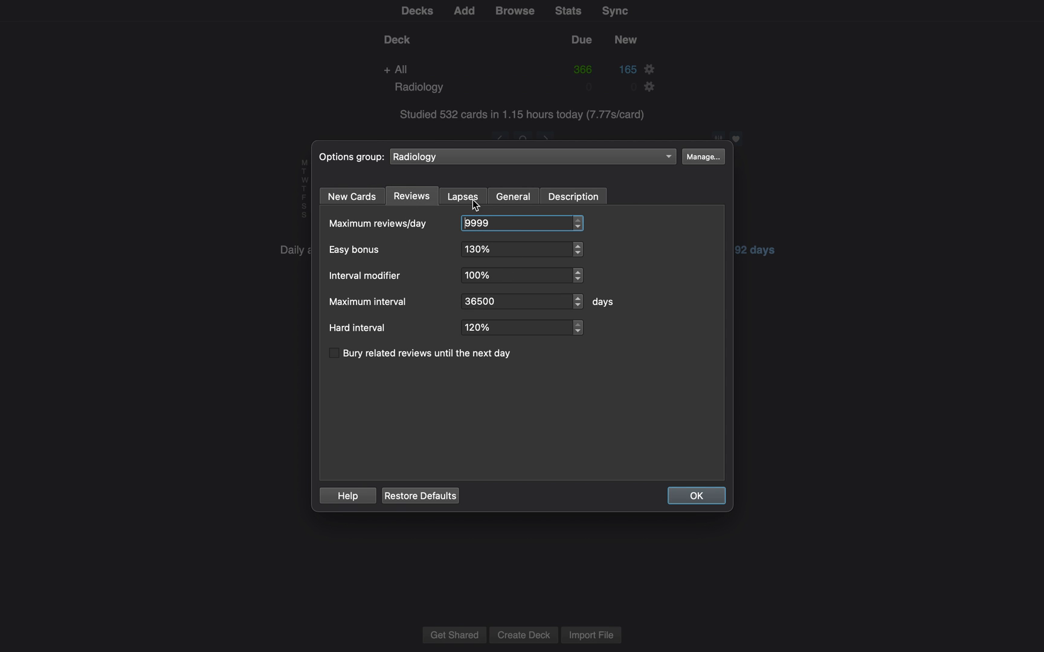
pyautogui.click(462, 196)
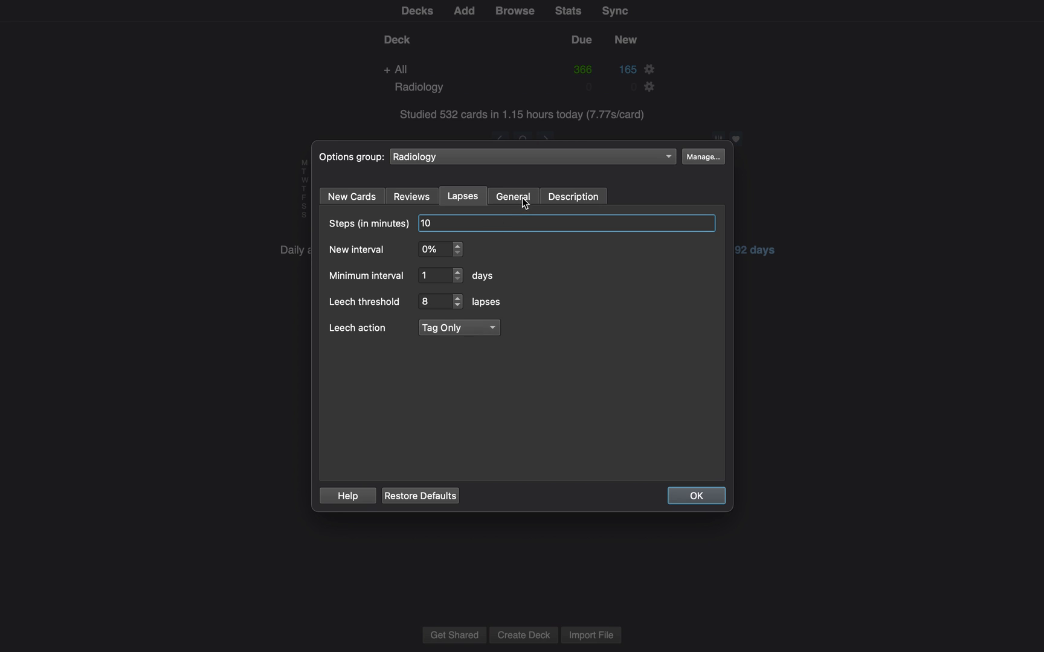
pyautogui.click(513, 196)
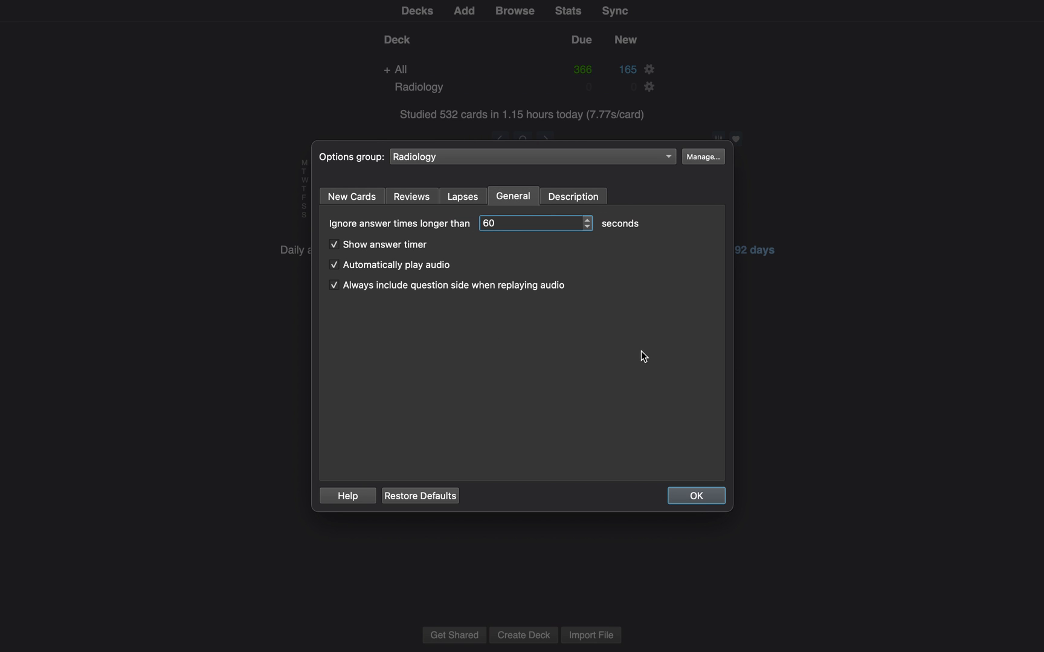
pyautogui.click(696, 495)
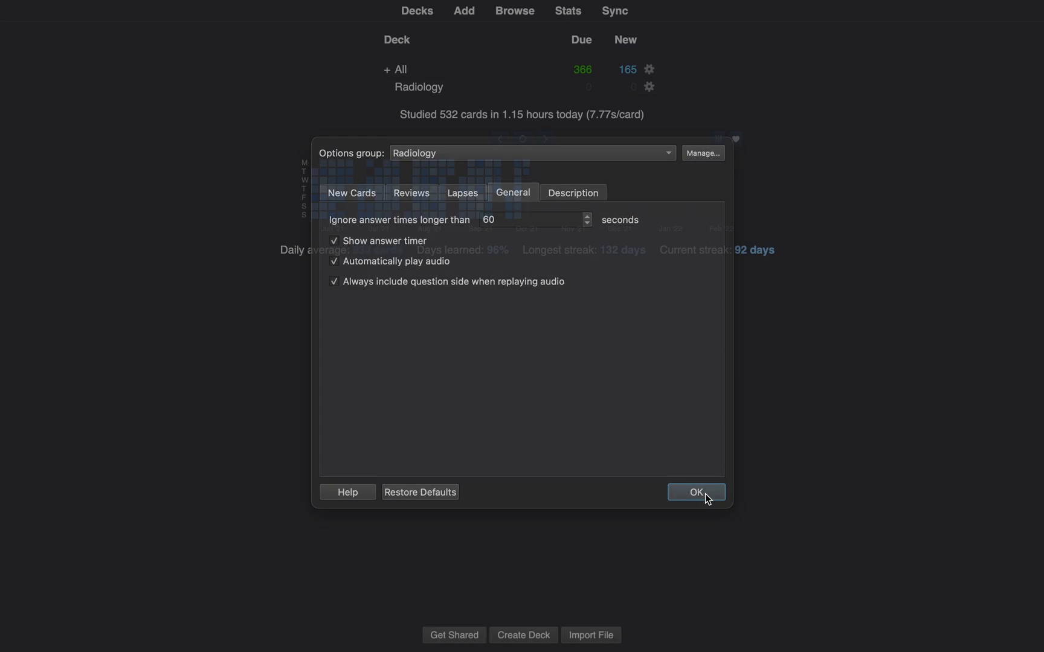
pyautogui.click(697, 491)
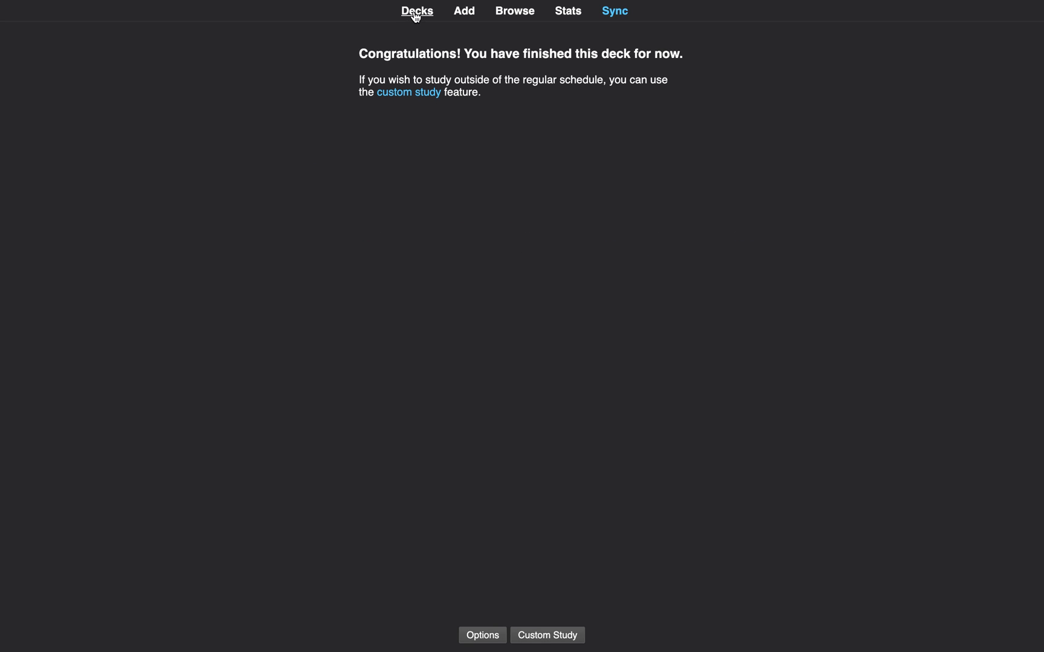
# - Return to the deck list and open the Add window for a new note
pyautogui.click(417, 11)
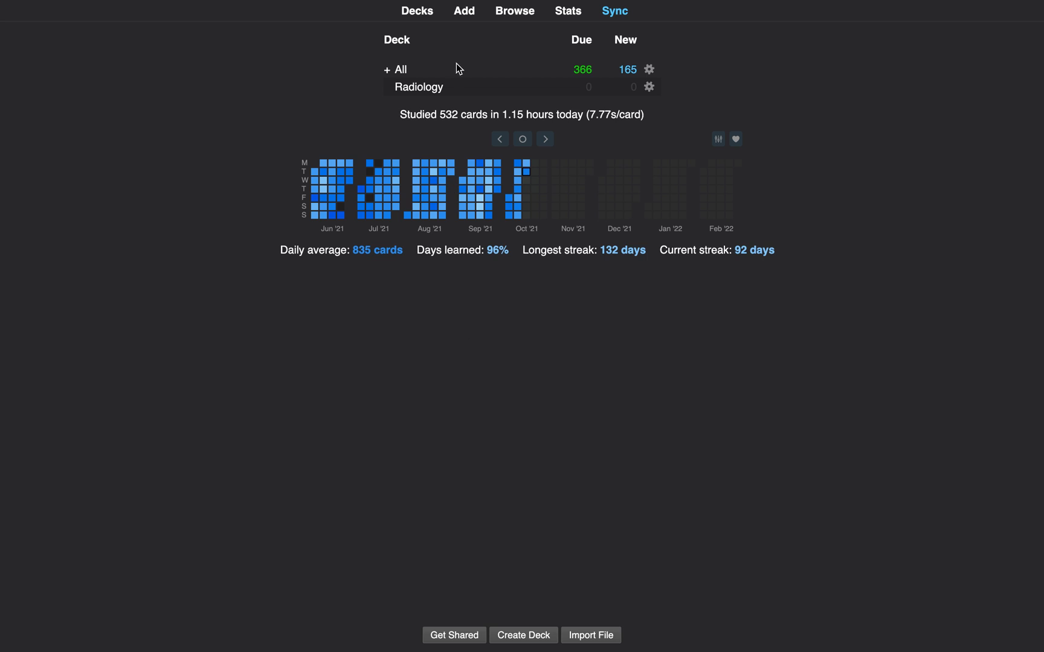
pyautogui.moveTo(463, 94)
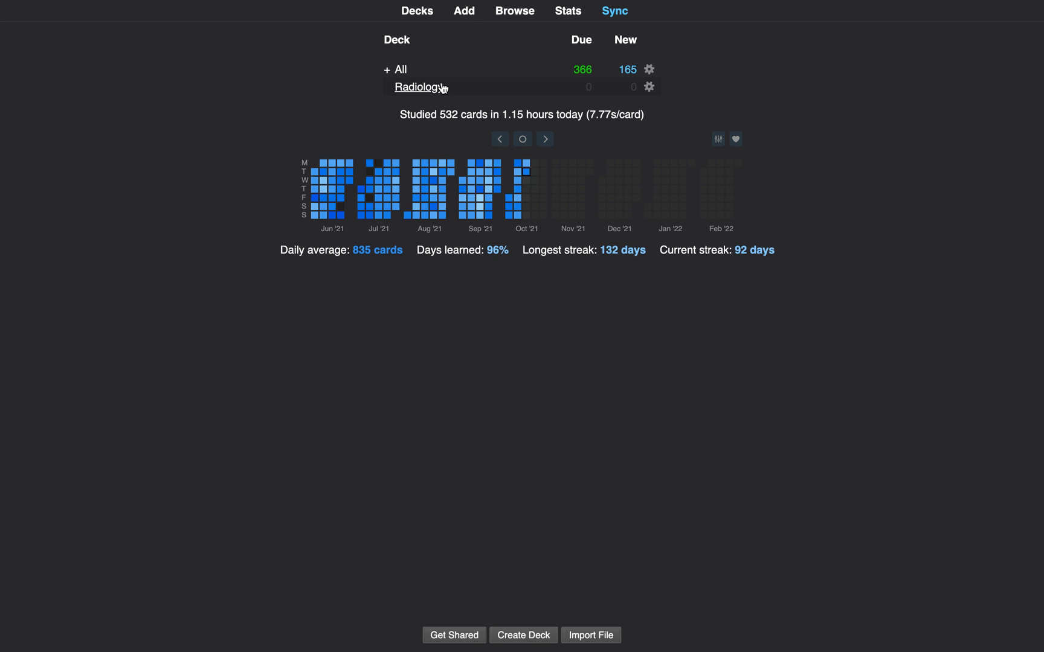
pyautogui.moveTo(400, 69)
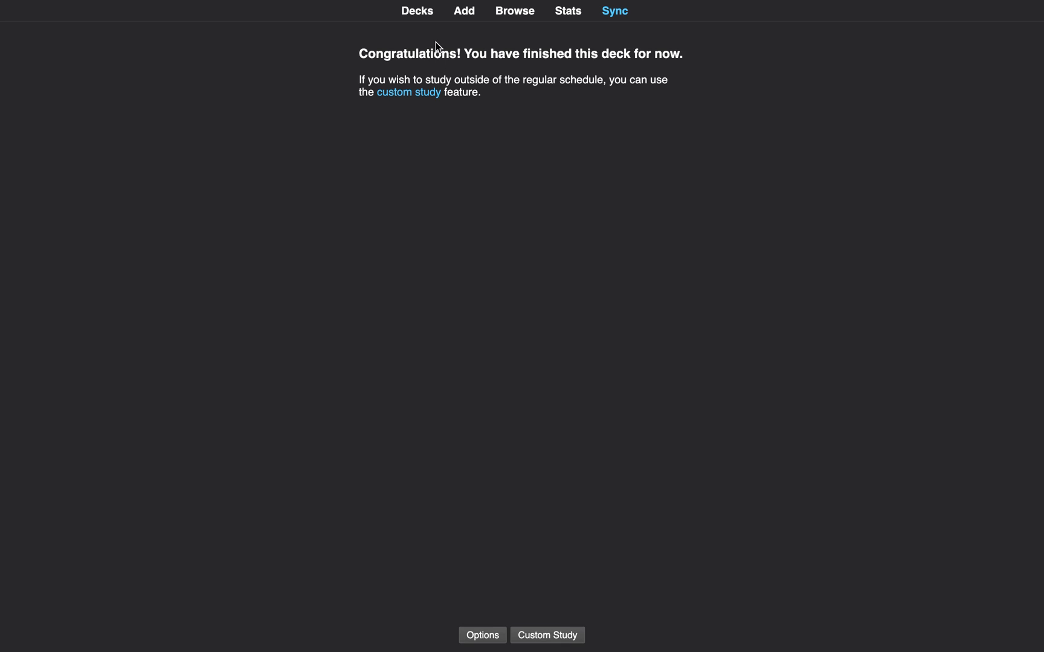
pyautogui.moveTo(463, 11)
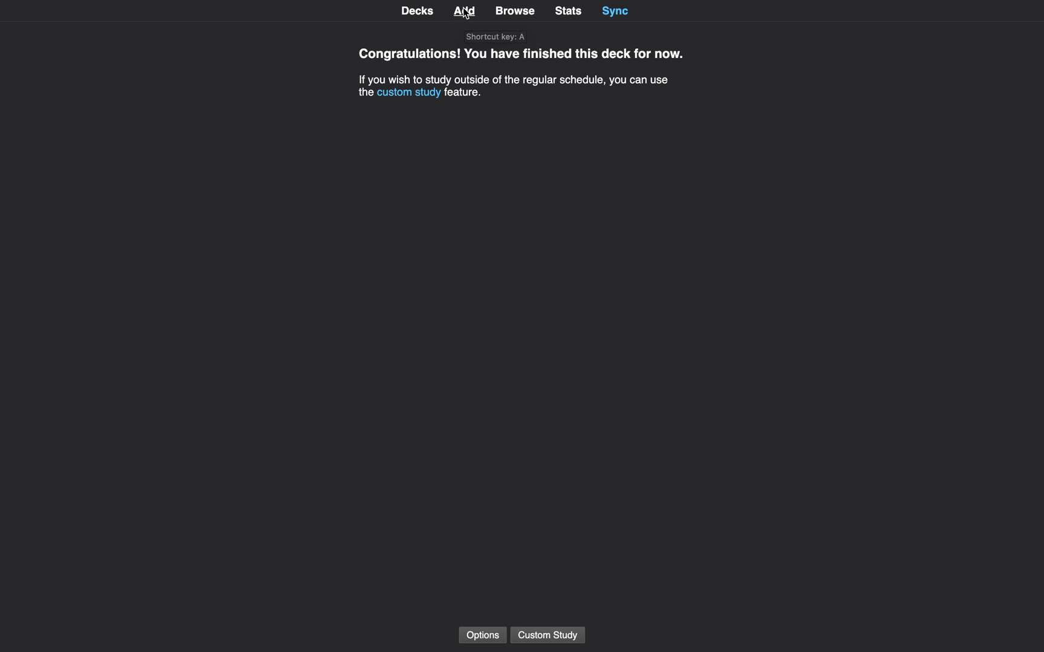
pyautogui.click(463, 11)
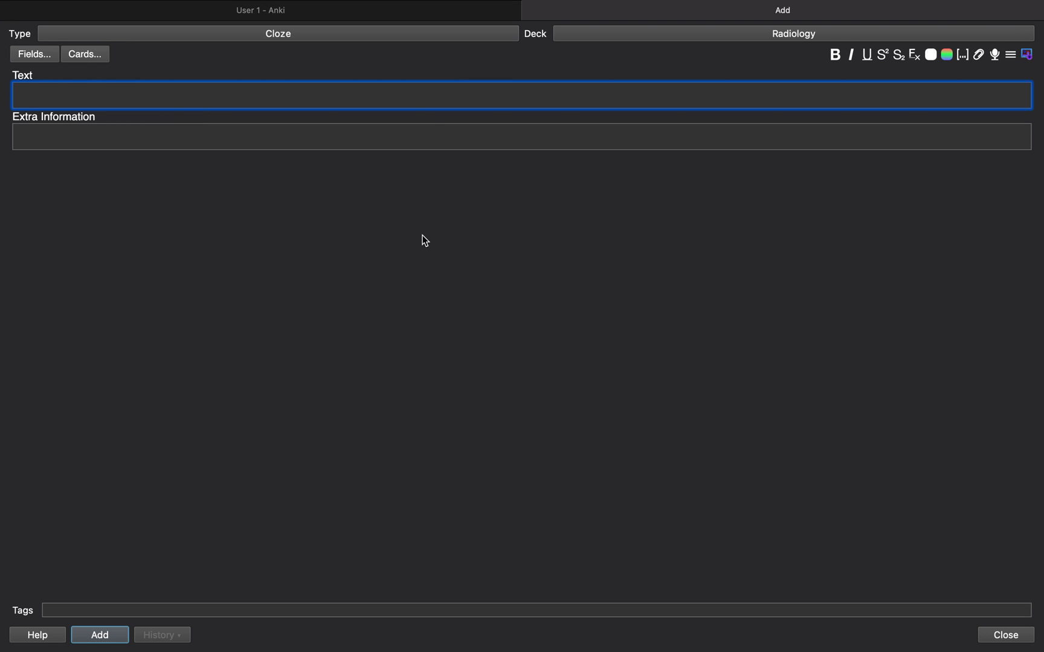
pyautogui.moveTo(436, 236)
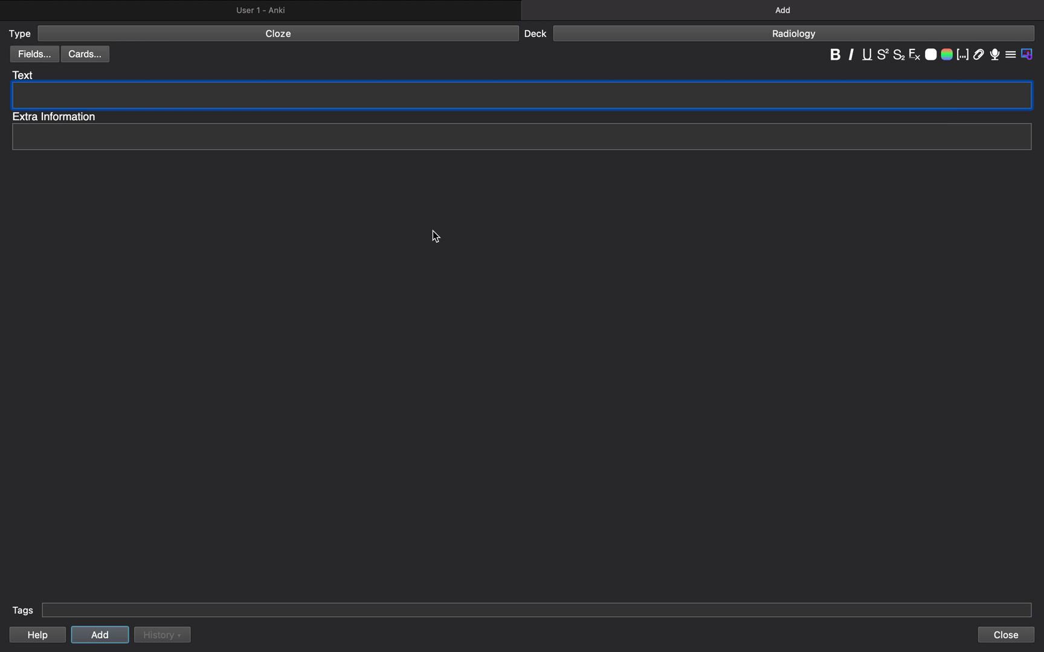
pyautogui.moveTo(1024, 120)
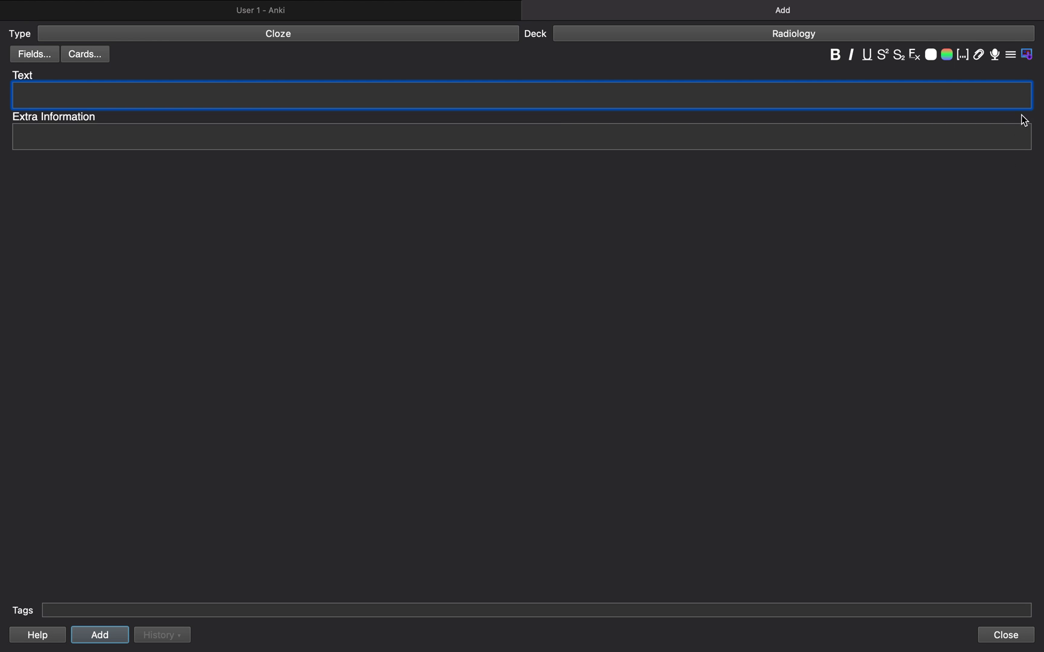
pyautogui.moveTo(1024, 86)
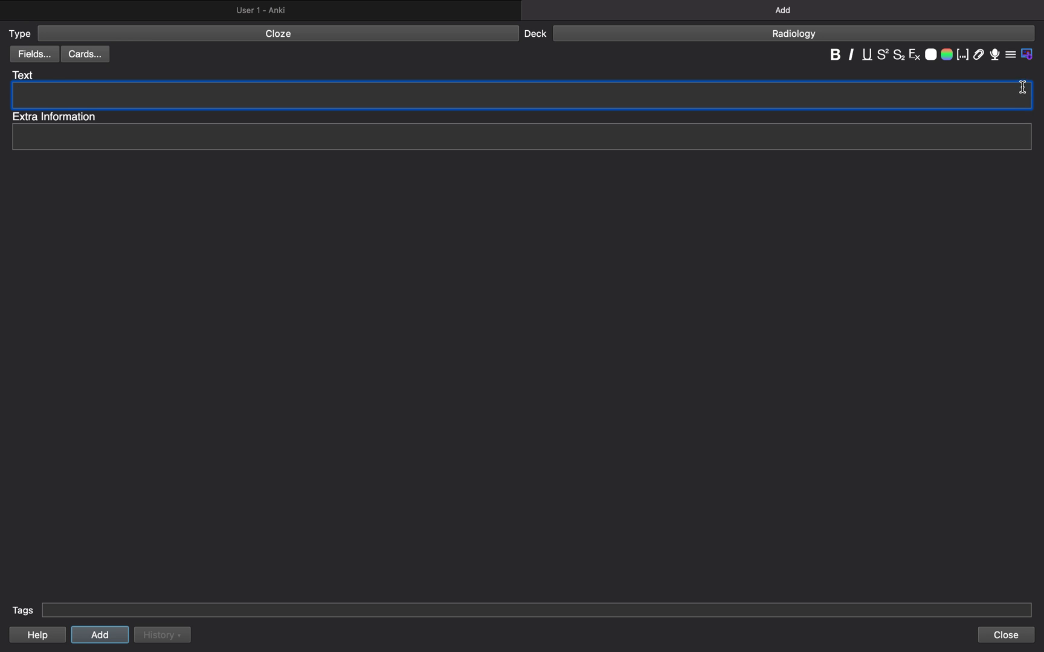
pyautogui.moveTo(1025, 55)
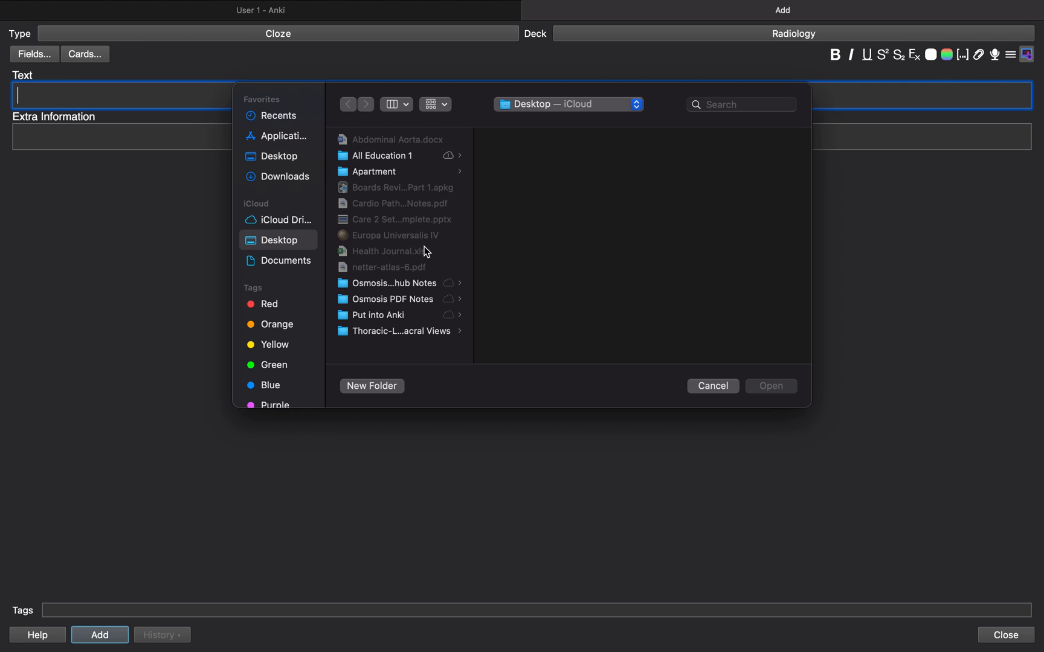
# - Open the first X-ray screenshot from the spine views folder in the occlusion editor
pyautogui.click(395, 331)
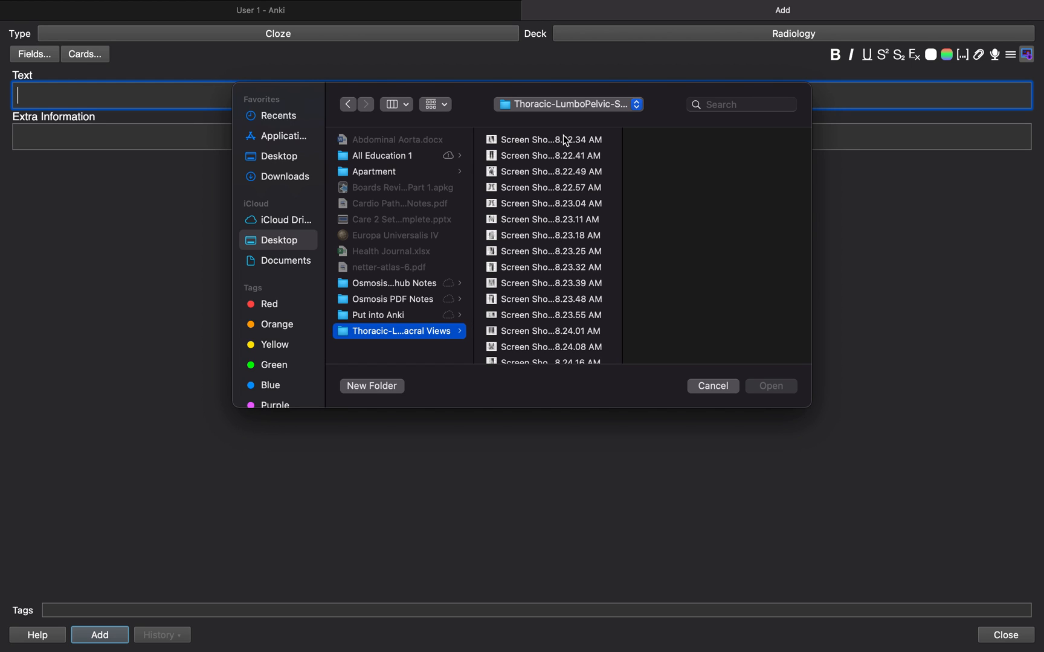
pyautogui.click(549, 140)
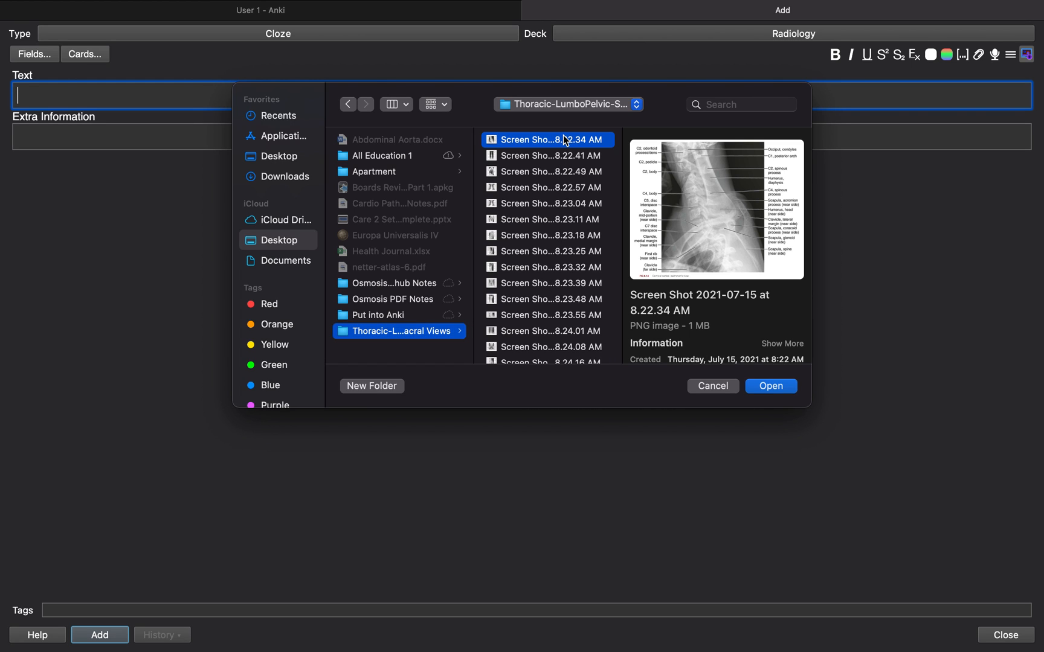
pyautogui.moveTo(662, 311)
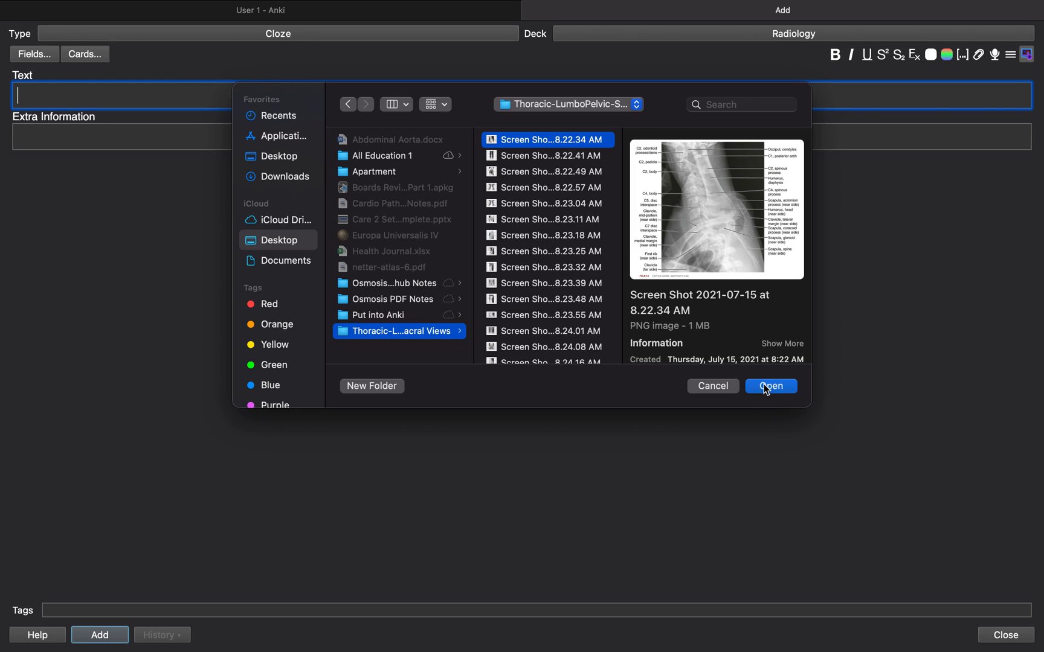
pyautogui.click(770, 386)
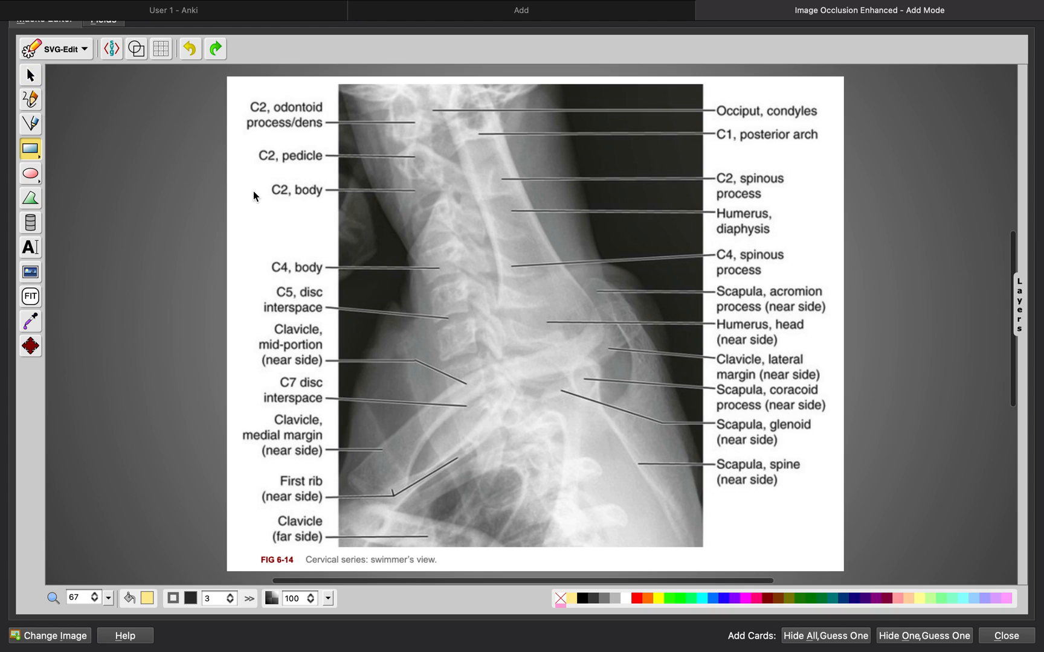
pyautogui.moveTo(255, 203); pyautogui.dragTo(299, 234)
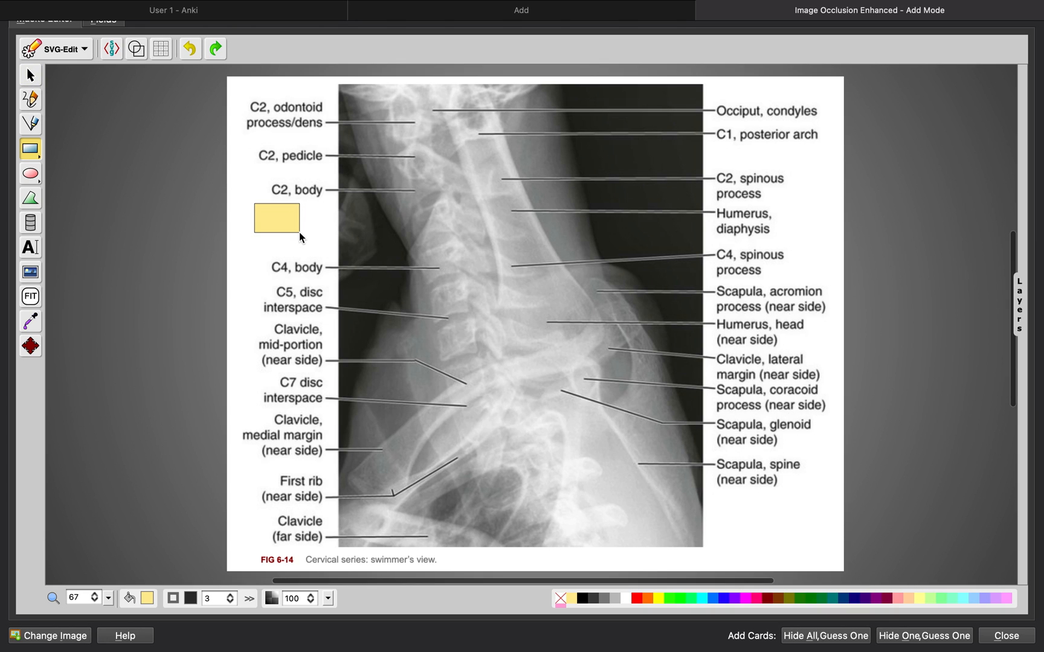
pyautogui.click(276, 219)
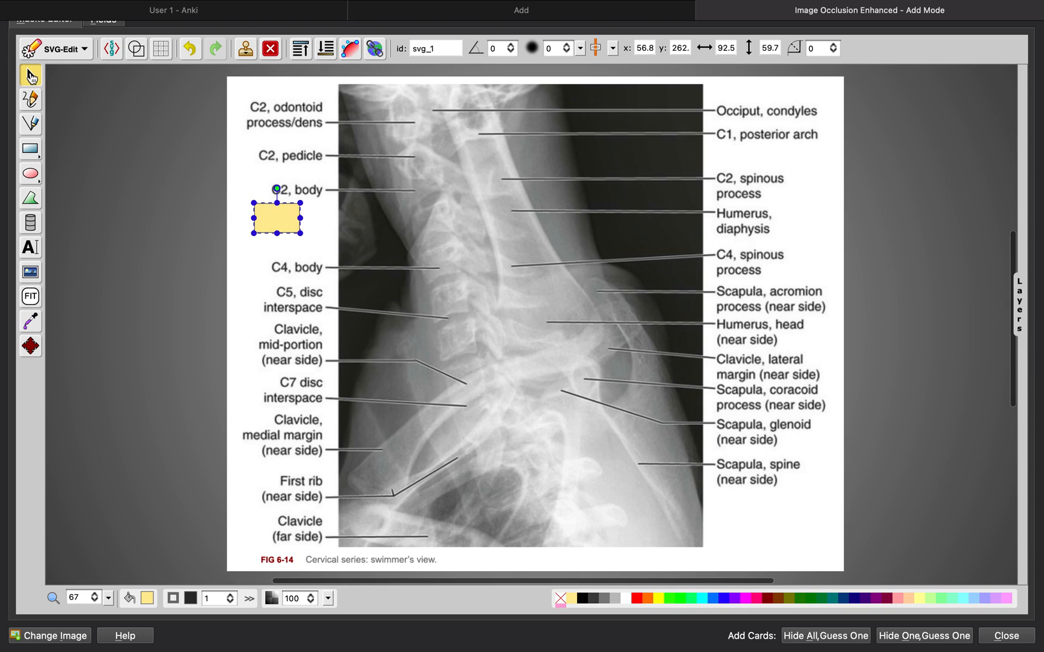
pyautogui.click(269, 48)
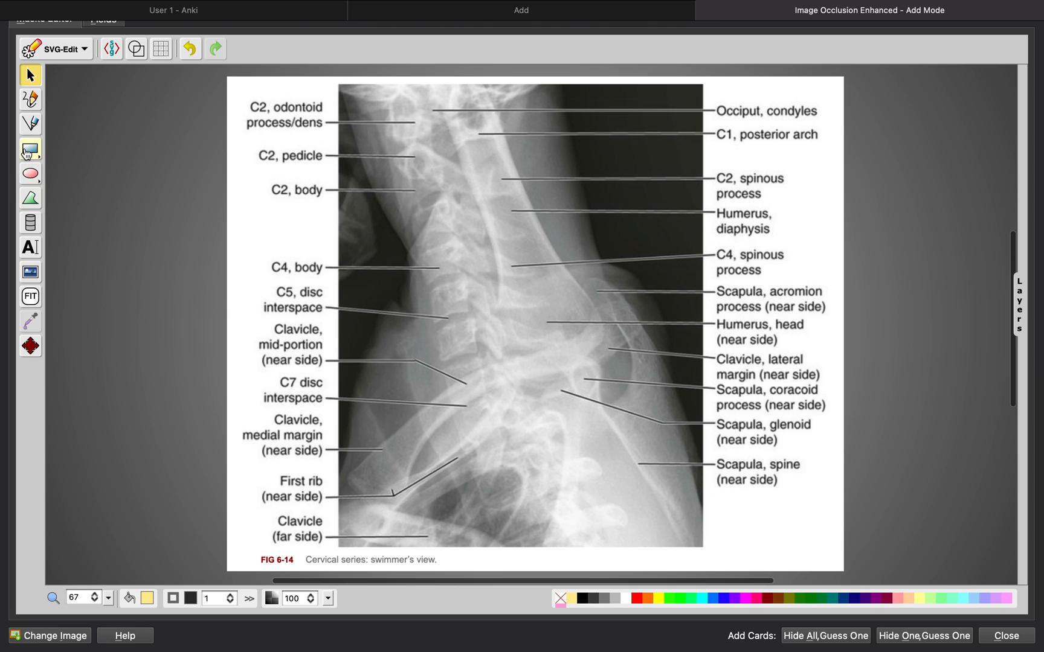
pyautogui.moveTo(29, 150)
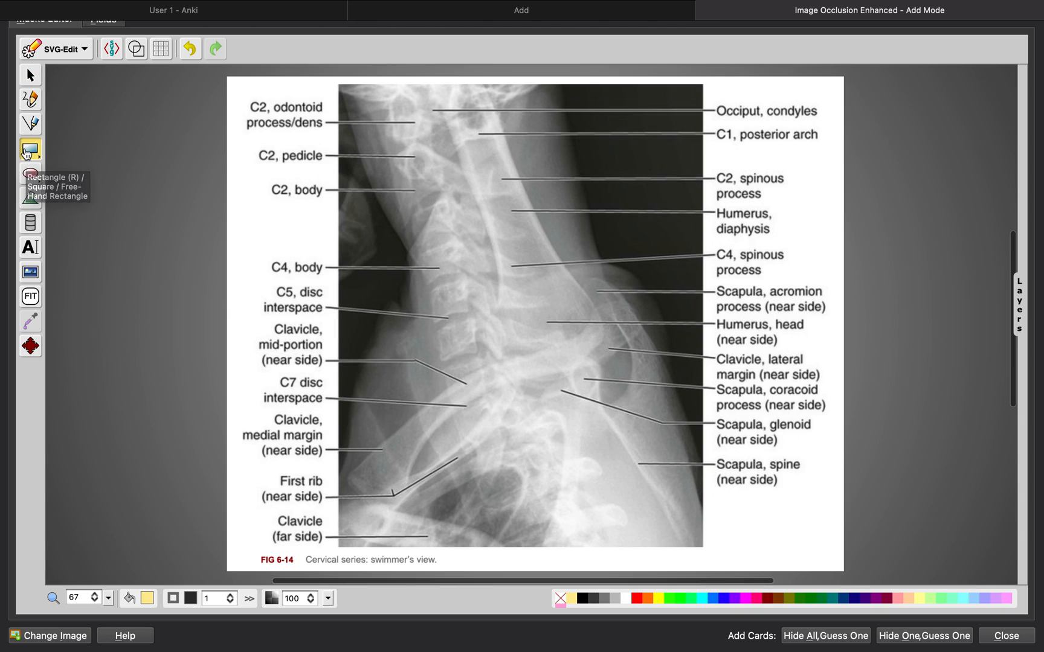
pyautogui.click(31, 174)
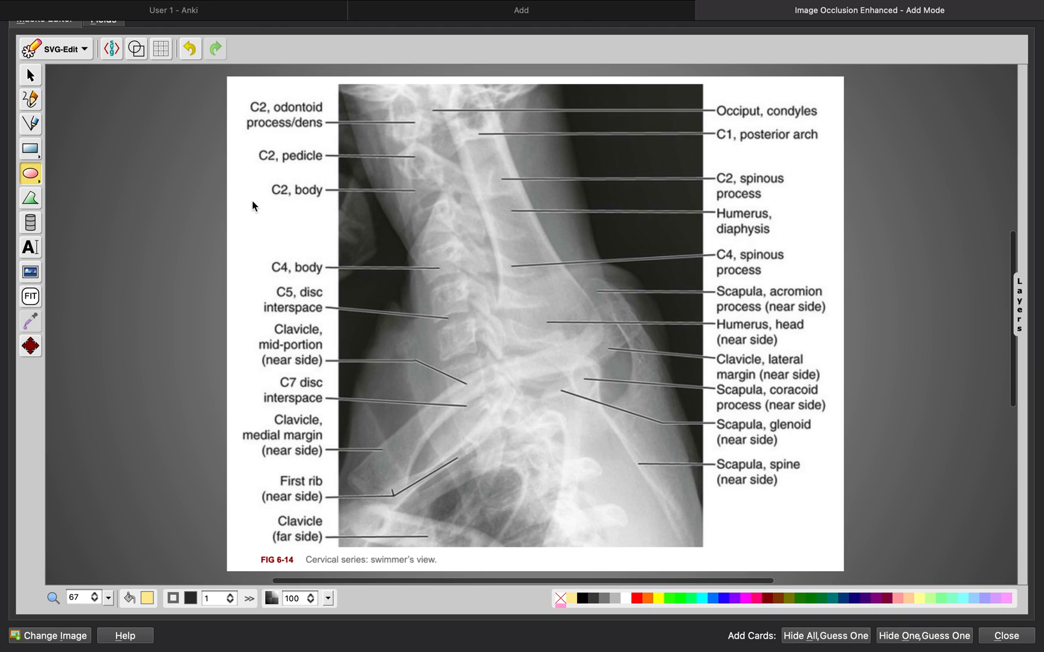
pyautogui.moveTo(218, 202); pyautogui.dragTo(287, 202)
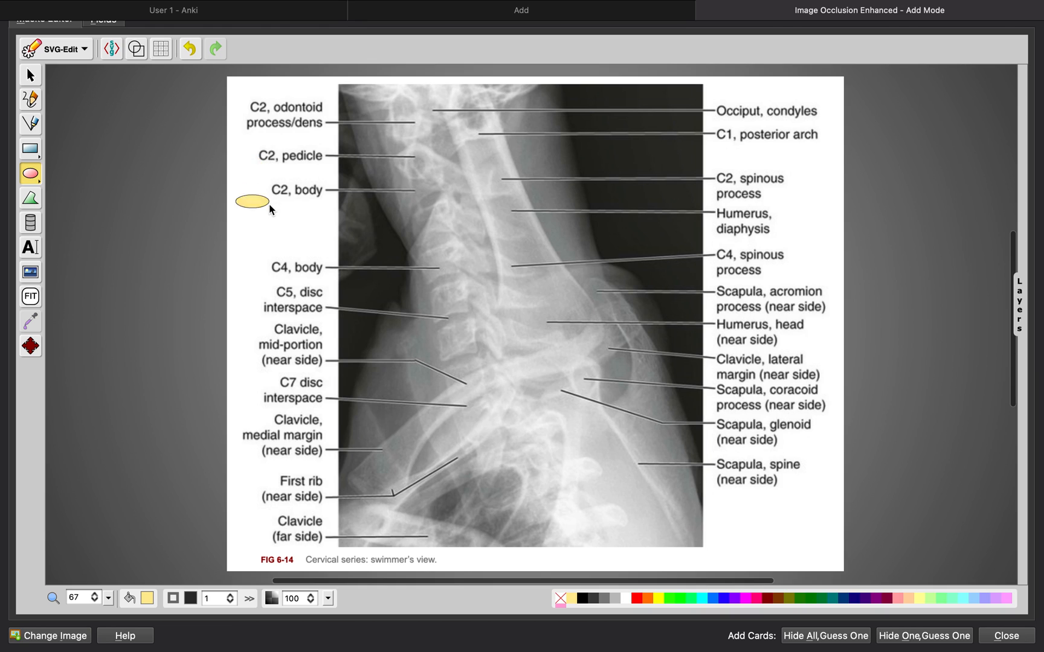
pyautogui.moveTo(269, 209); pyautogui.dragTo(298, 180)
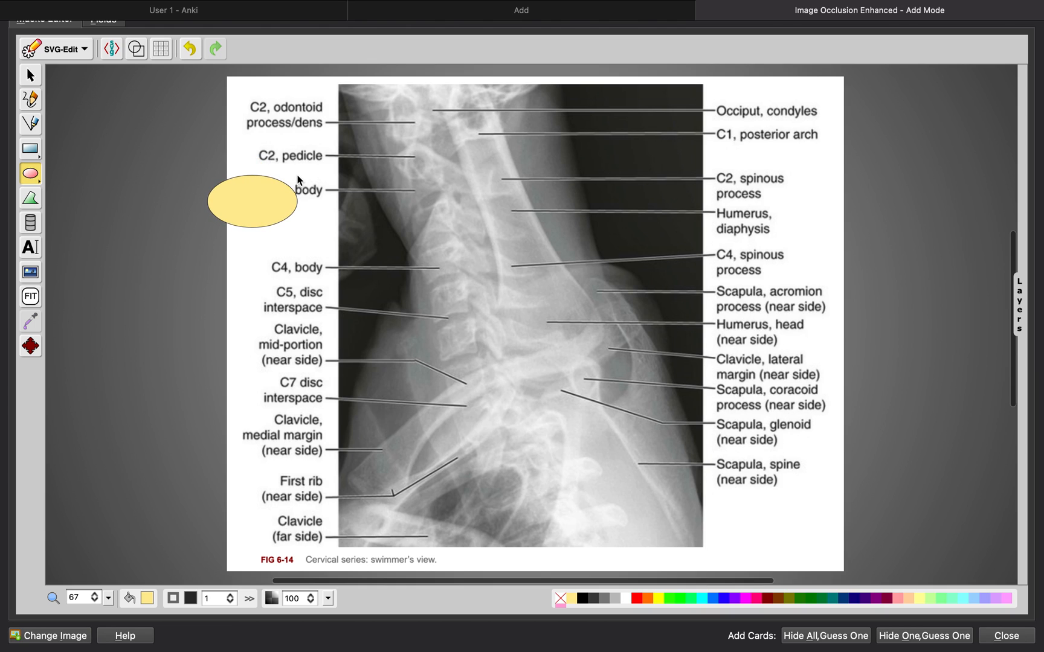
pyautogui.click(252, 201)
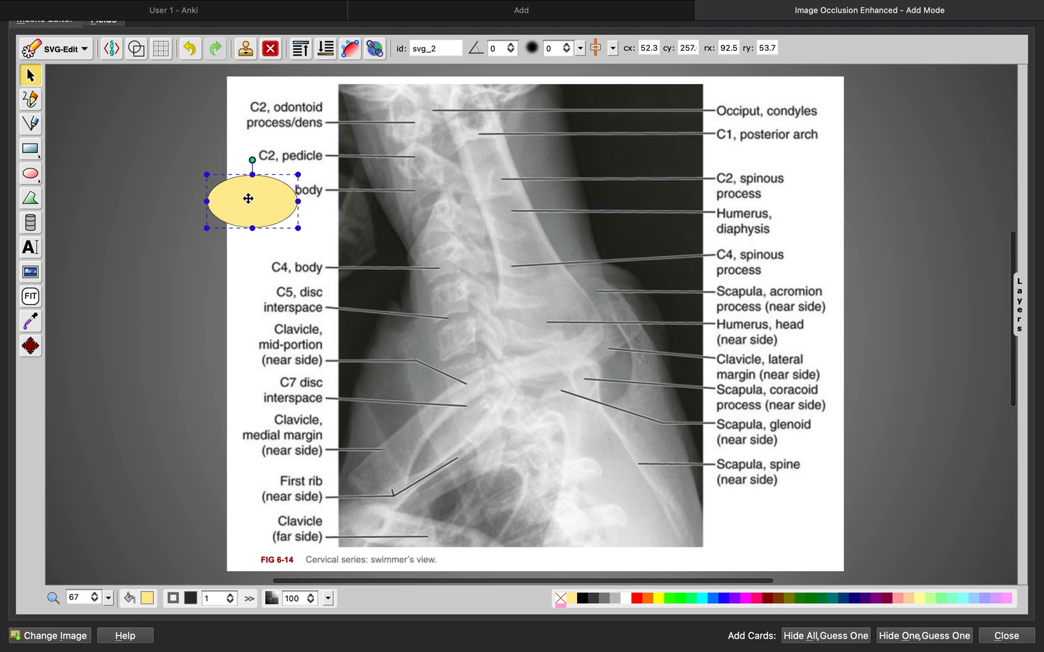
pyautogui.click(270, 48)
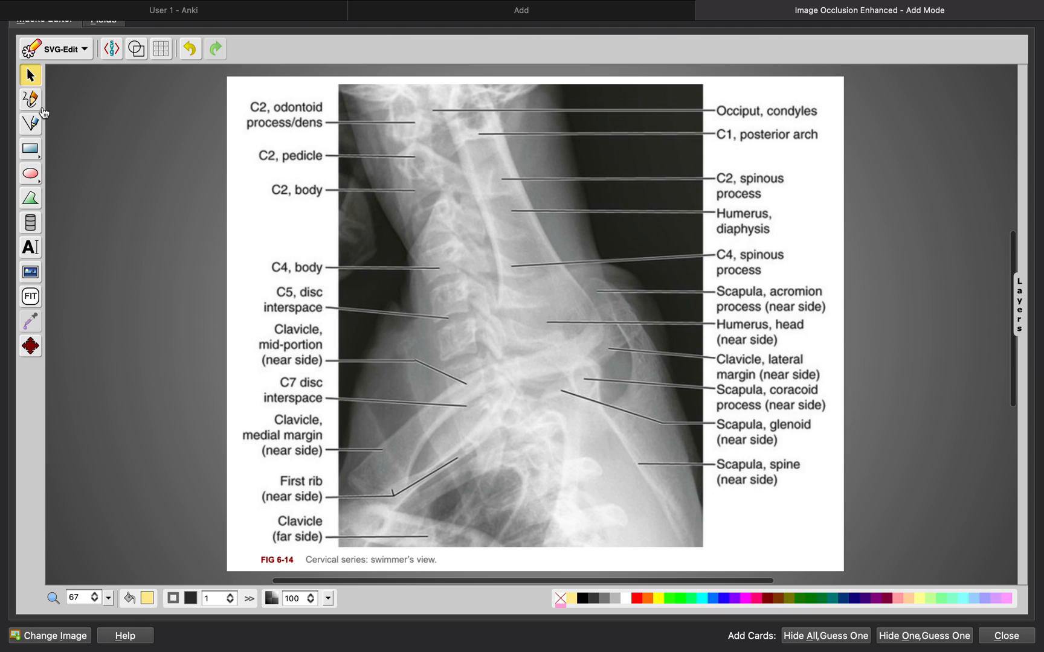
pyautogui.click(30, 197)
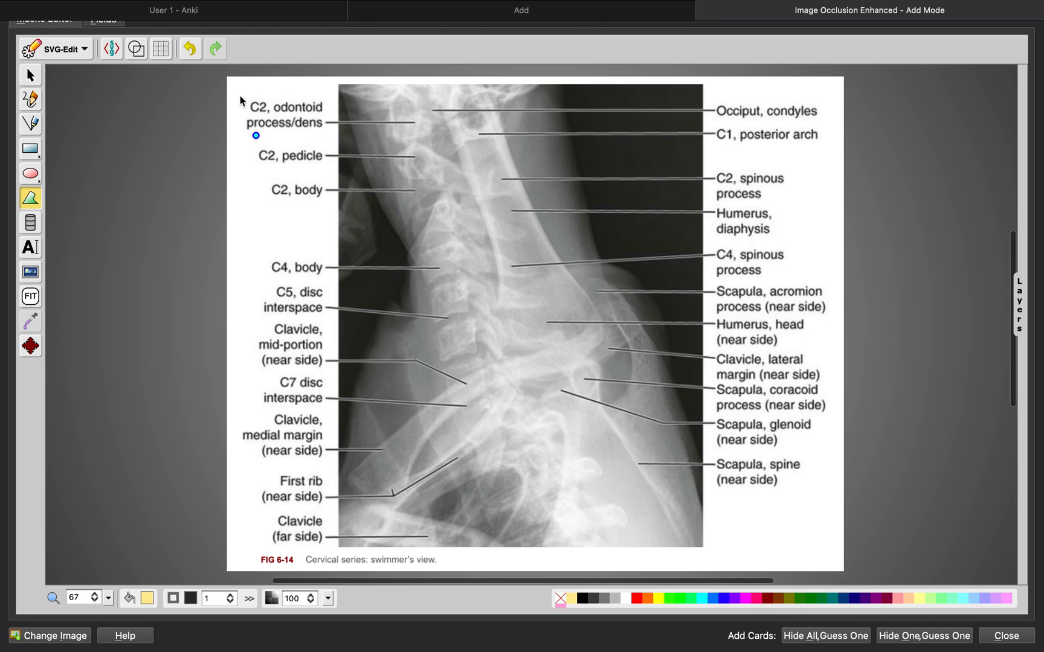
pyautogui.moveTo(340, 98)
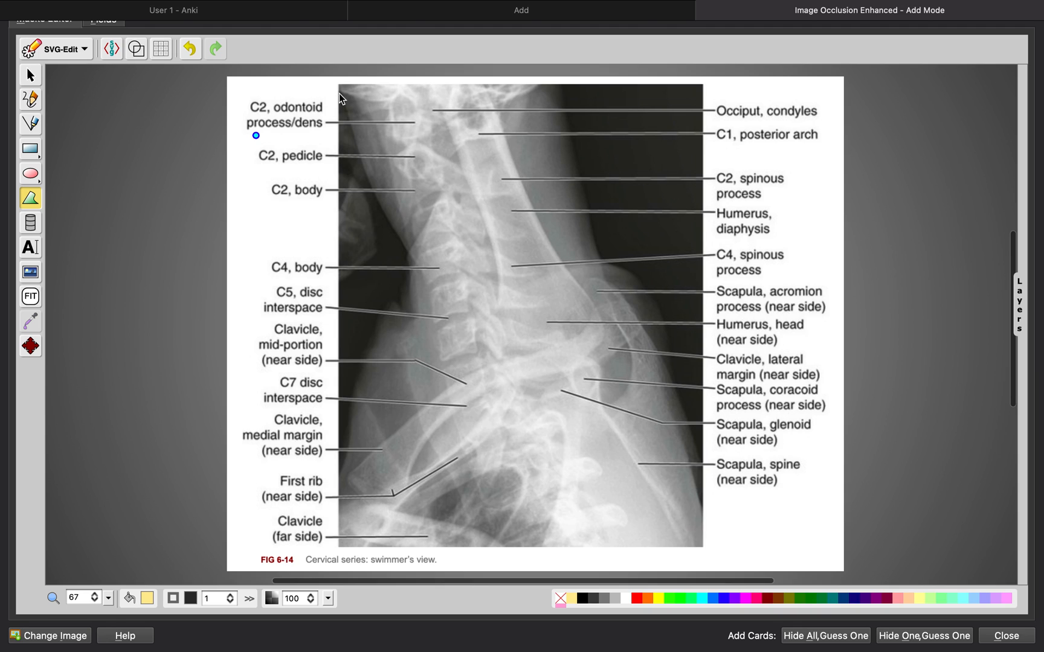
pyautogui.moveTo(253, 138)
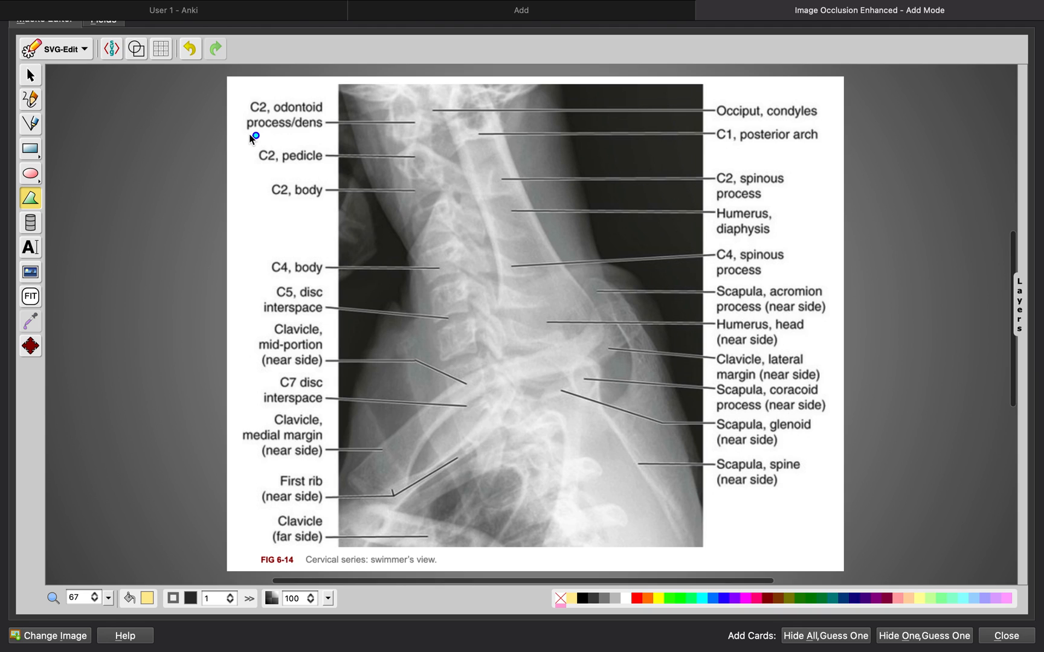
pyautogui.moveTo(238, 117)
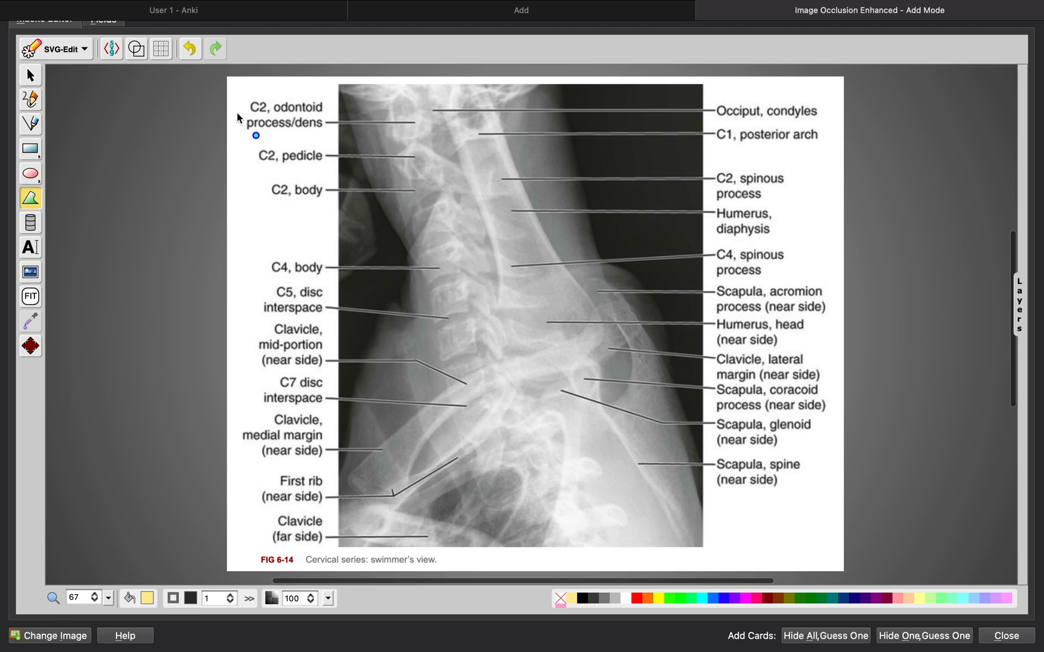
pyautogui.moveTo(260, 156)
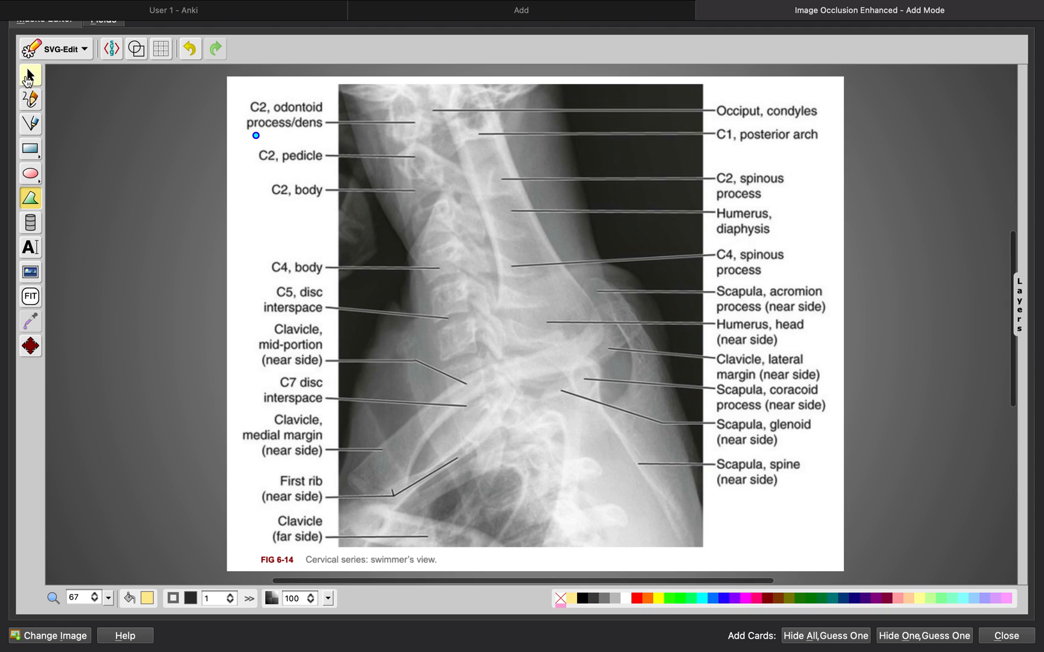
pyautogui.click(31, 73)
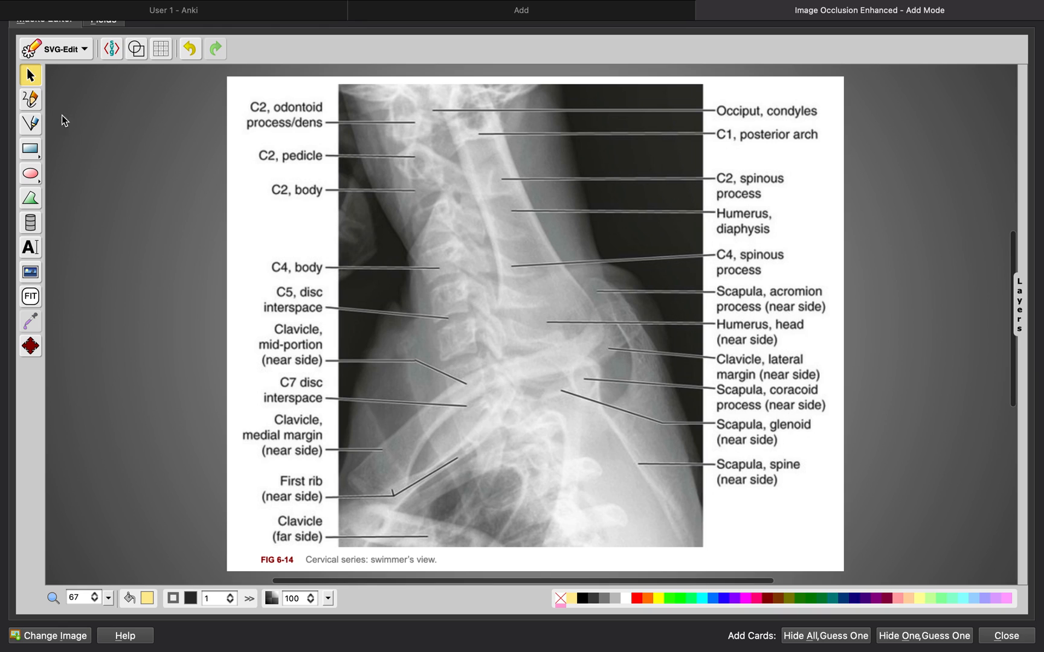
pyautogui.click(30, 150)
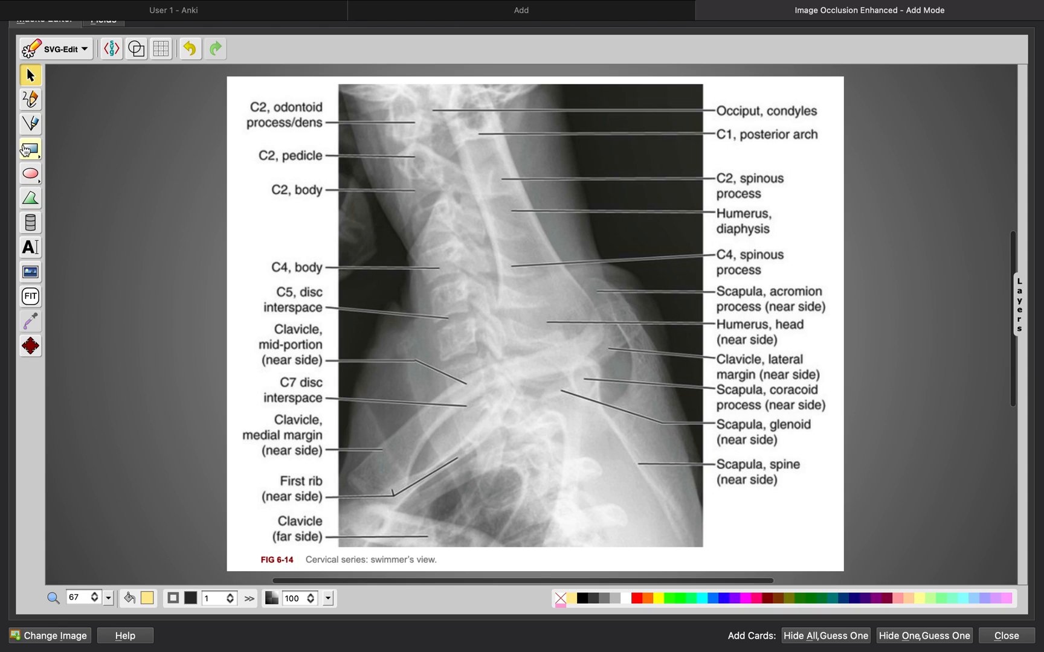
pyautogui.click(30, 148)
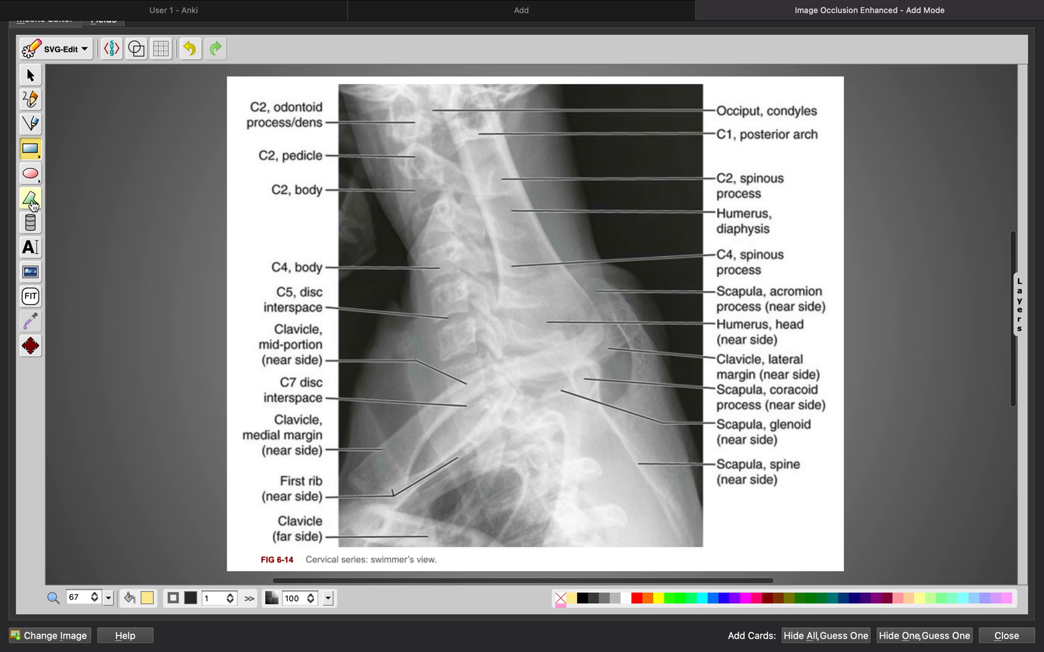
pyautogui.moveTo(31, 203)
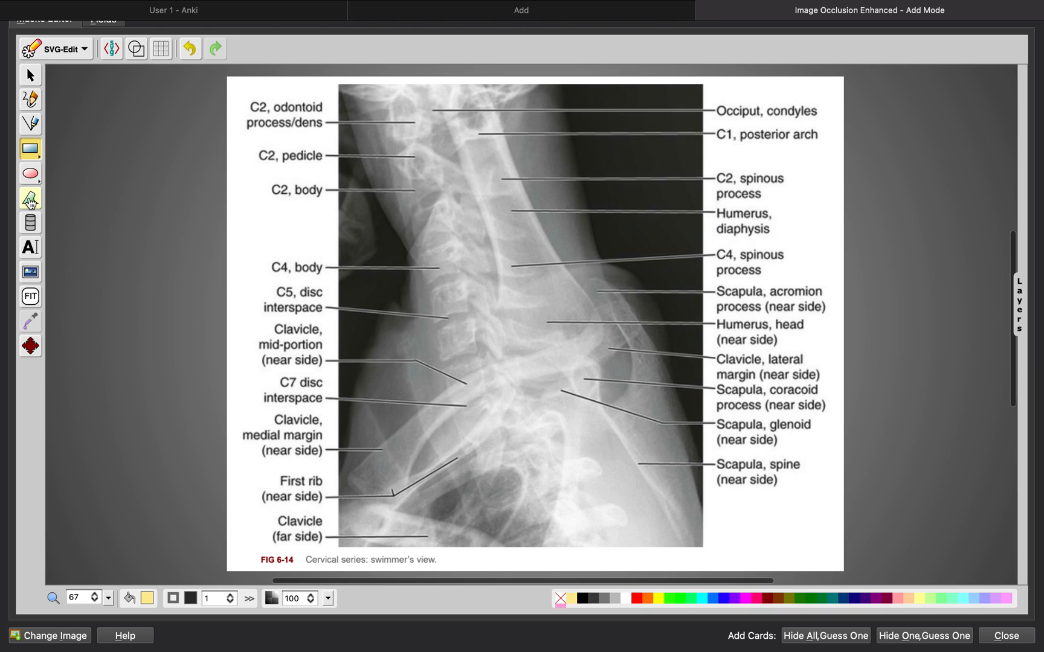
pyautogui.moveTo(30, 149)
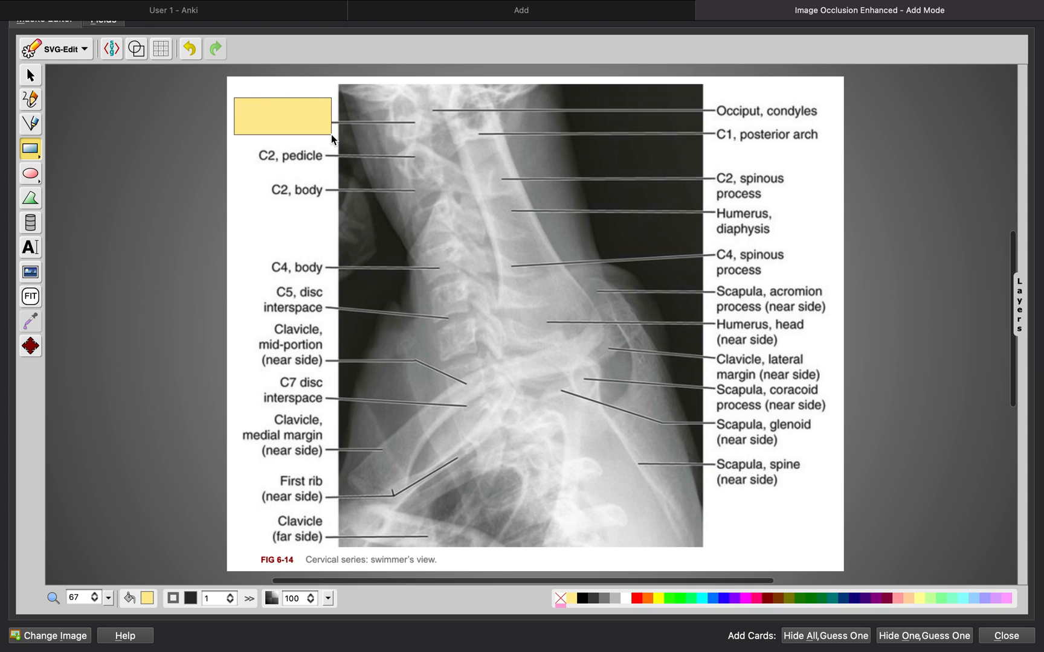
# - Mask the C2 dens, First rib, Occiput condyles and C4 spinous process labels
pyautogui.click(281, 115)
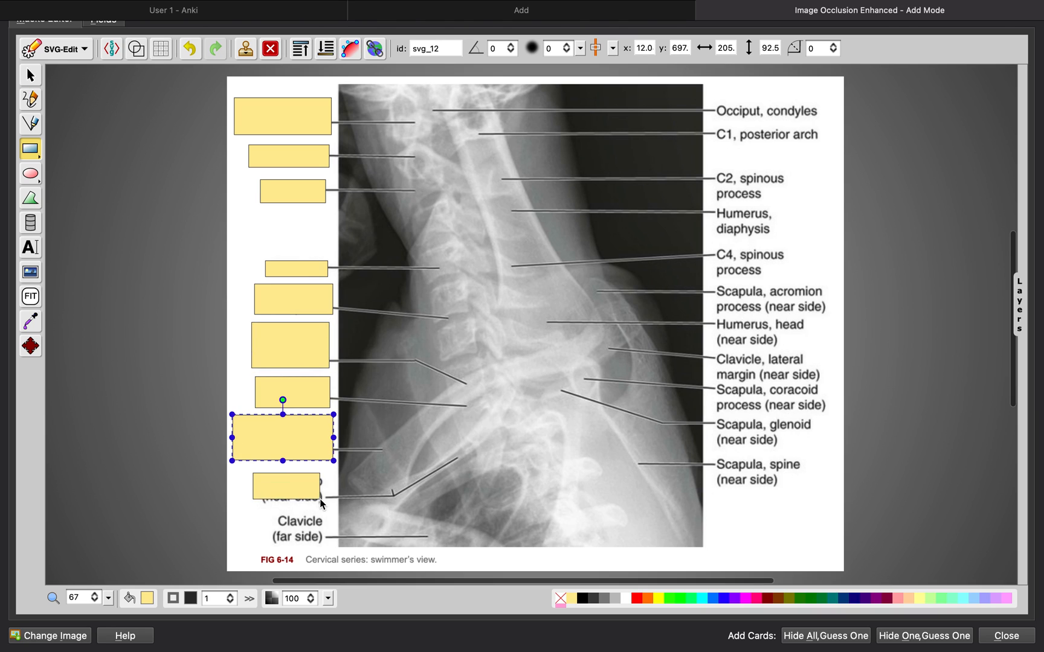
pyautogui.click(288, 488)
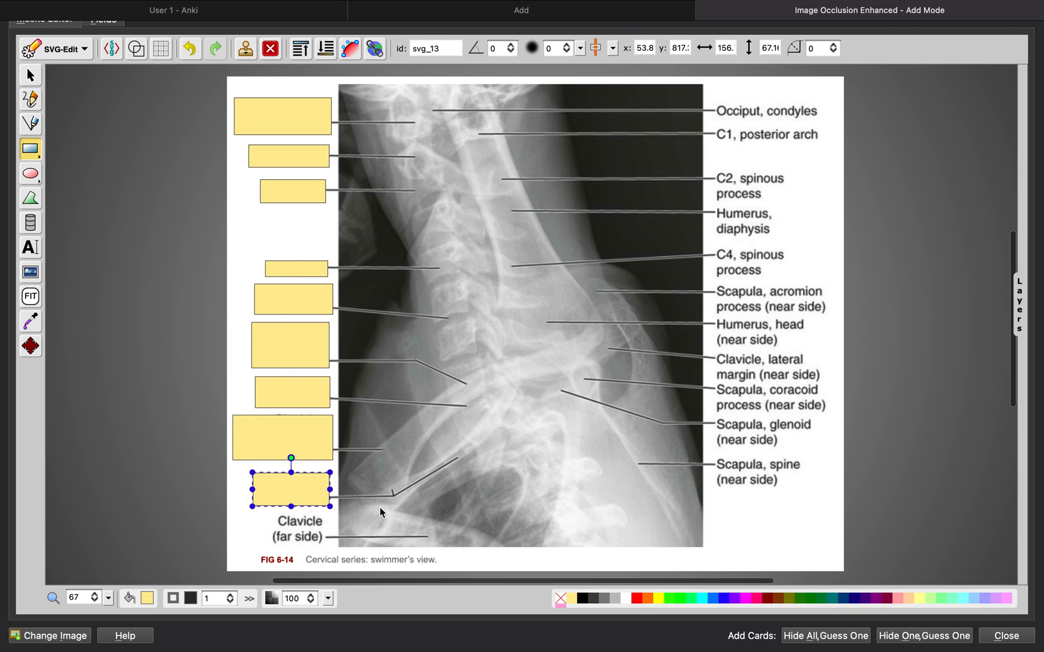
pyautogui.moveTo(419, 429)
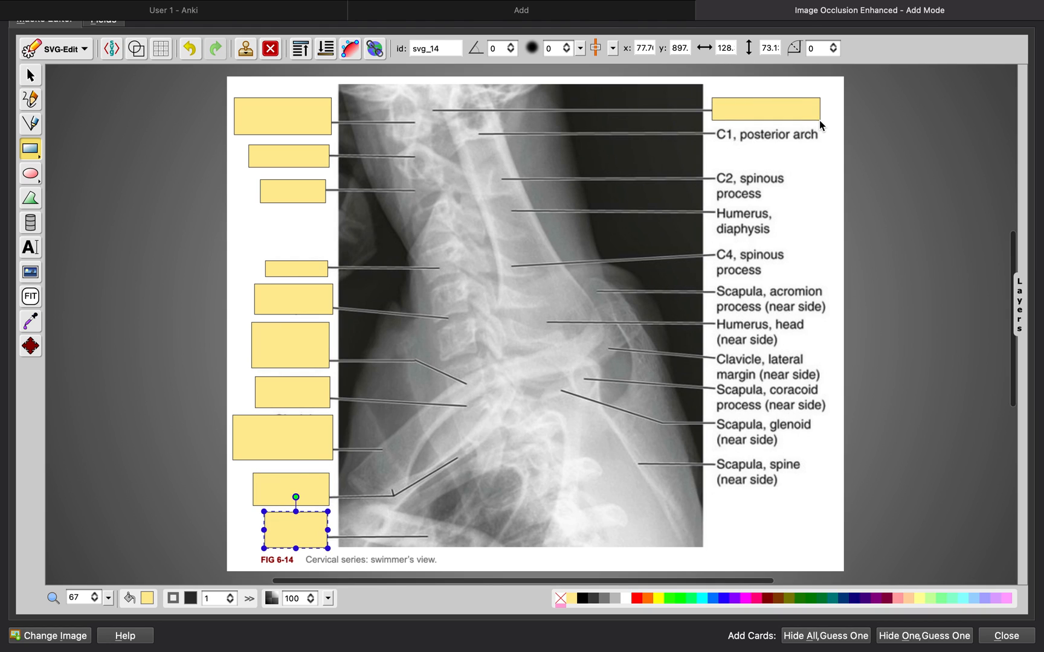
pyautogui.click(766, 110)
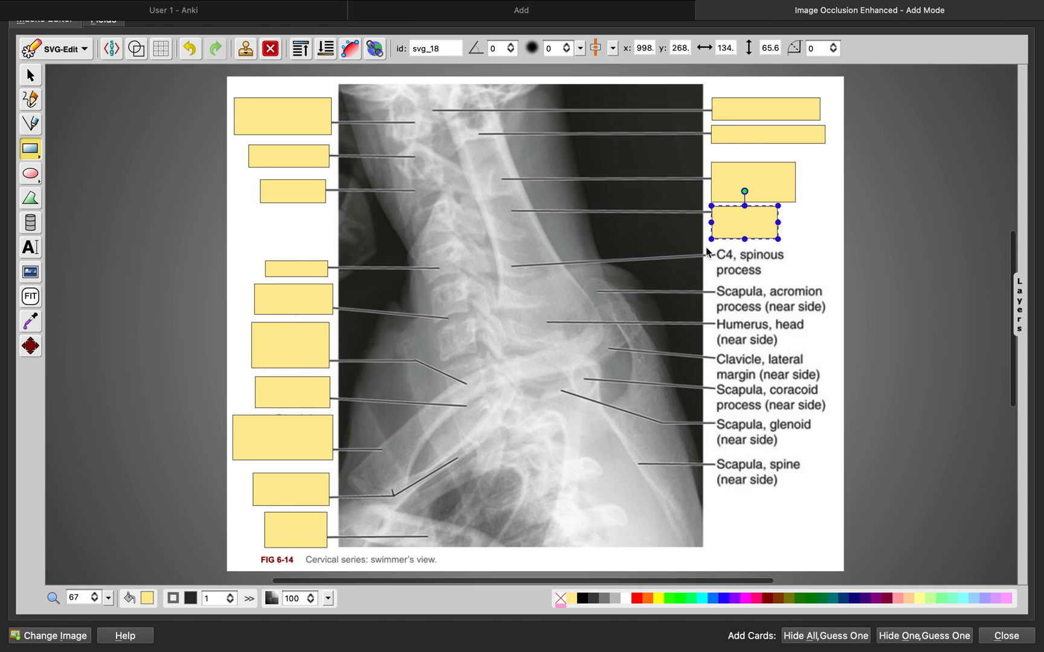
pyautogui.moveTo(743, 223); pyautogui.dragTo(744, 259)
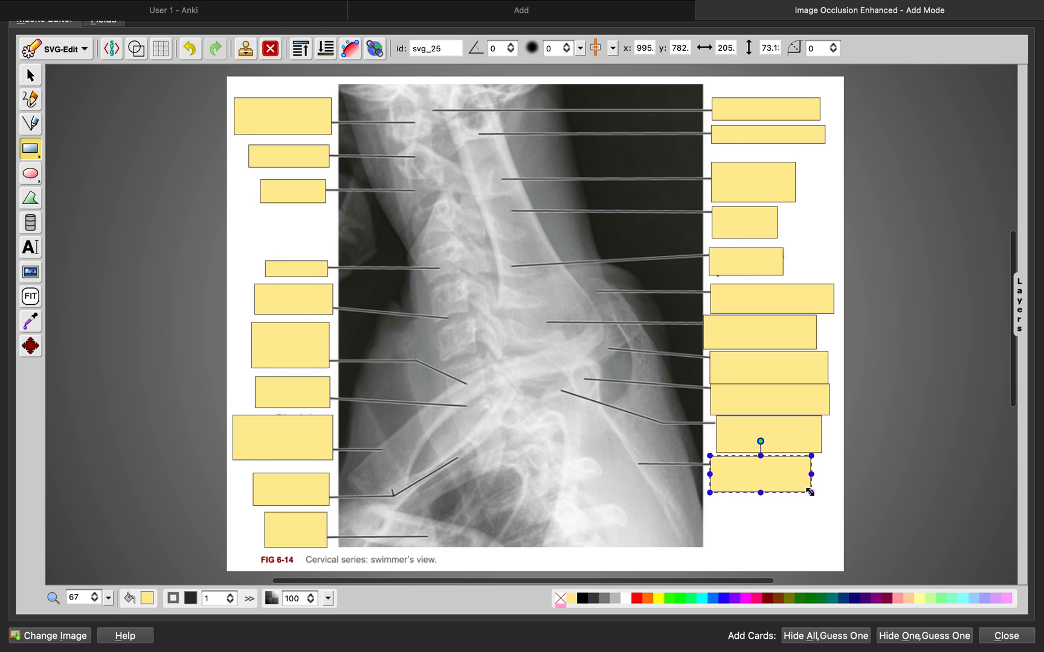
pyautogui.moveTo(774, 521)
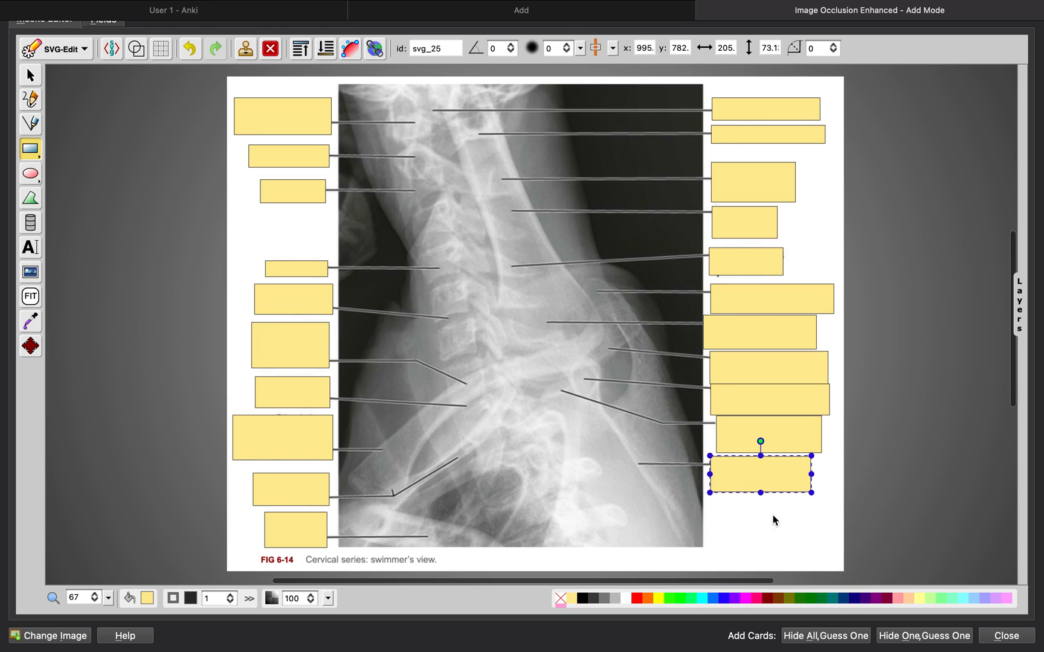
pyautogui.moveTo(829, 641)
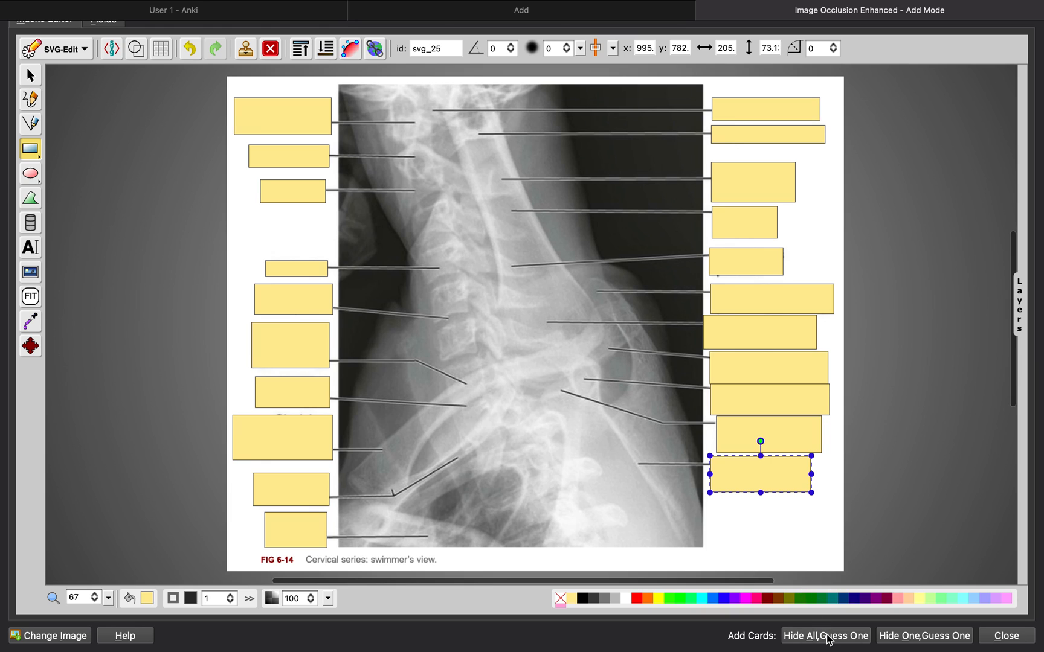
pyautogui.moveTo(925, 409)
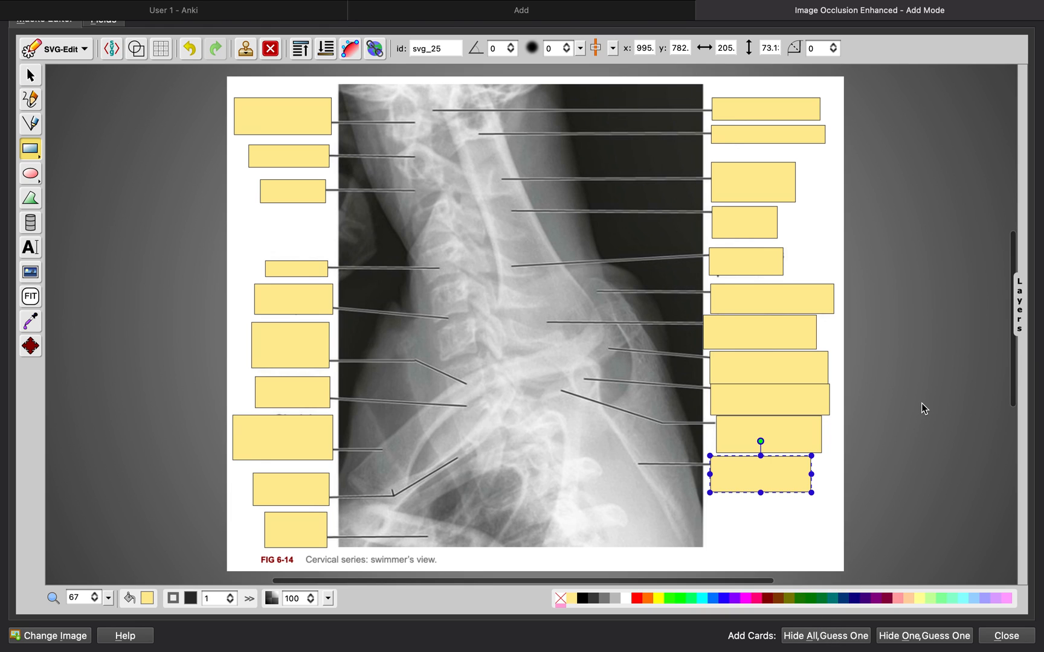
pyautogui.moveTo(765, 111)
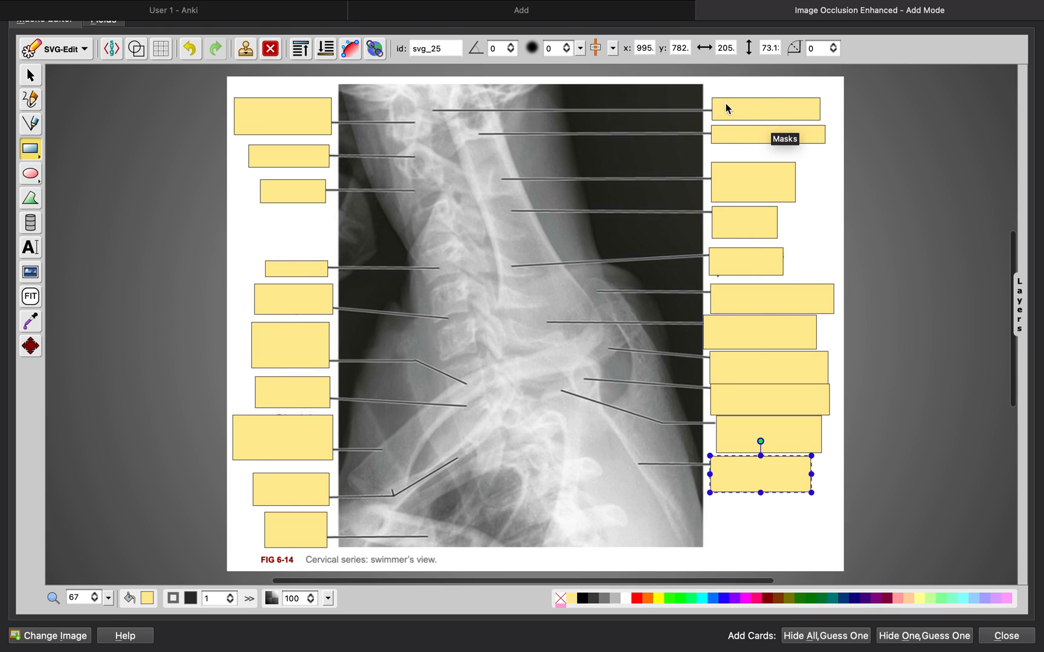
pyautogui.moveTo(866, 144)
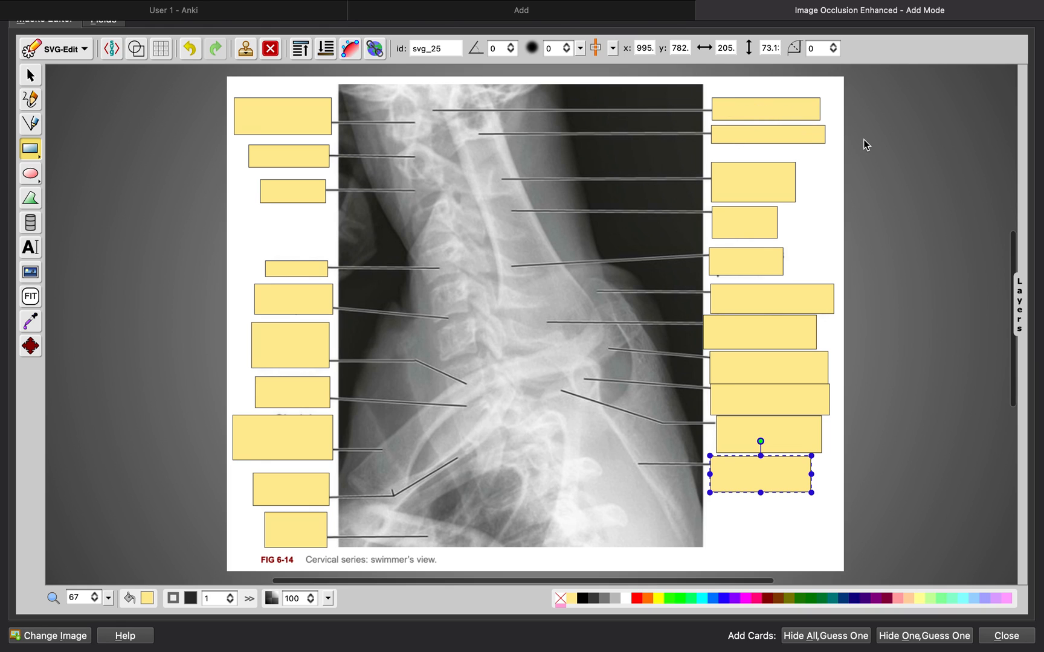
pyautogui.moveTo(786, 136)
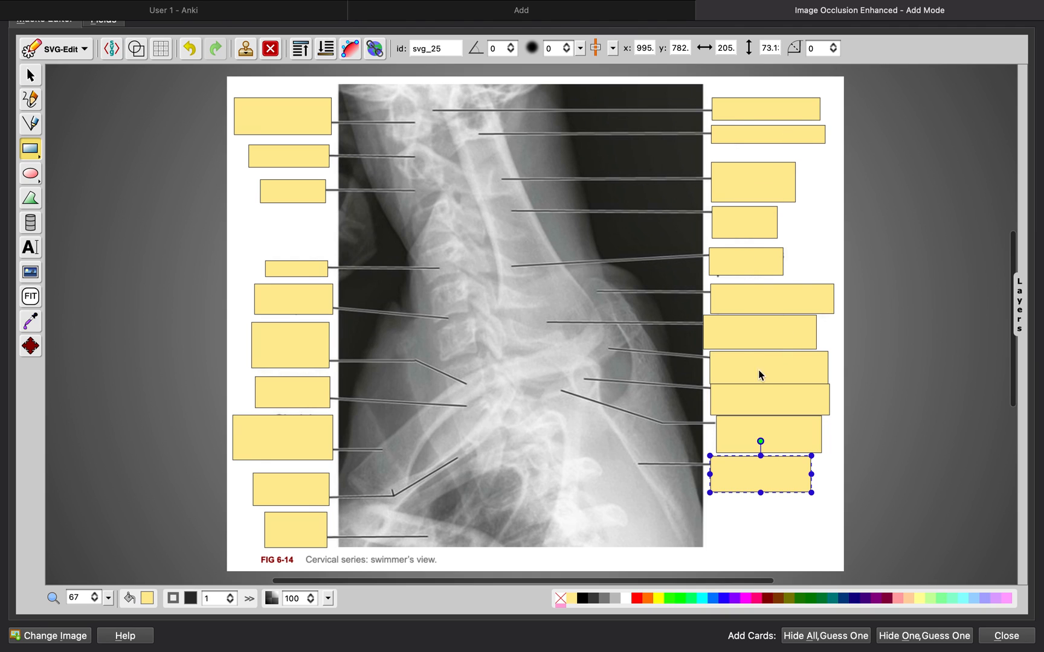
pyautogui.moveTo(700, 118)
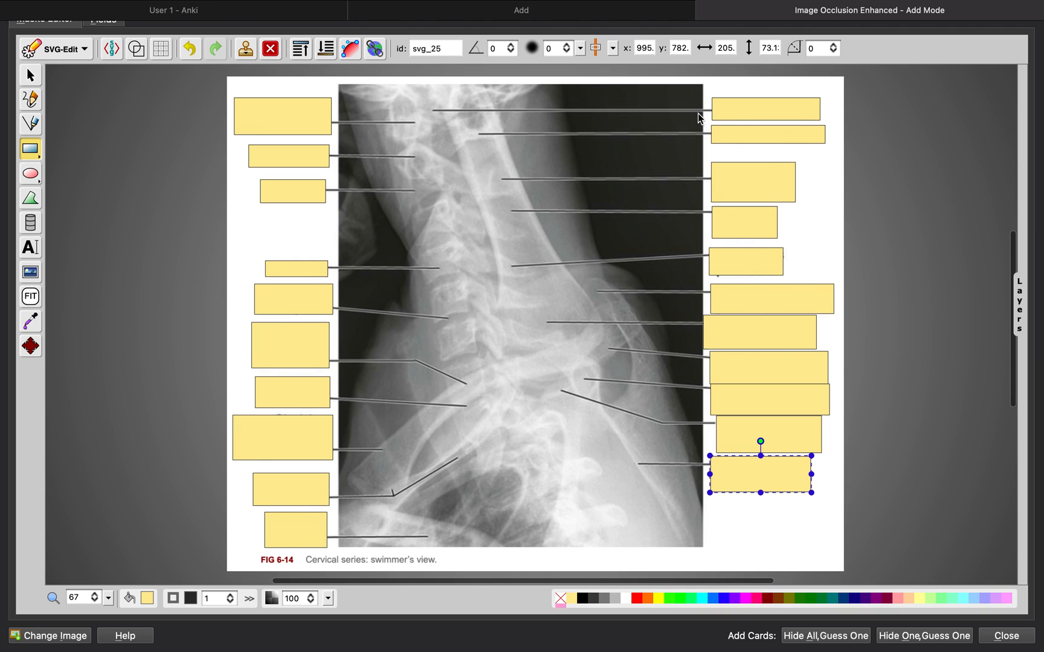
pyautogui.moveTo(732, 110)
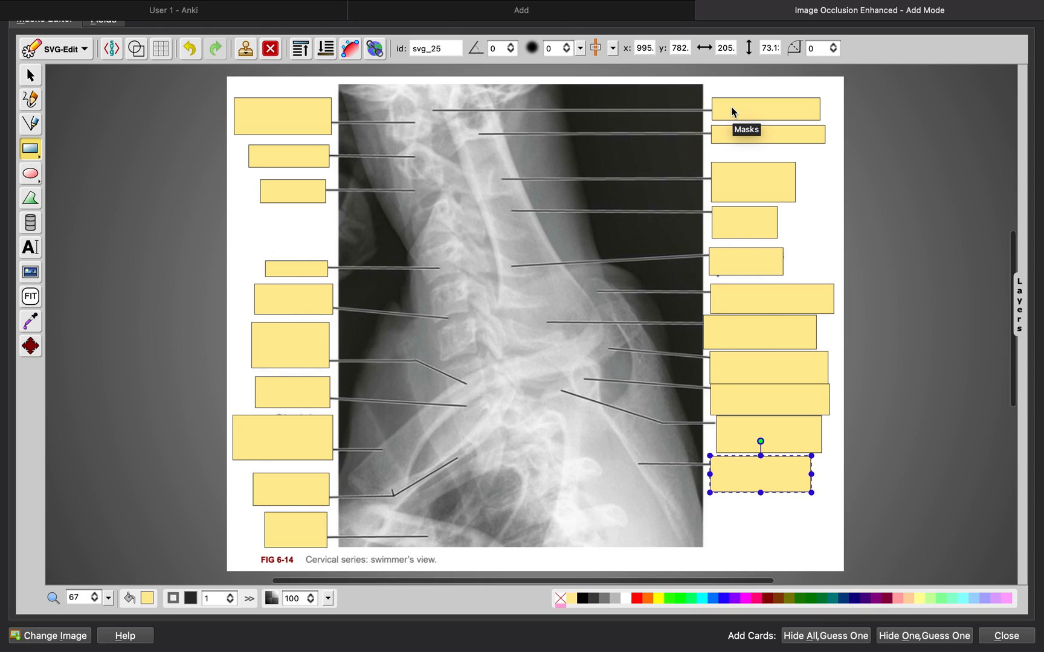
pyautogui.moveTo(828, 204)
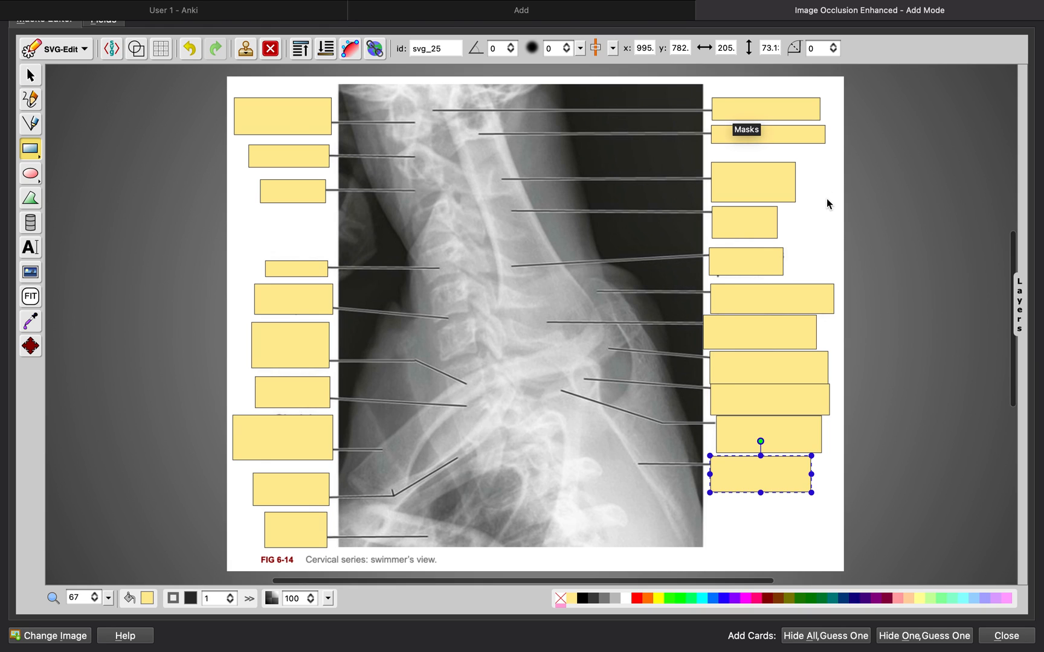
pyautogui.moveTo(927, 266)
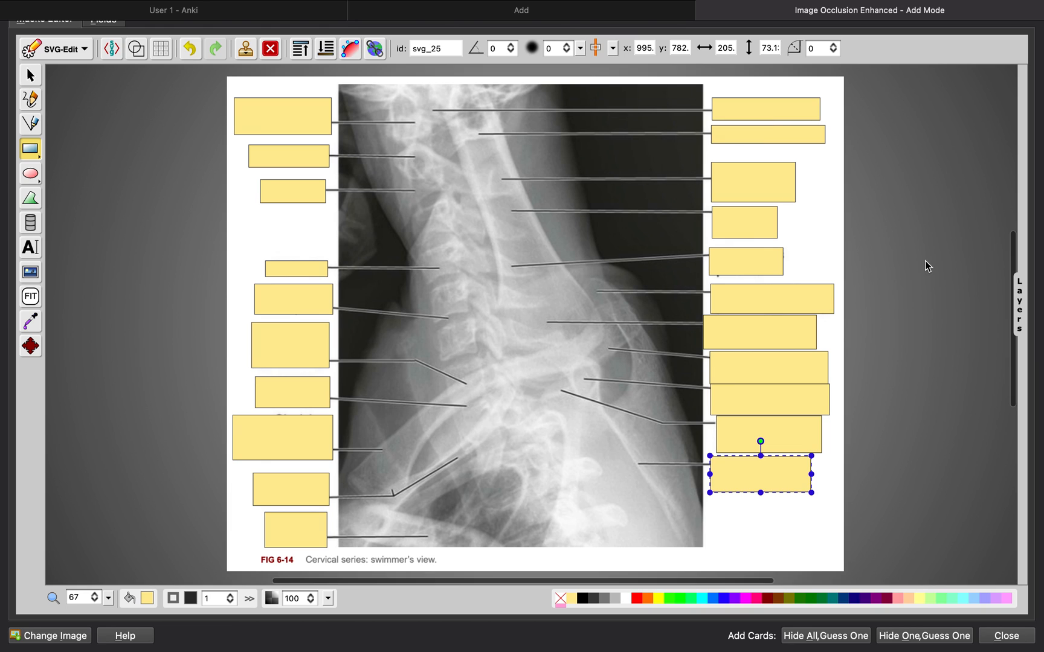
pyautogui.moveTo(522, 221)
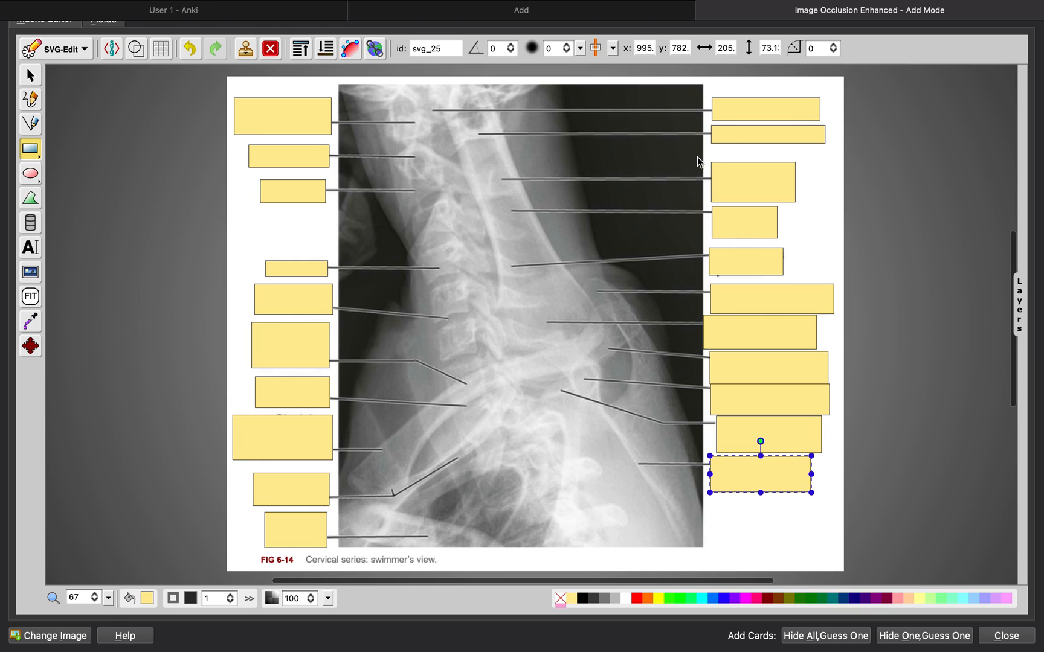
pyautogui.moveTo(745, 102)
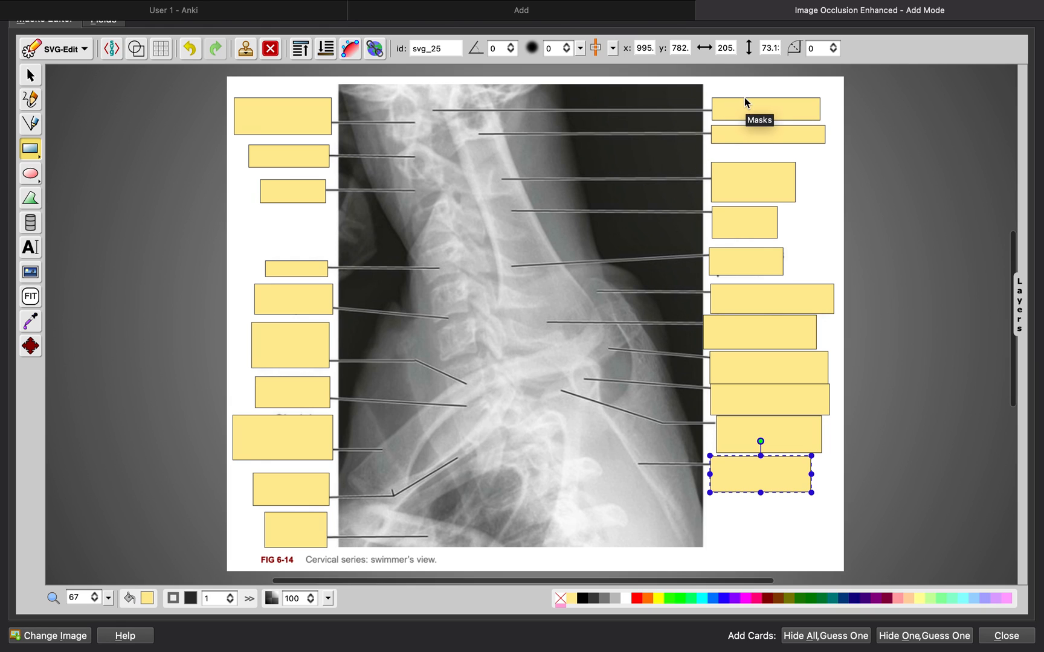
pyautogui.moveTo(280, 120)
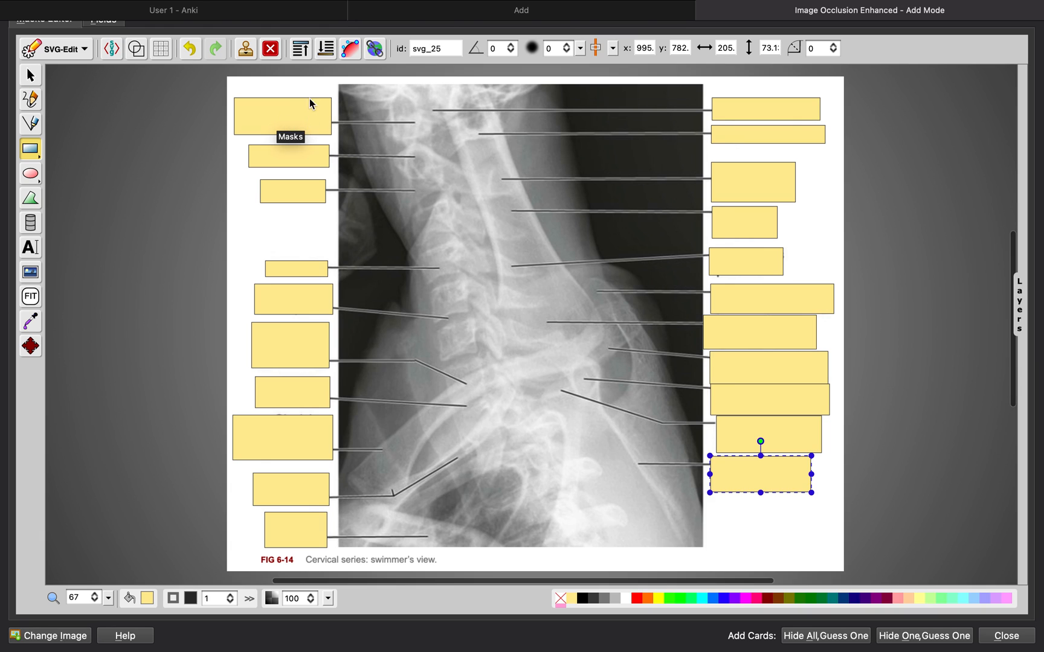
pyautogui.moveTo(301, 116)
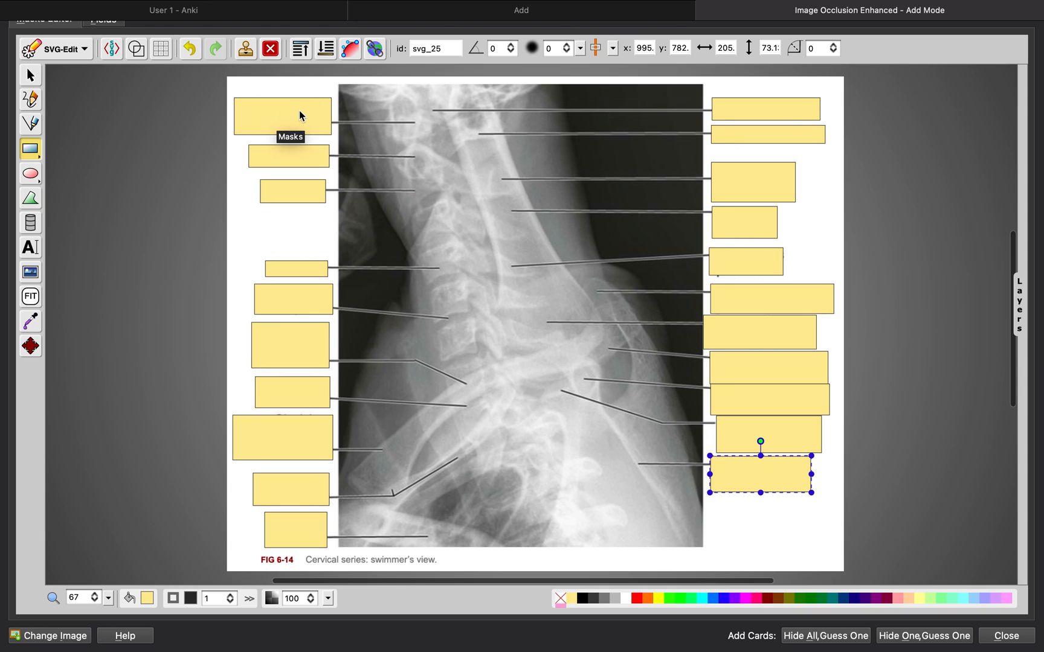
pyautogui.moveTo(279, 119)
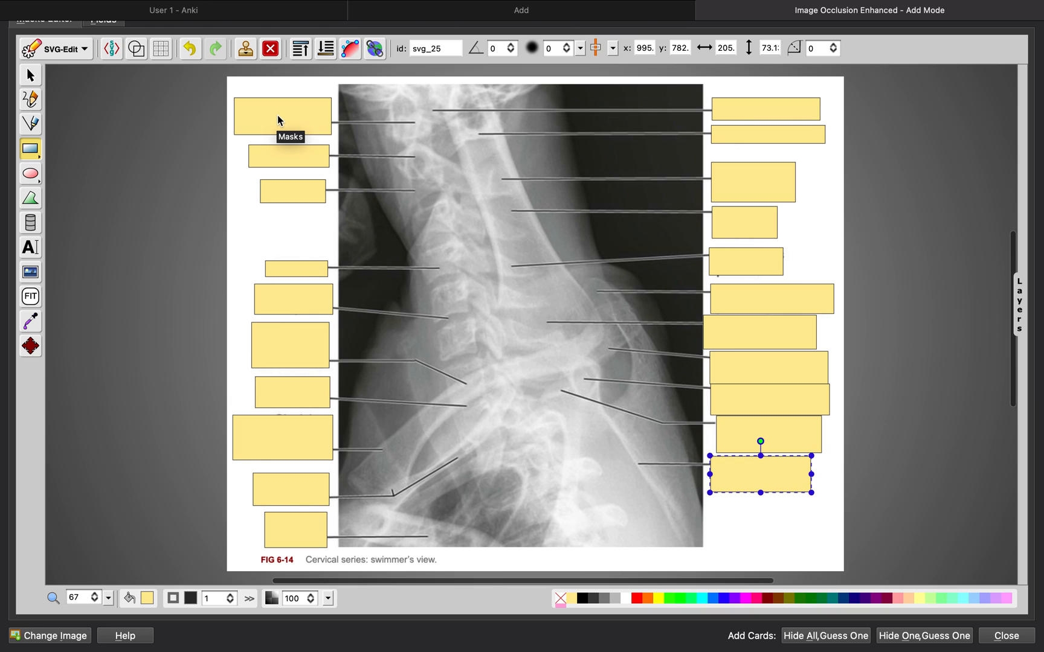
pyautogui.moveTo(297, 189)
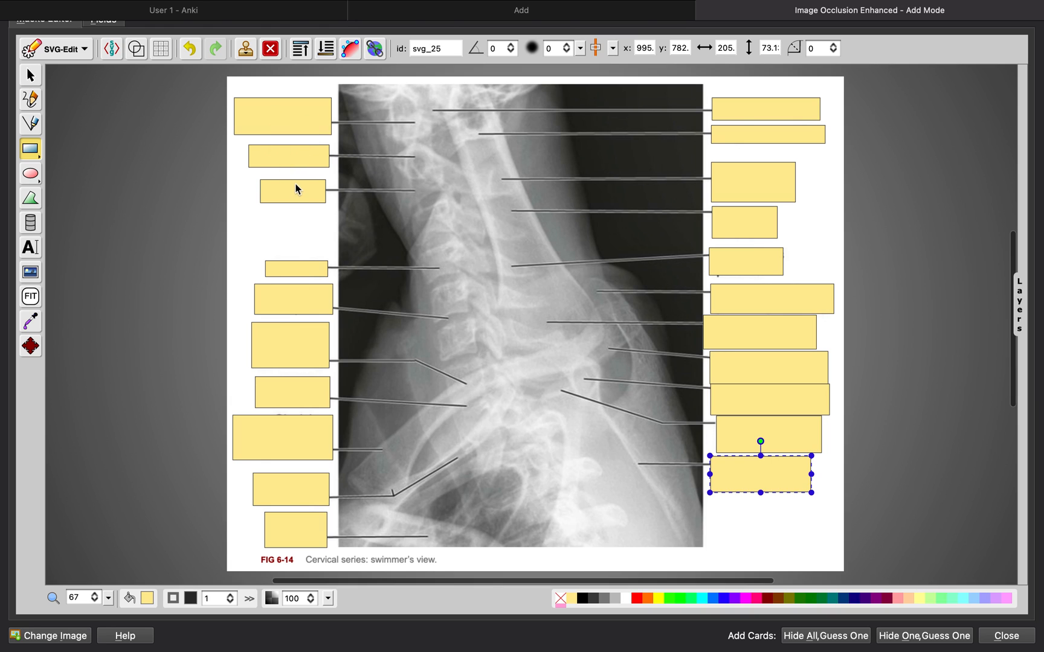
pyautogui.moveTo(300, 278)
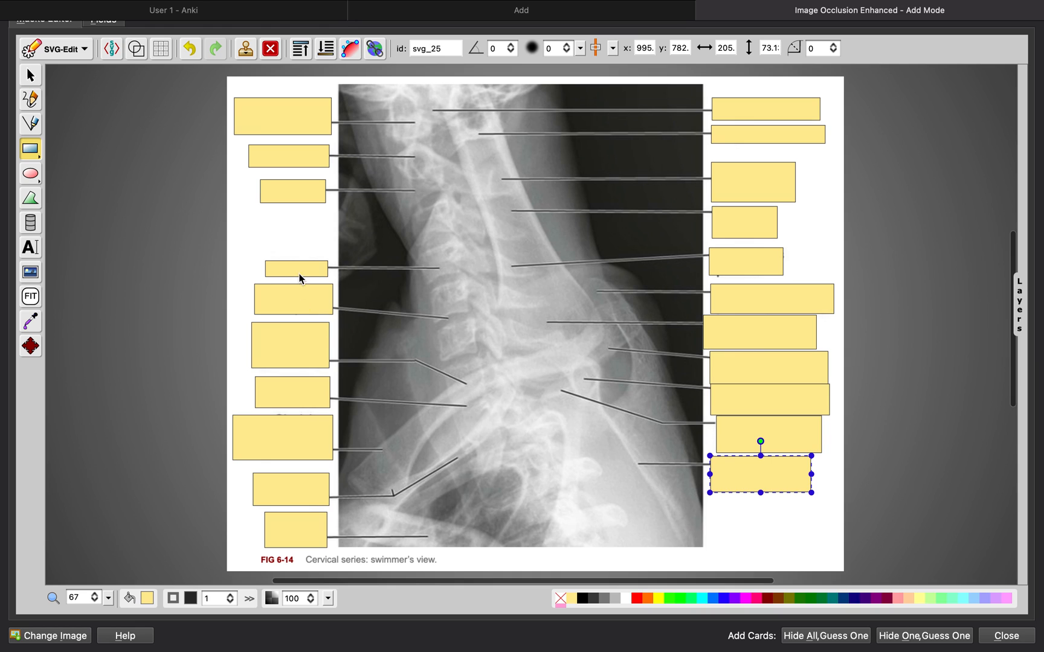
pyautogui.moveTo(304, 316)
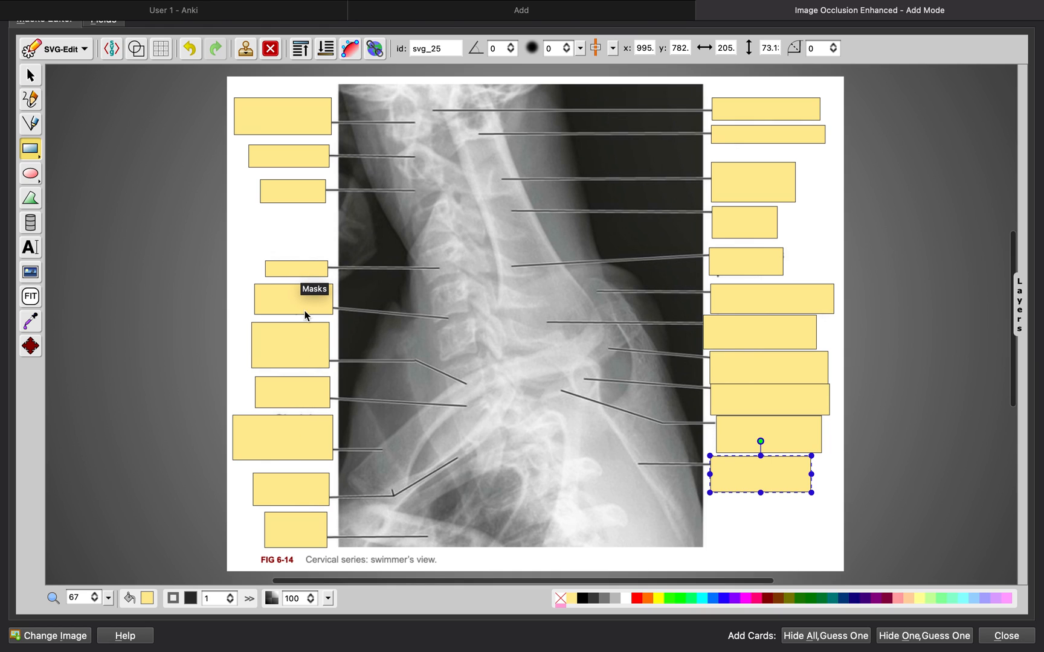
pyautogui.moveTo(575, 301)
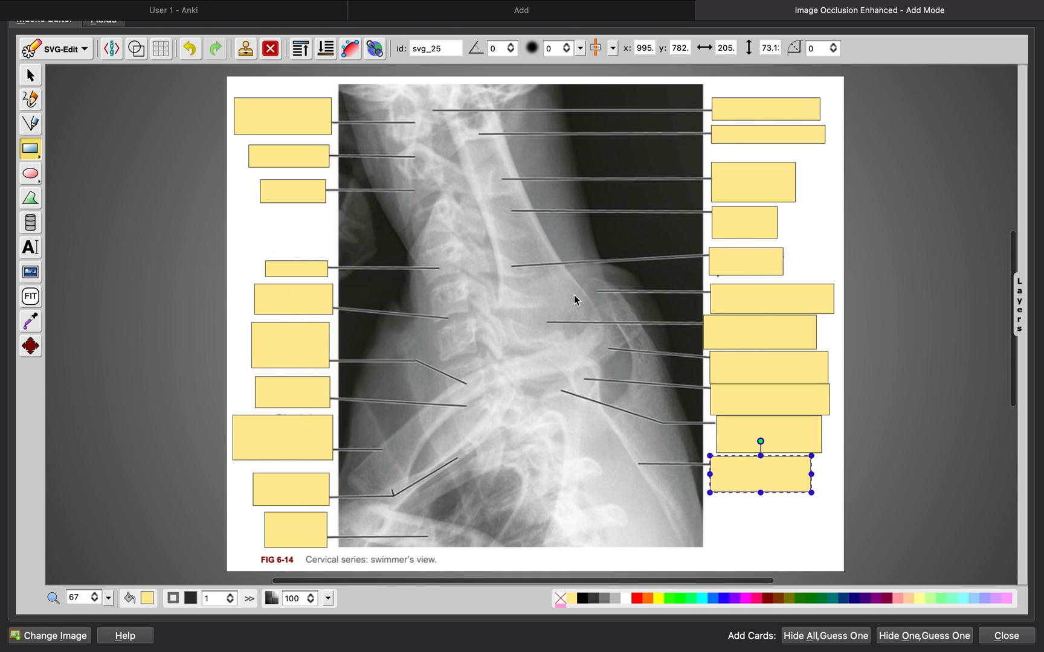
pyautogui.moveTo(874, 626)
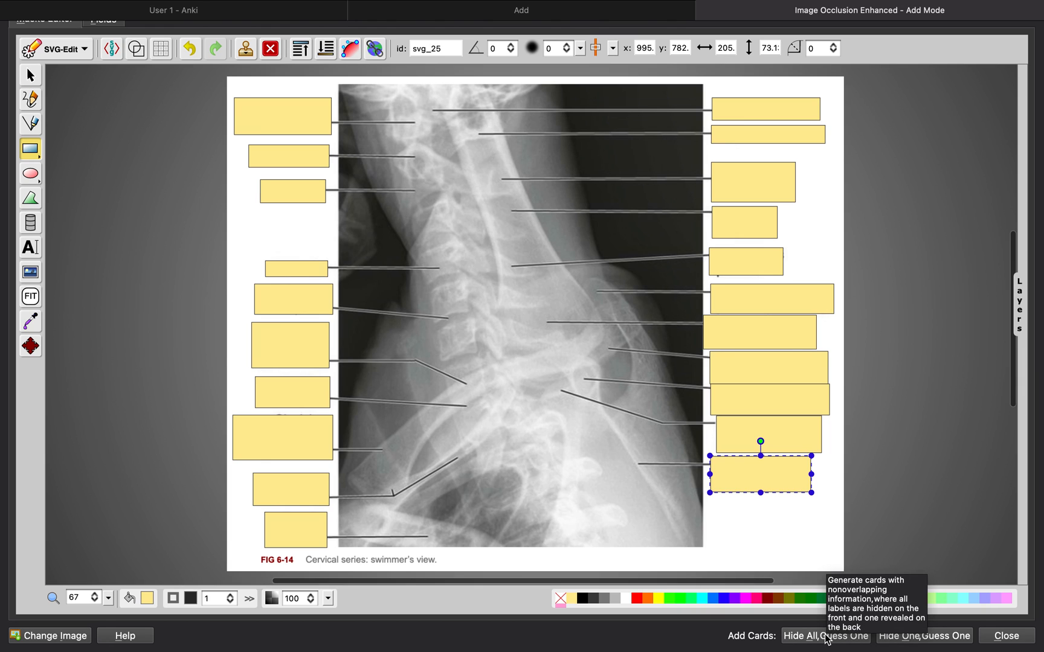
# - Generate 'Hide All, Guess One' occlusion cards, then close the editor and Add window
pyautogui.click(825, 635)
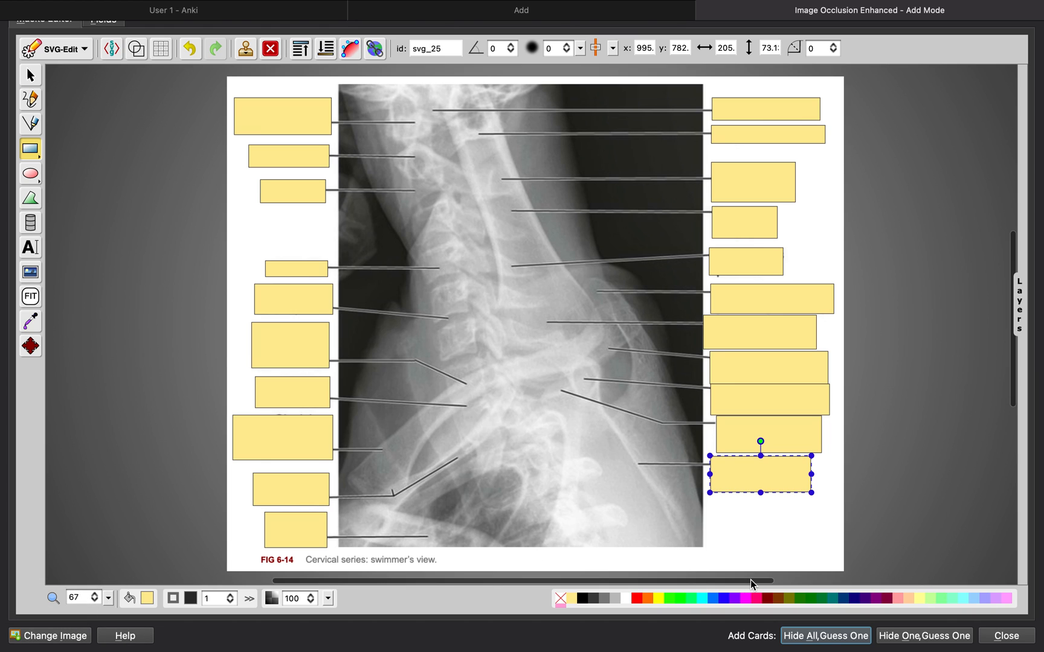
pyautogui.moveTo(1009, 635)
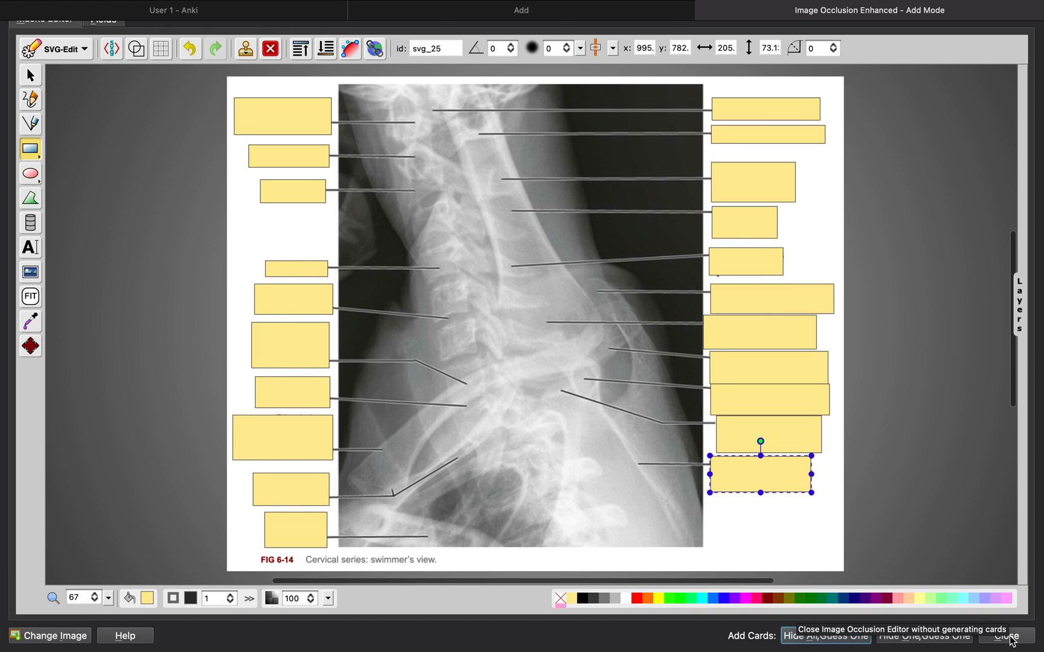
pyautogui.click(1007, 635)
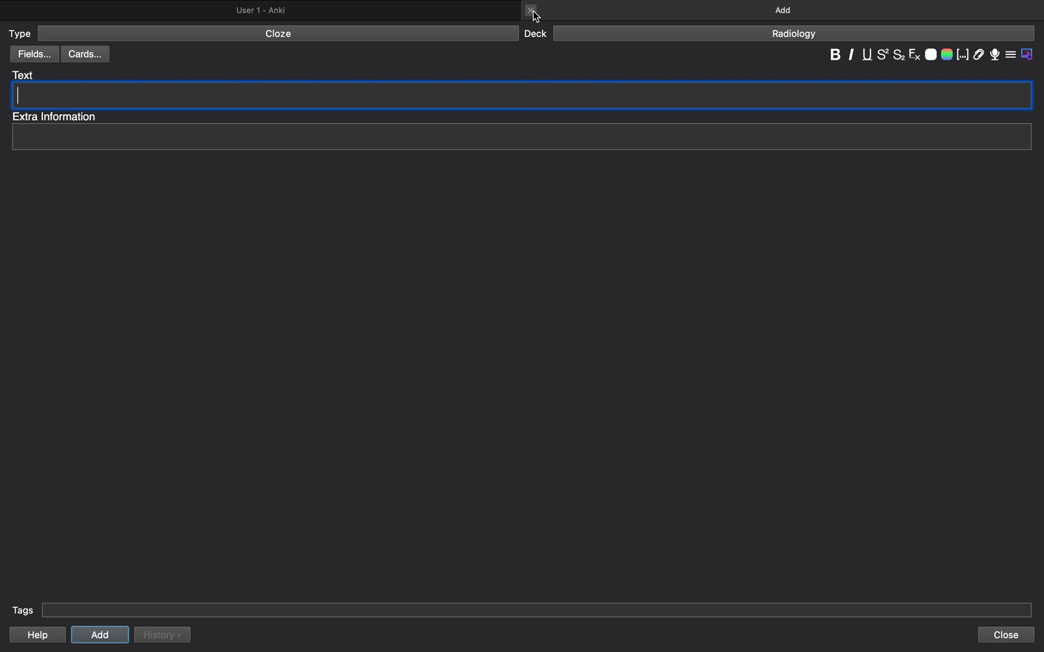
pyautogui.click(530, 10)
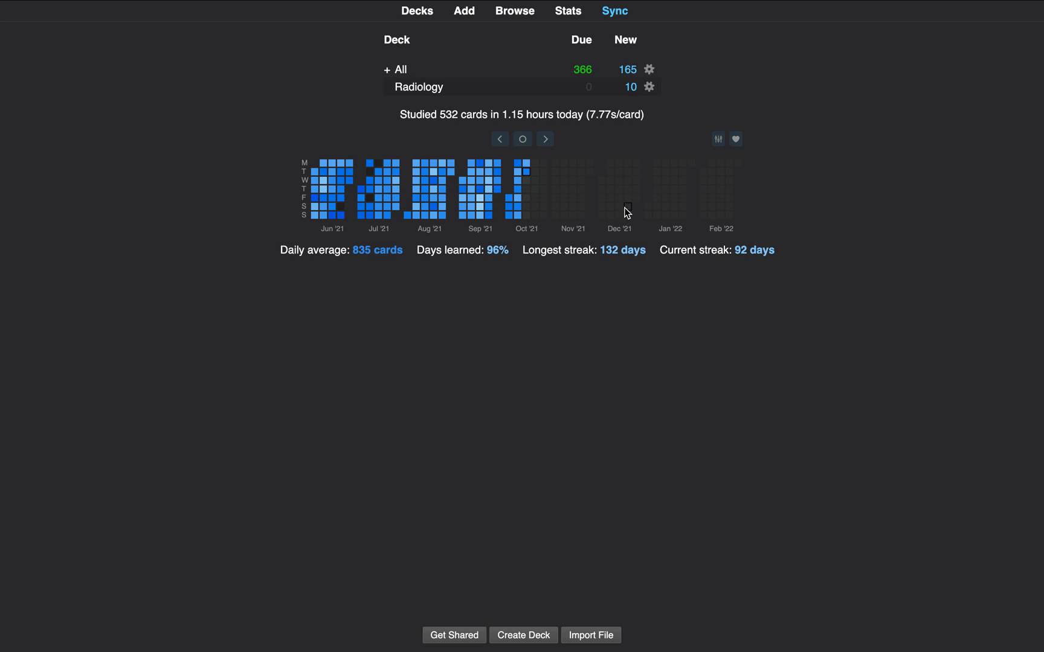
pyautogui.click(649, 87)
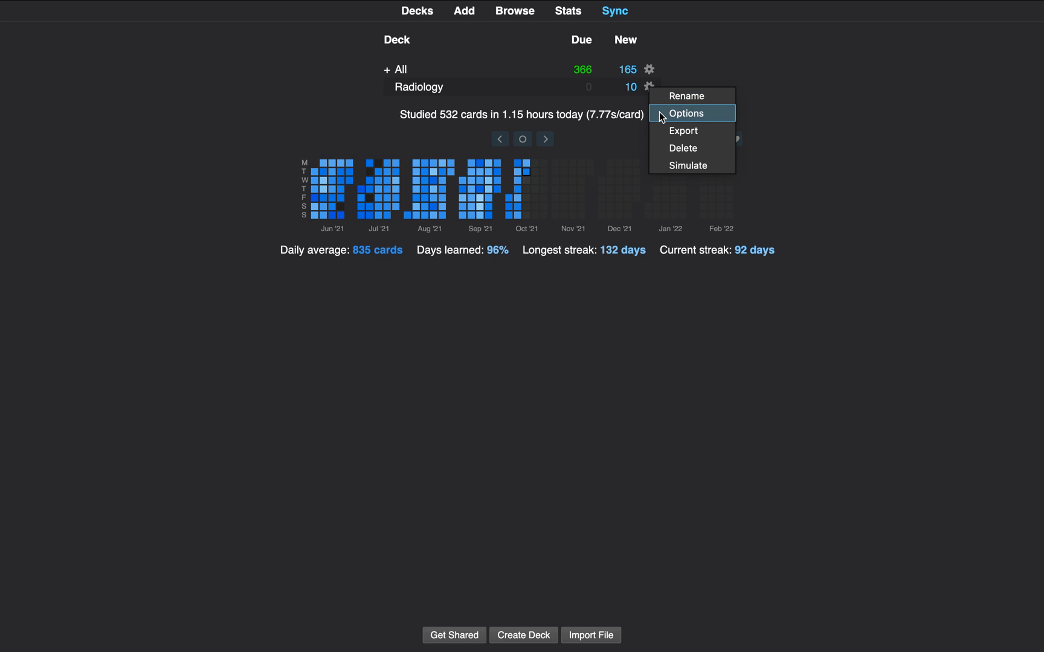
pyautogui.click(687, 112)
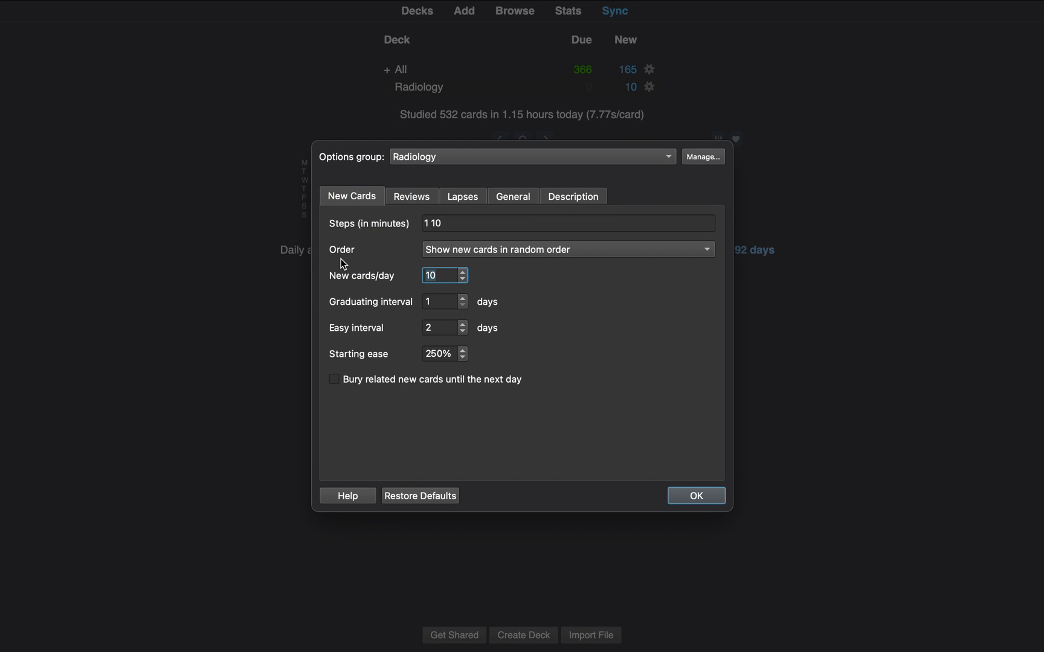
pyautogui.write('9999')
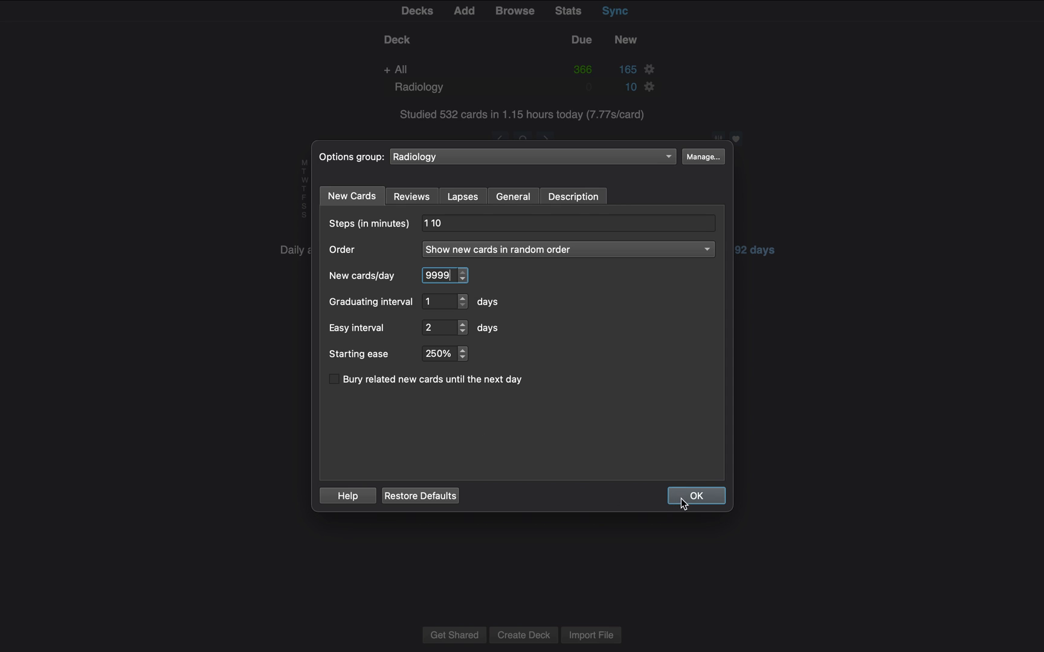
pyautogui.click(696, 495)
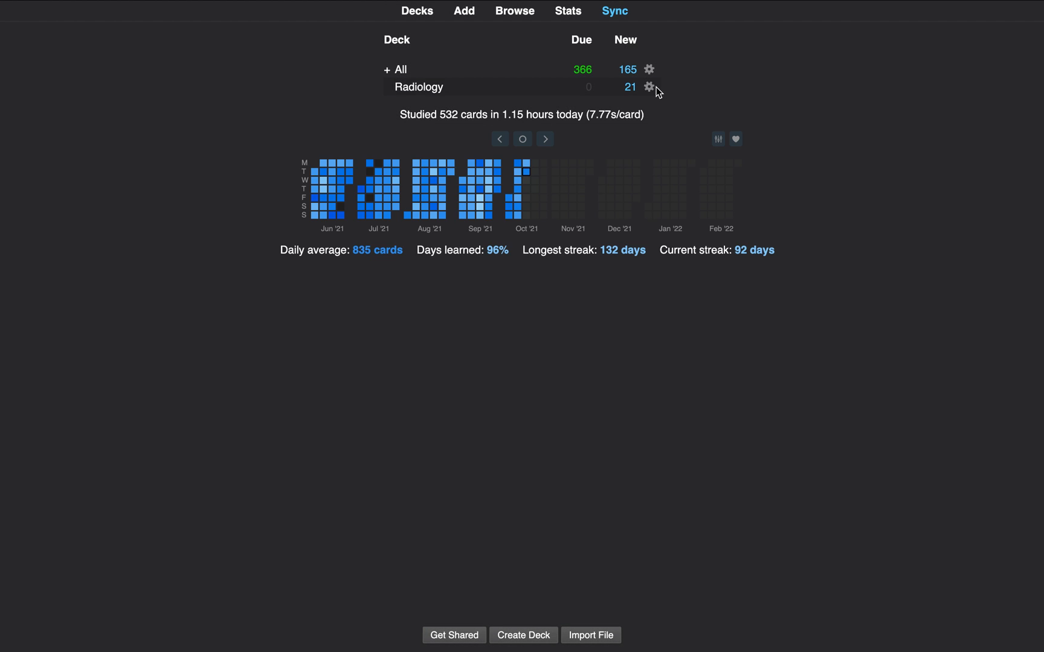
pyautogui.click(649, 87)
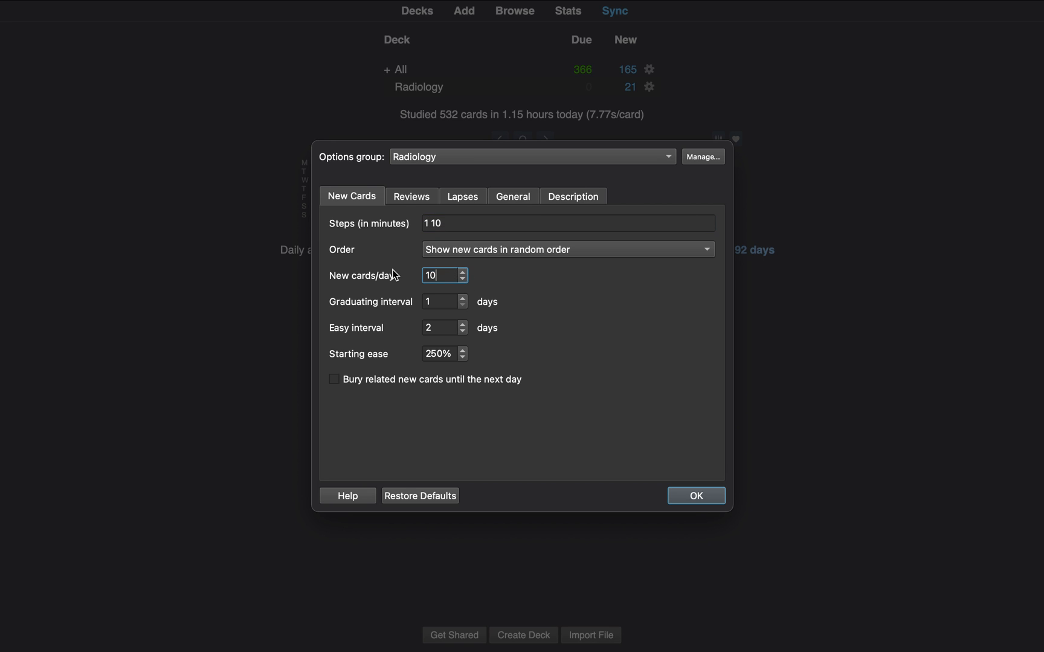
pyautogui.click(695, 496)
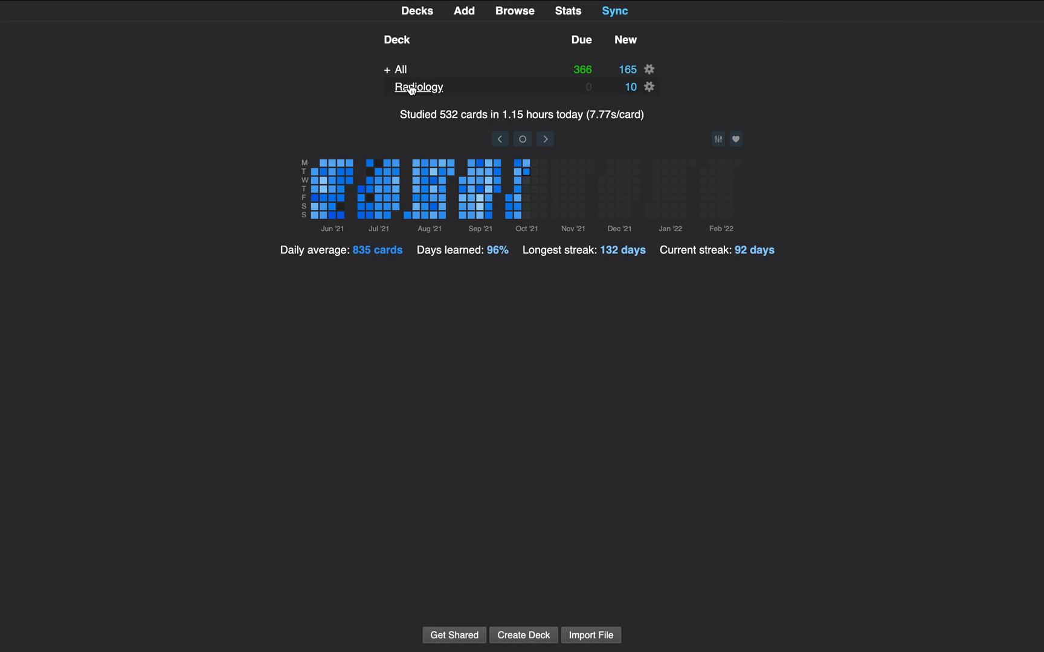
# - Start studying Radiology and reveal the red-masked answer: C4, spinous process
pyautogui.click(418, 86)
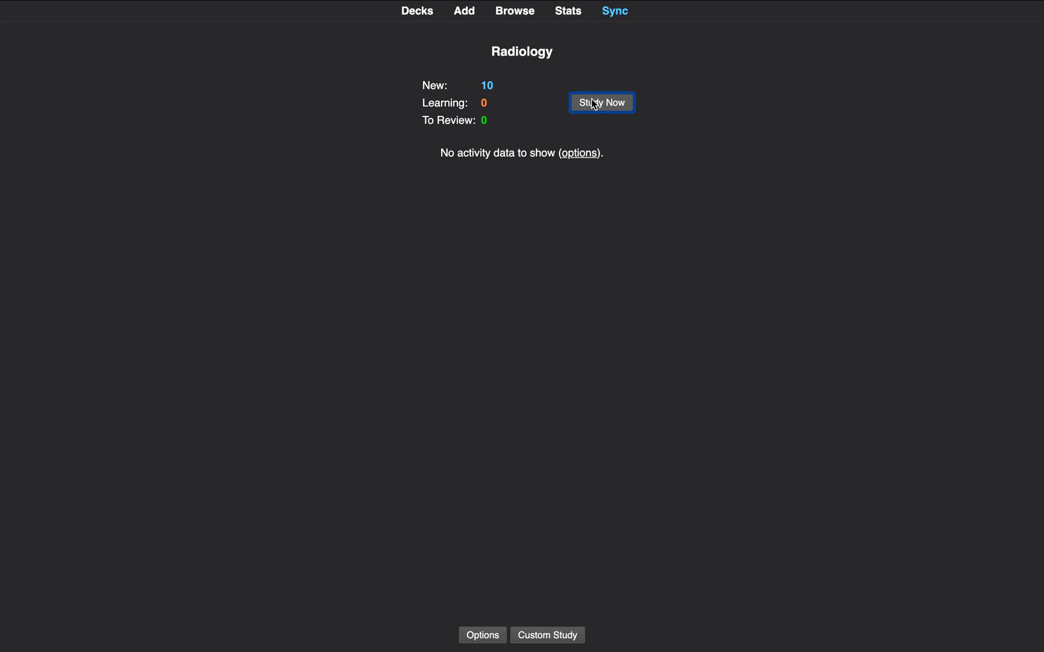
pyautogui.click(600, 102)
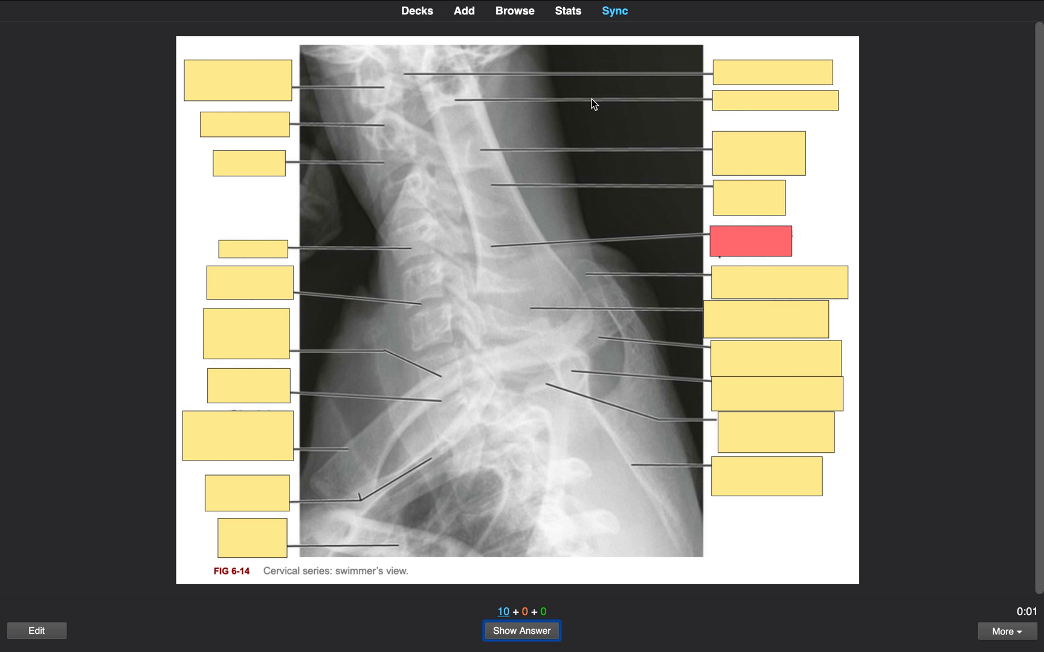
pyautogui.moveTo(626, 300)
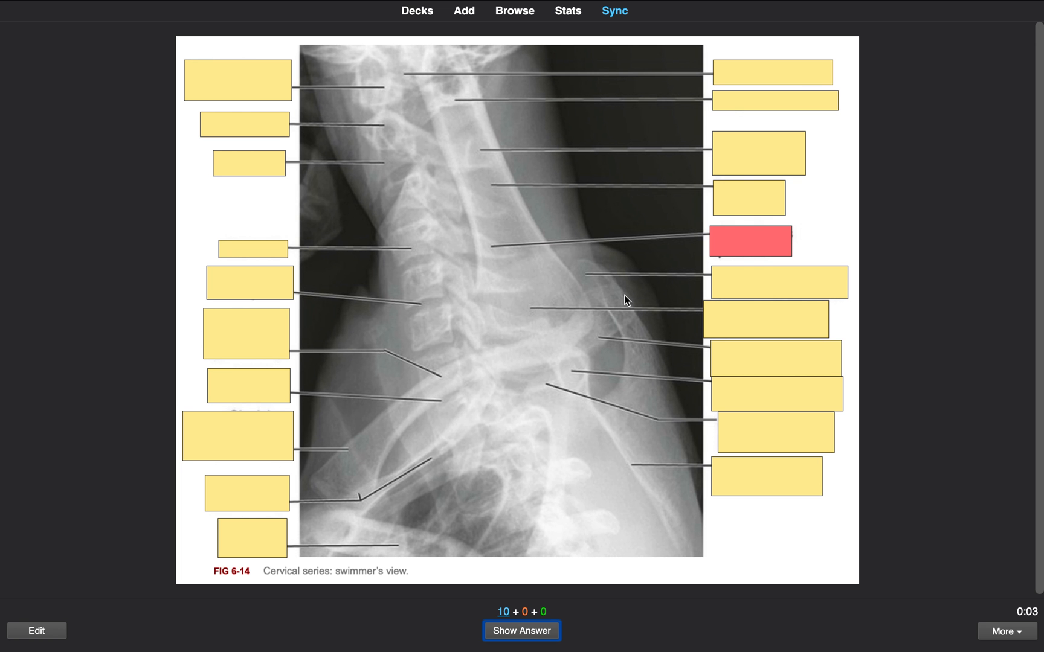
pyautogui.moveTo(751, 253)
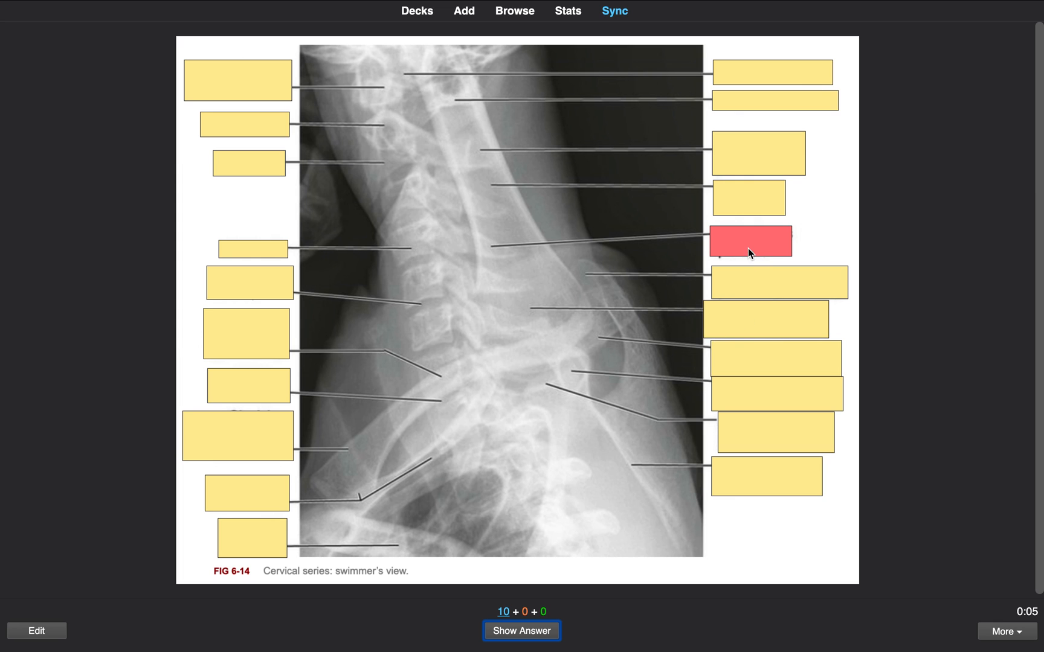
pyautogui.moveTo(733, 464)
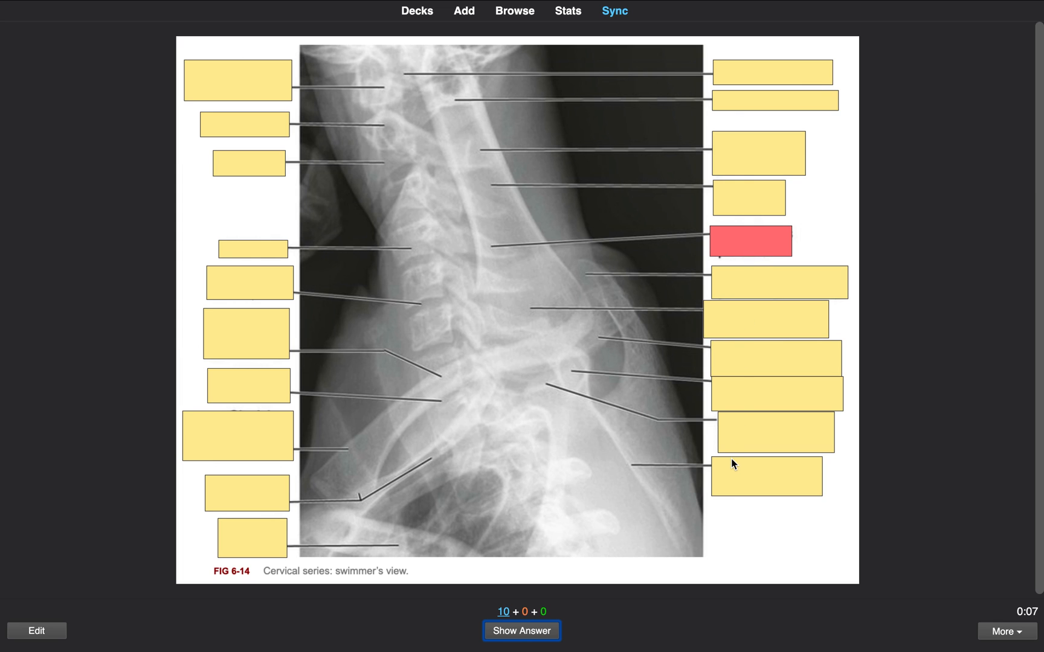
pyautogui.click(521, 631)
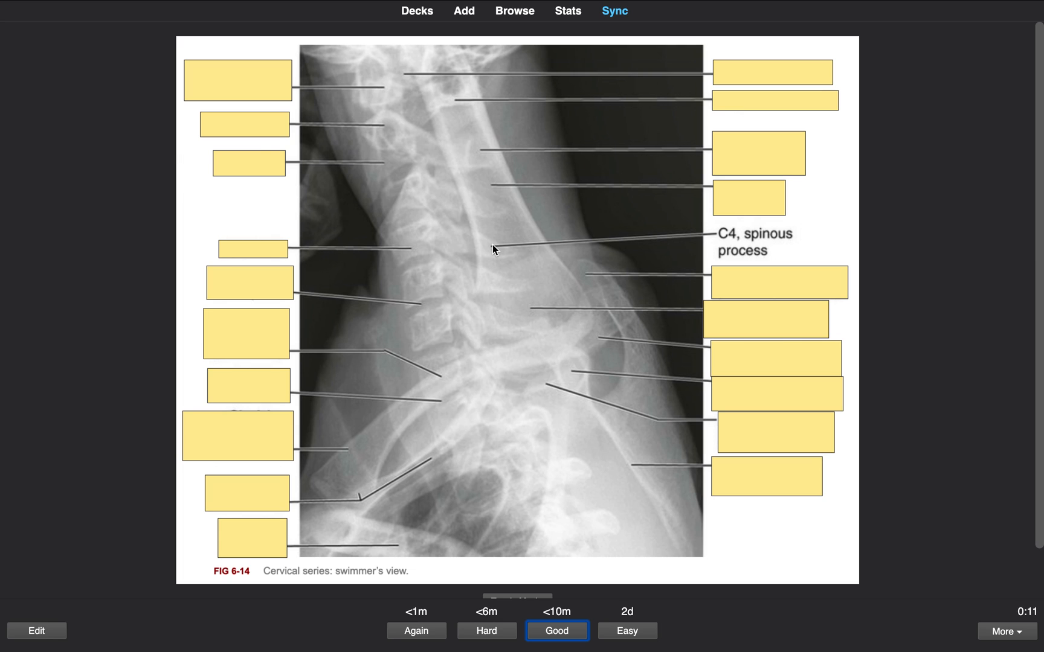
pyautogui.moveTo(636, 408)
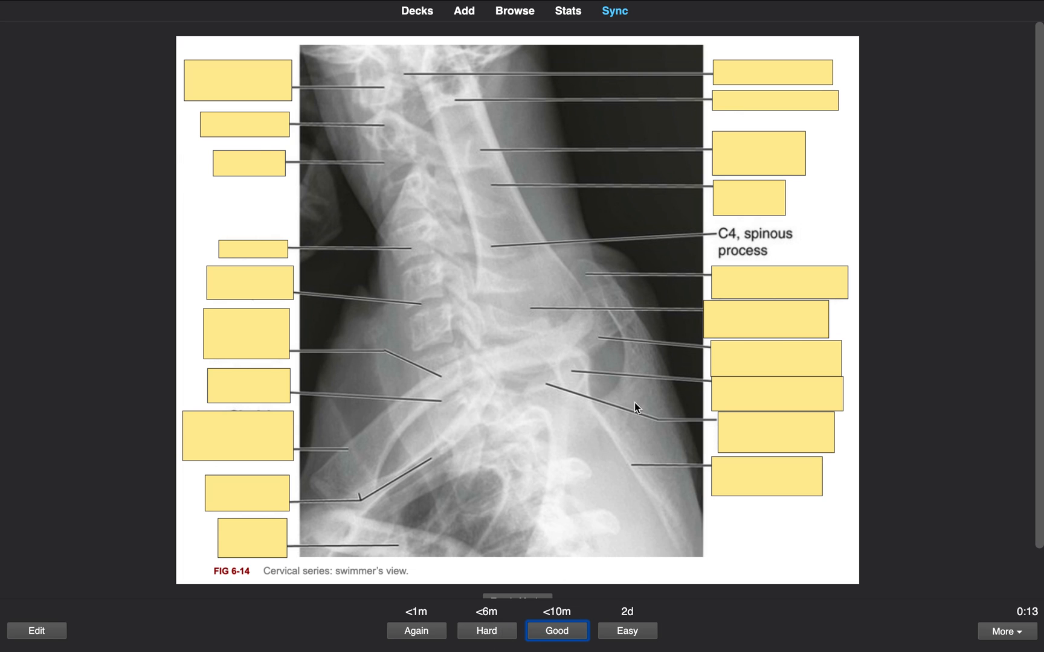